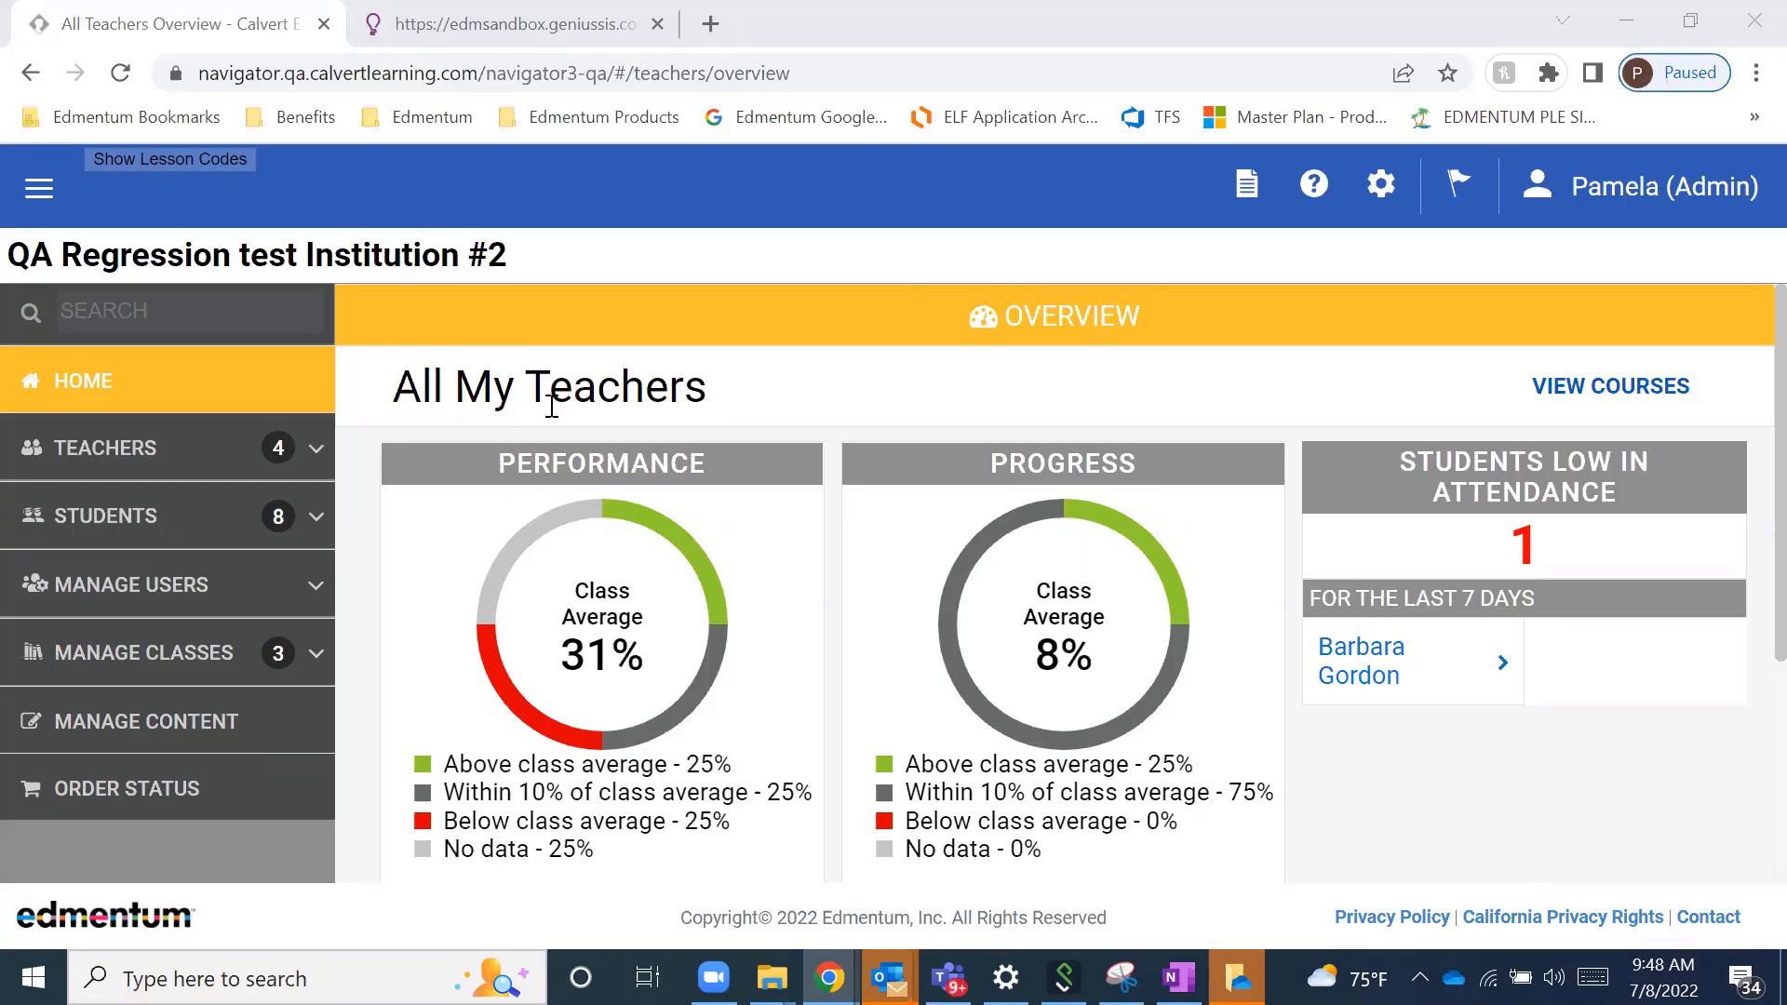
{"action": "mouse_move", "coordinate": [107, 676]}
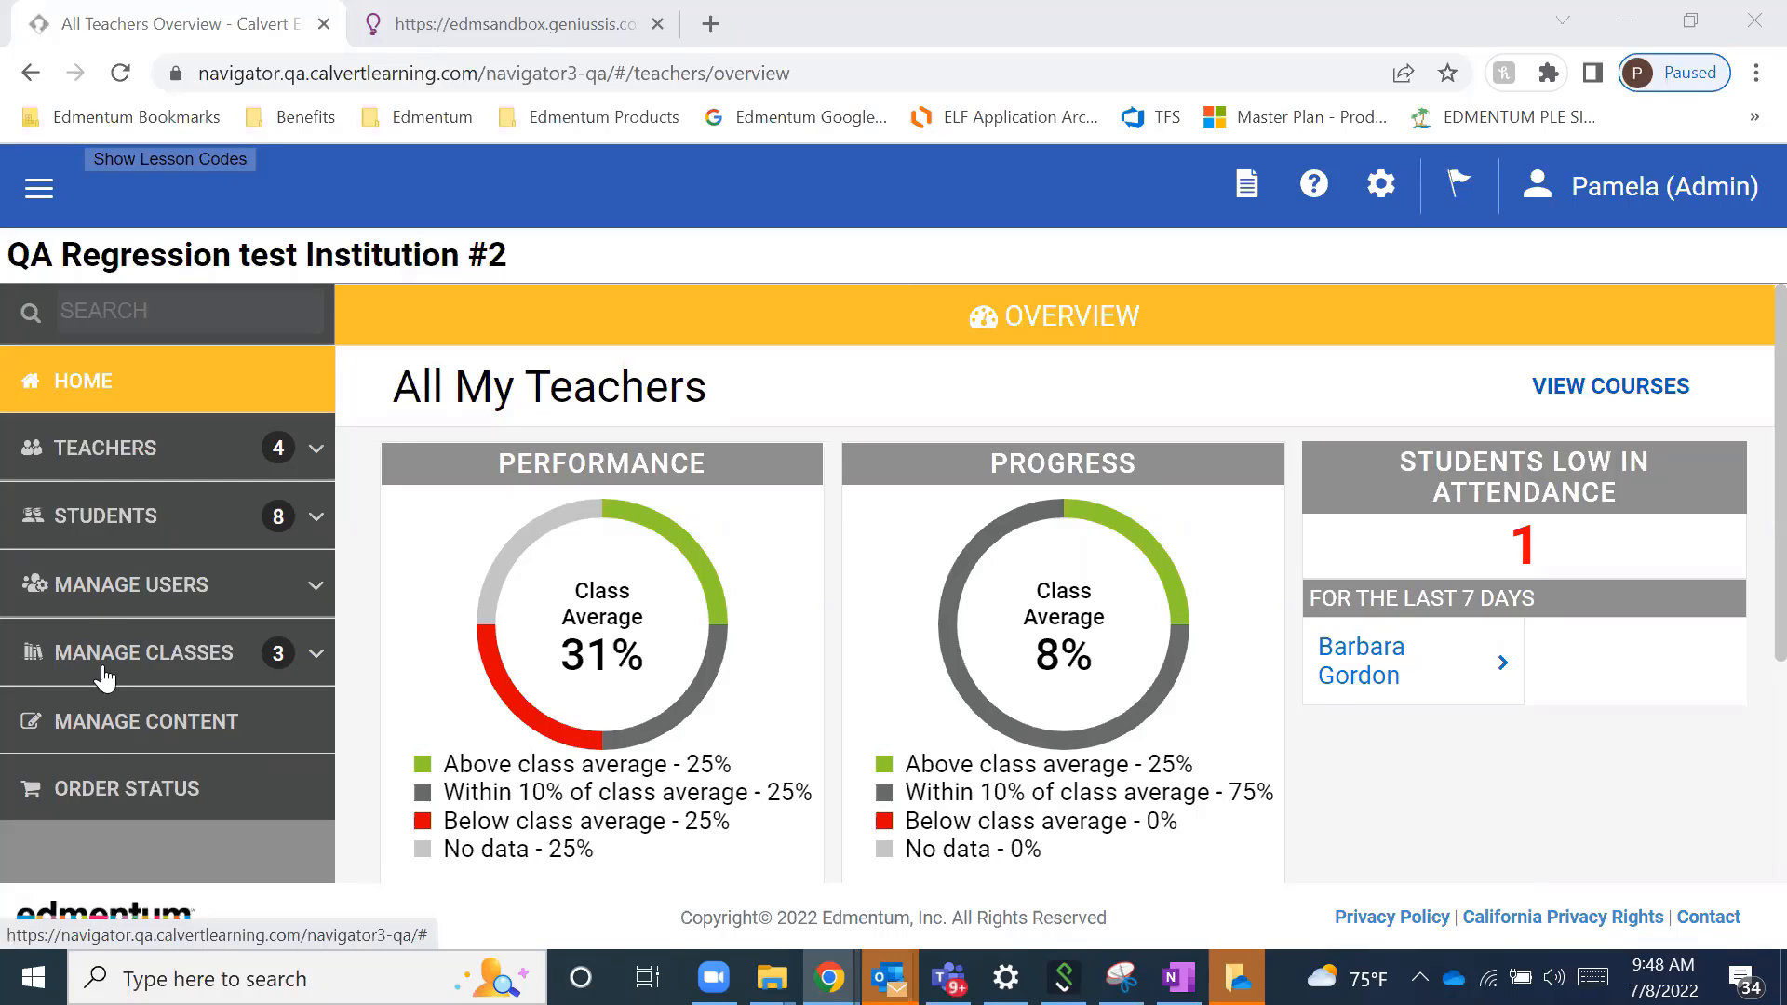
{"action": "mouse_move", "coordinate": [91, 736]}
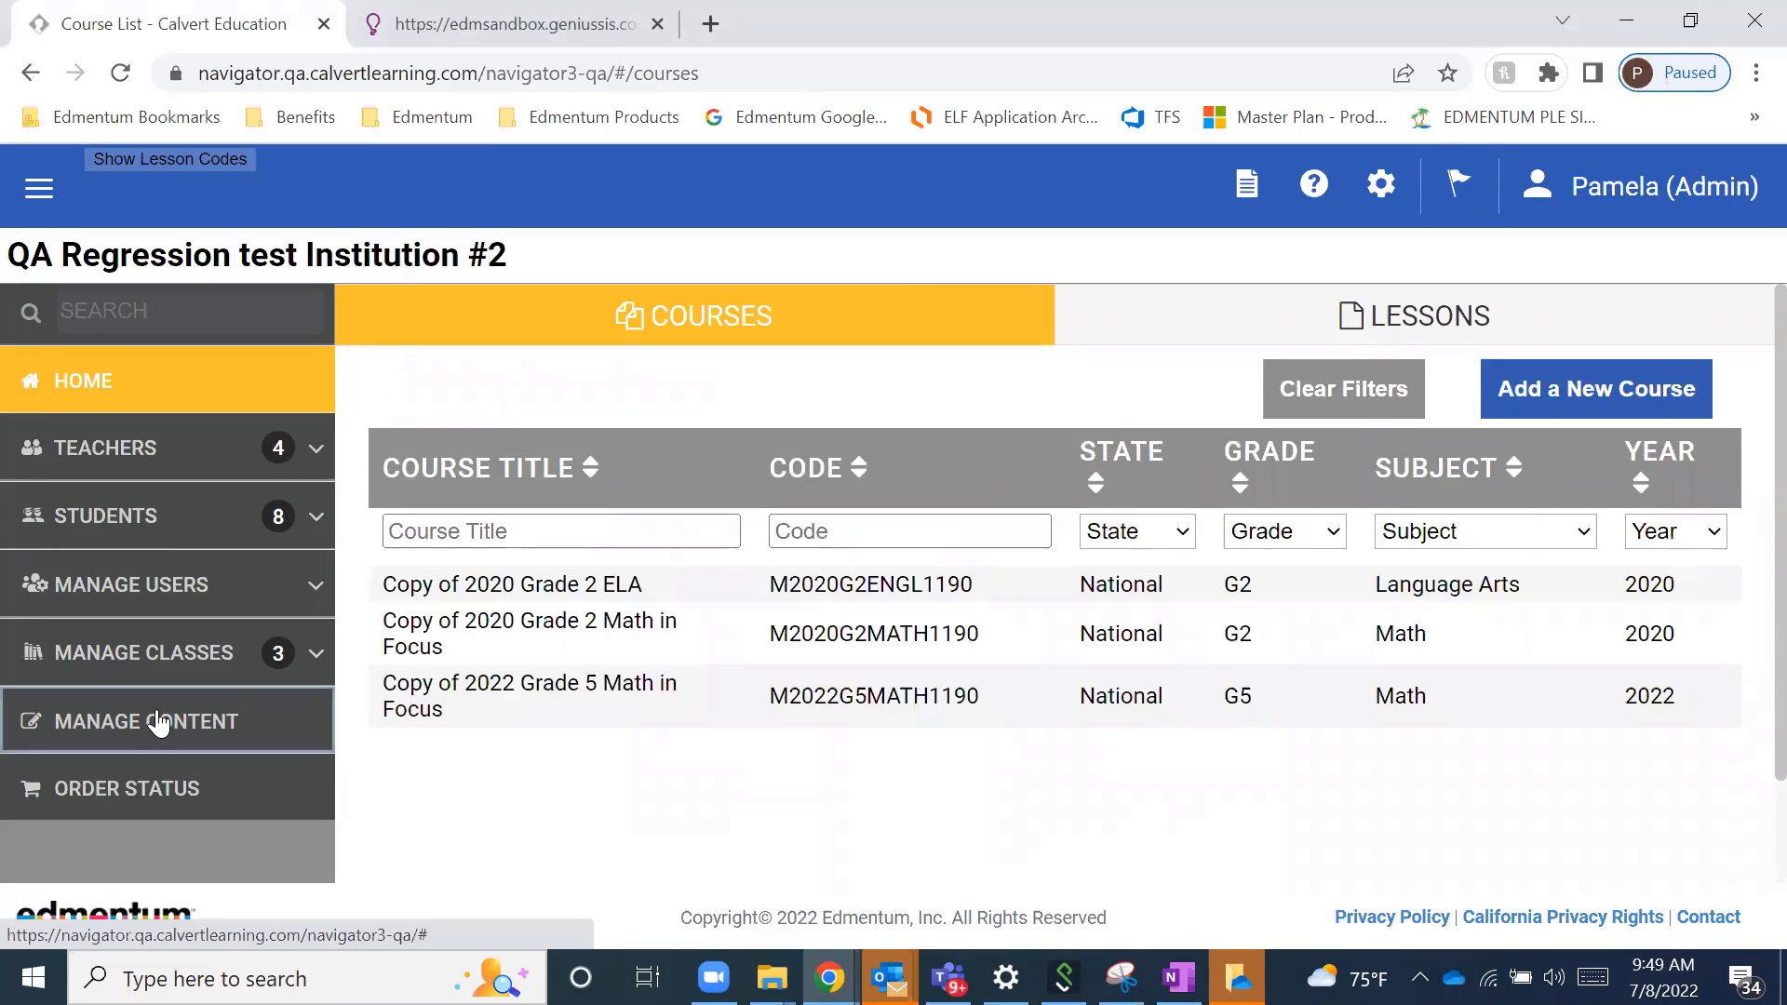
{"action": "mouse_move", "coordinate": [479, 703]}
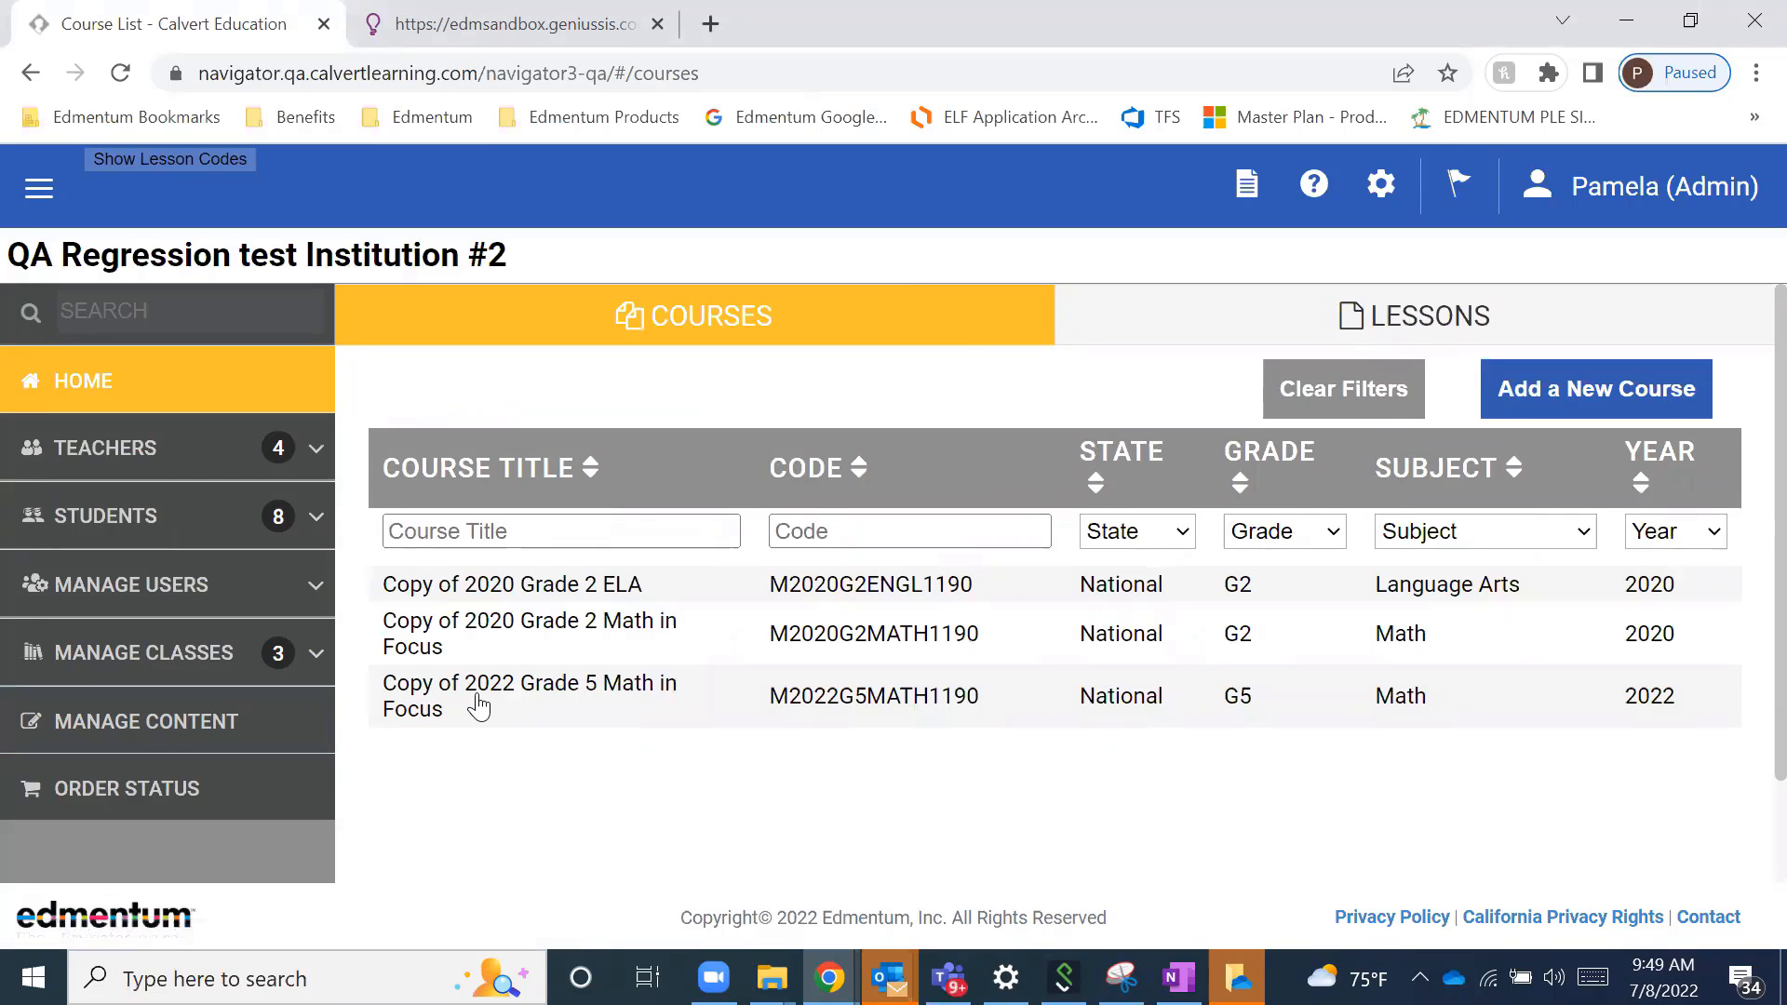
Open the Copy of 2022 Grade 5 Math in Focus course and scroll Unit 1 lessons to the End of First Quarter marker.
{"action": "left_click", "coordinate": [528, 694]}
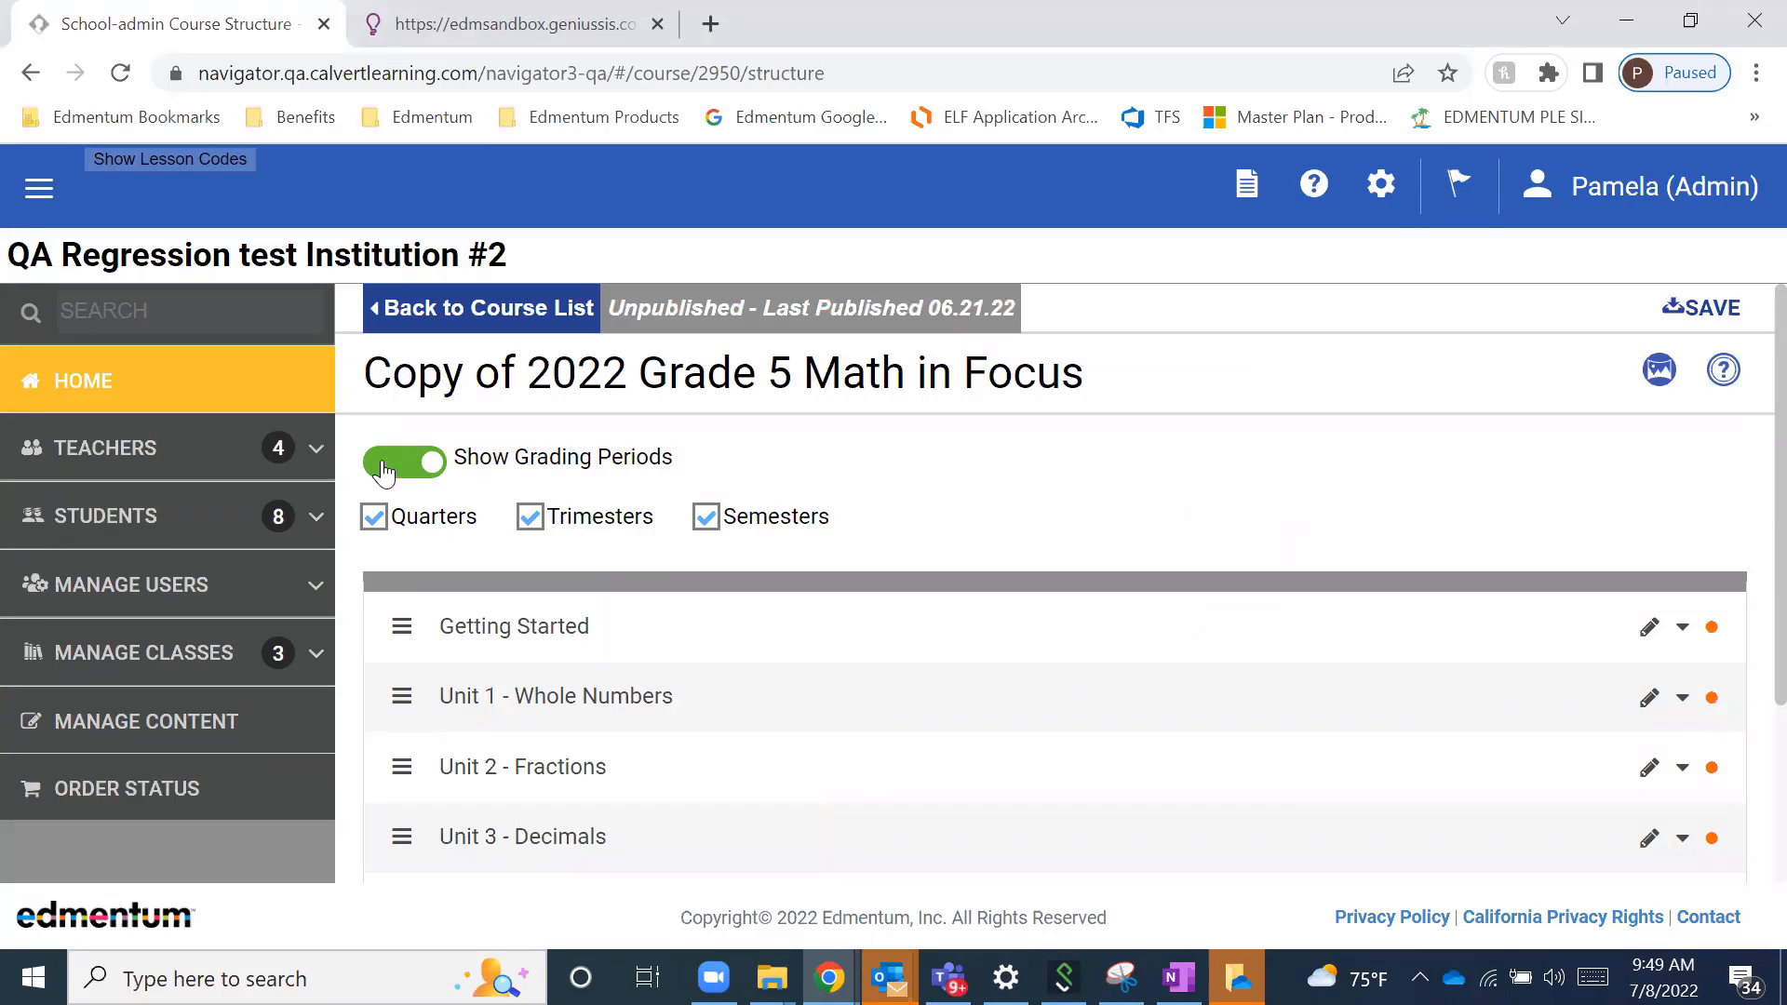
{"action": "mouse_move", "coordinate": [503, 495]}
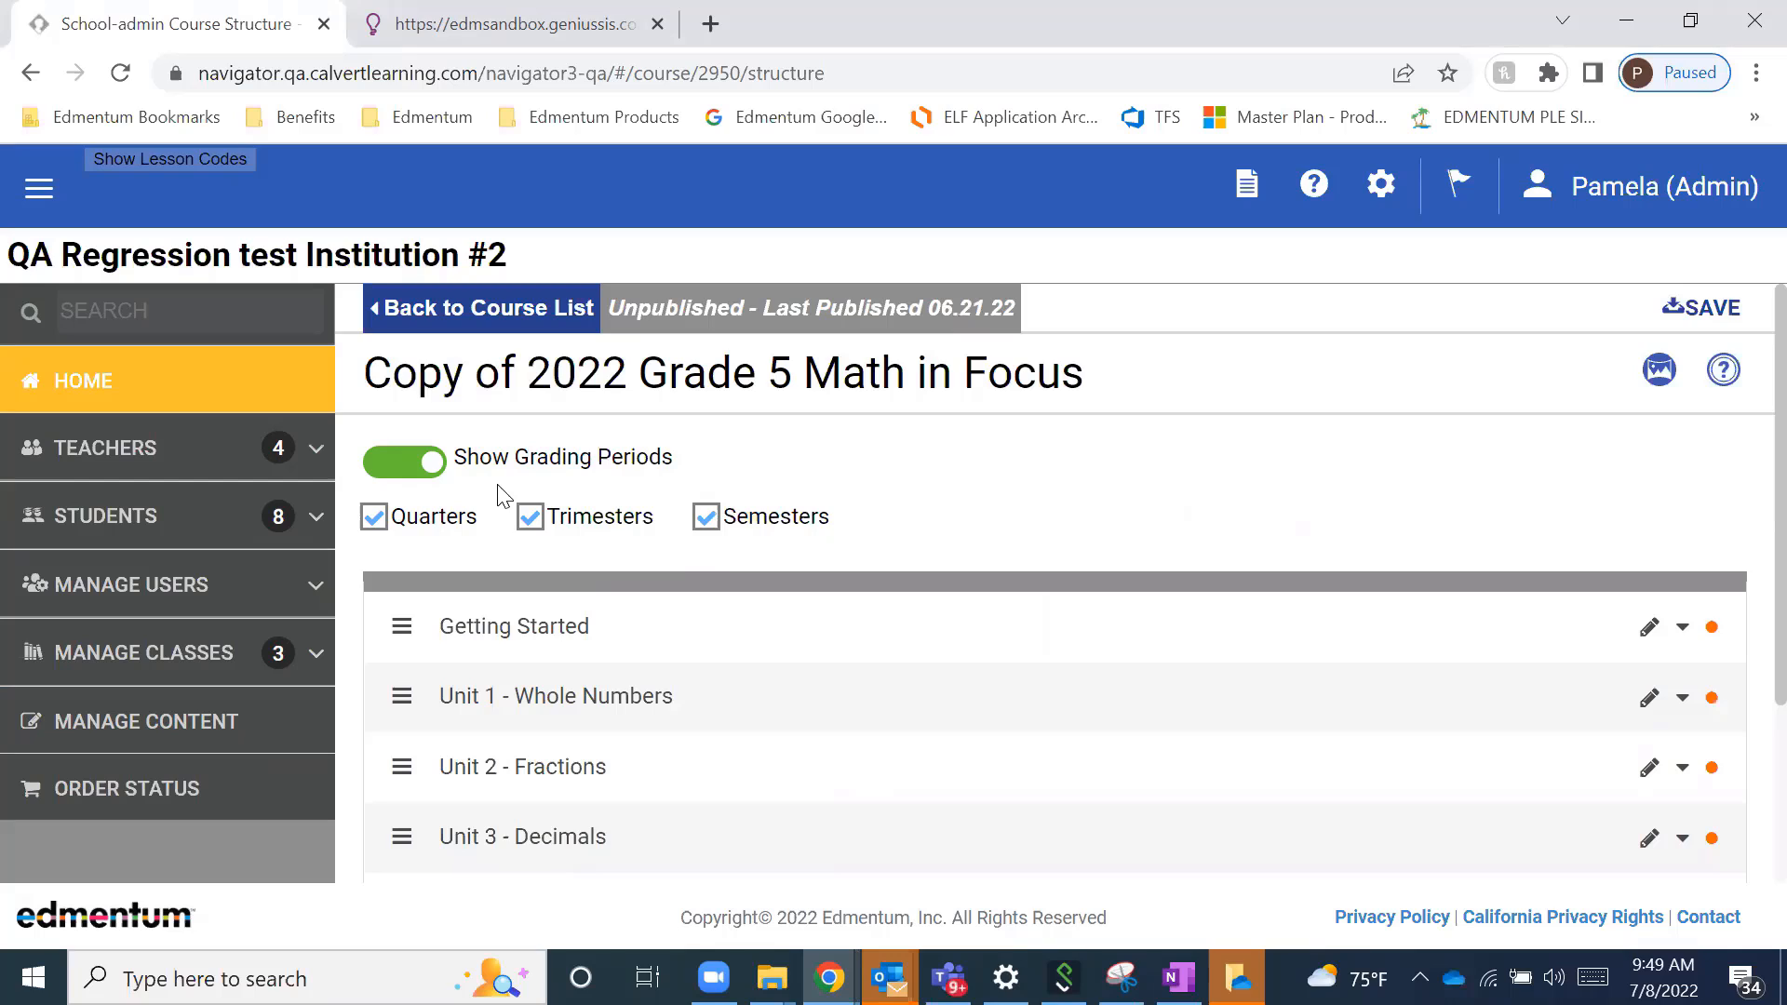
{"action": "mouse_move", "coordinate": [720, 704]}
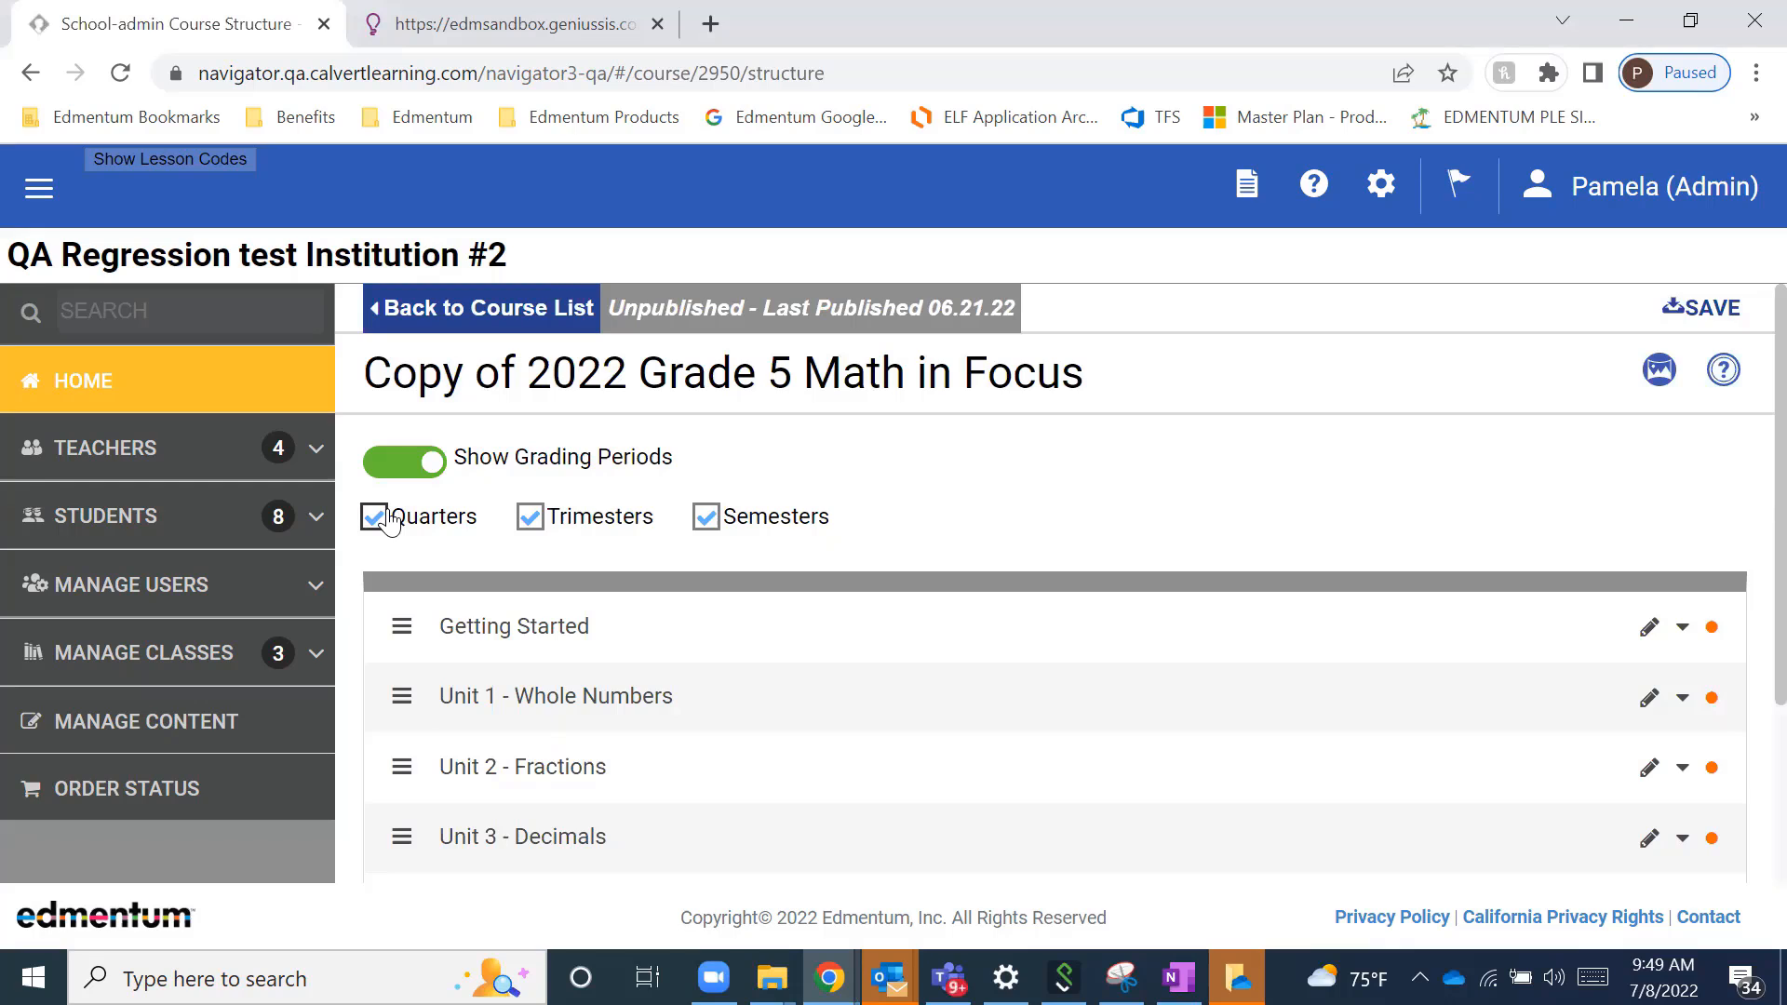
{"action": "mouse_move", "coordinate": [752, 549]}
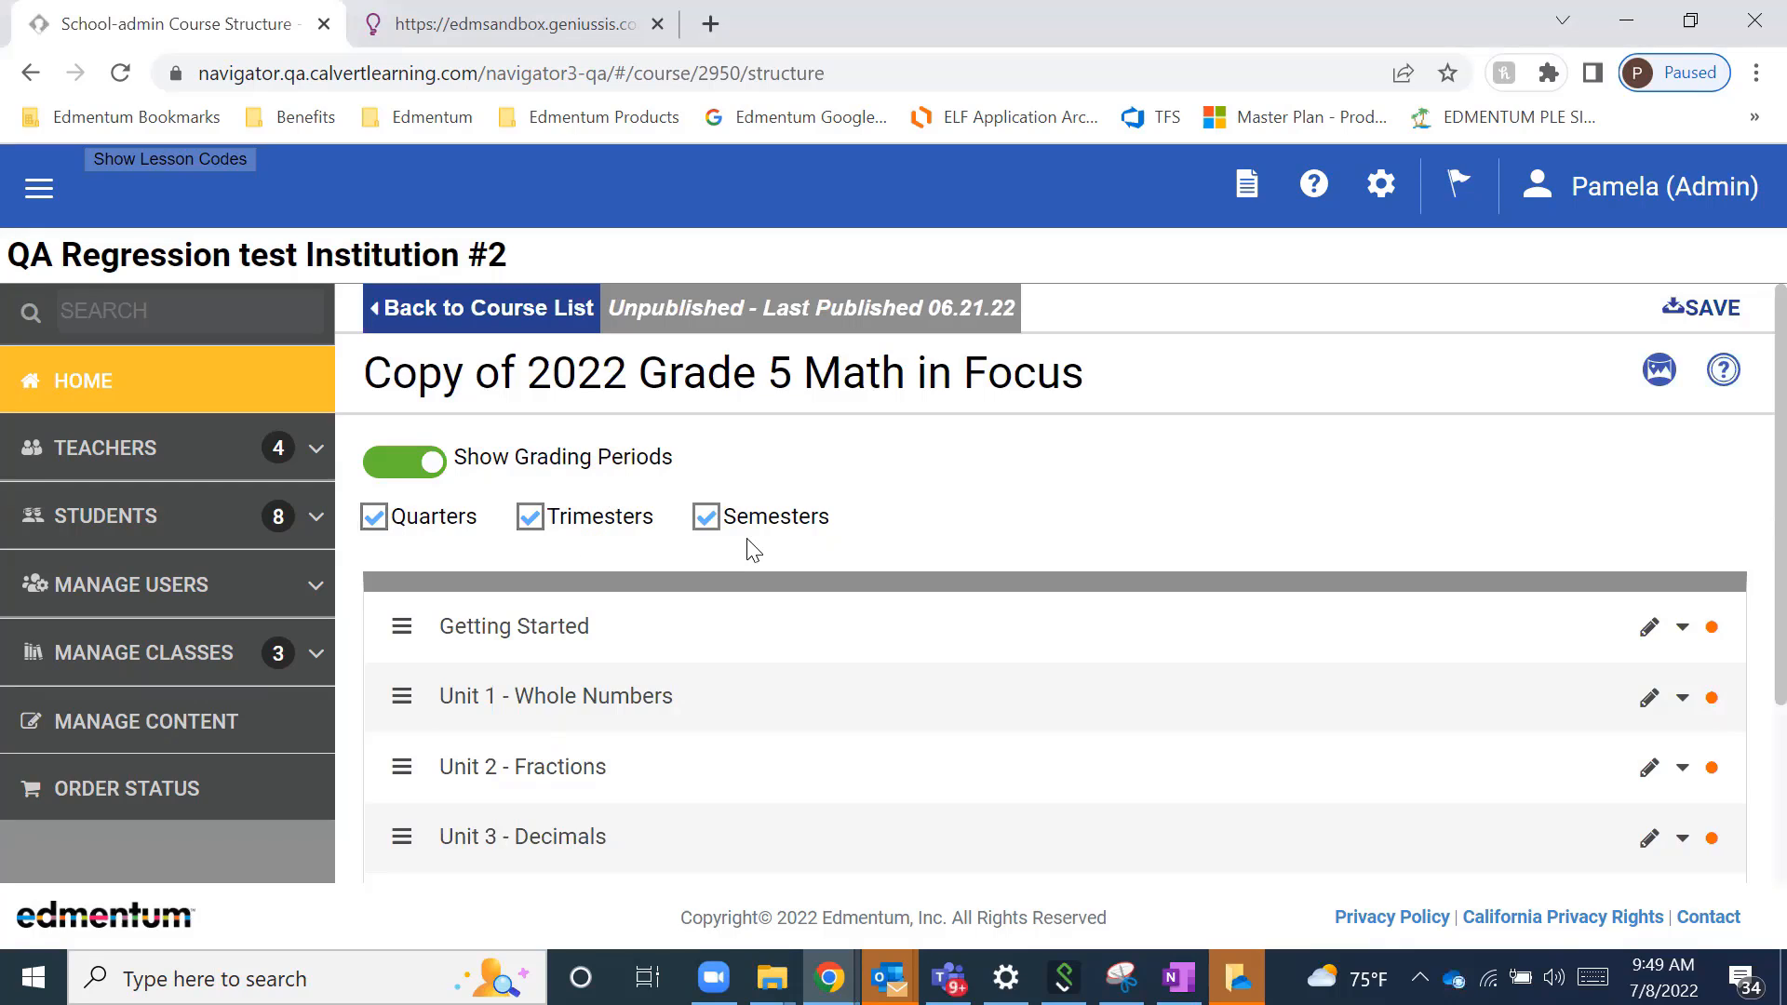
{"action": "mouse_move", "coordinate": [456, 603]}
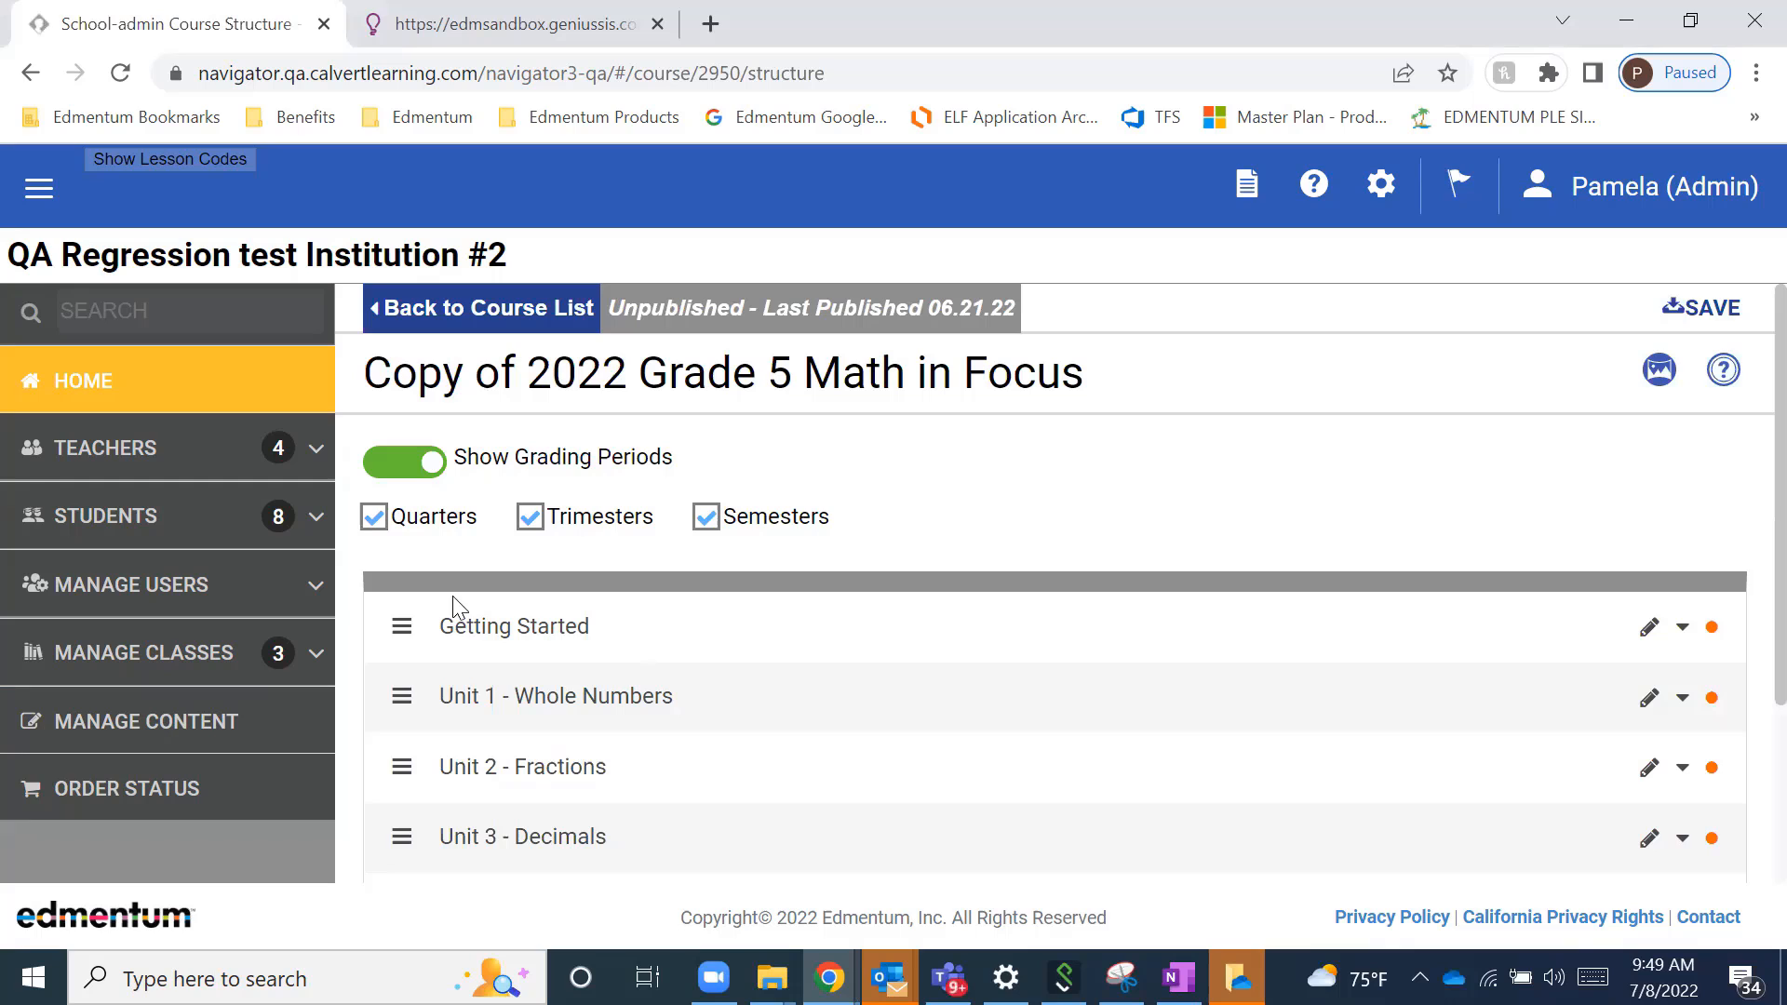
{"action": "mouse_move", "coordinate": [402, 696]}
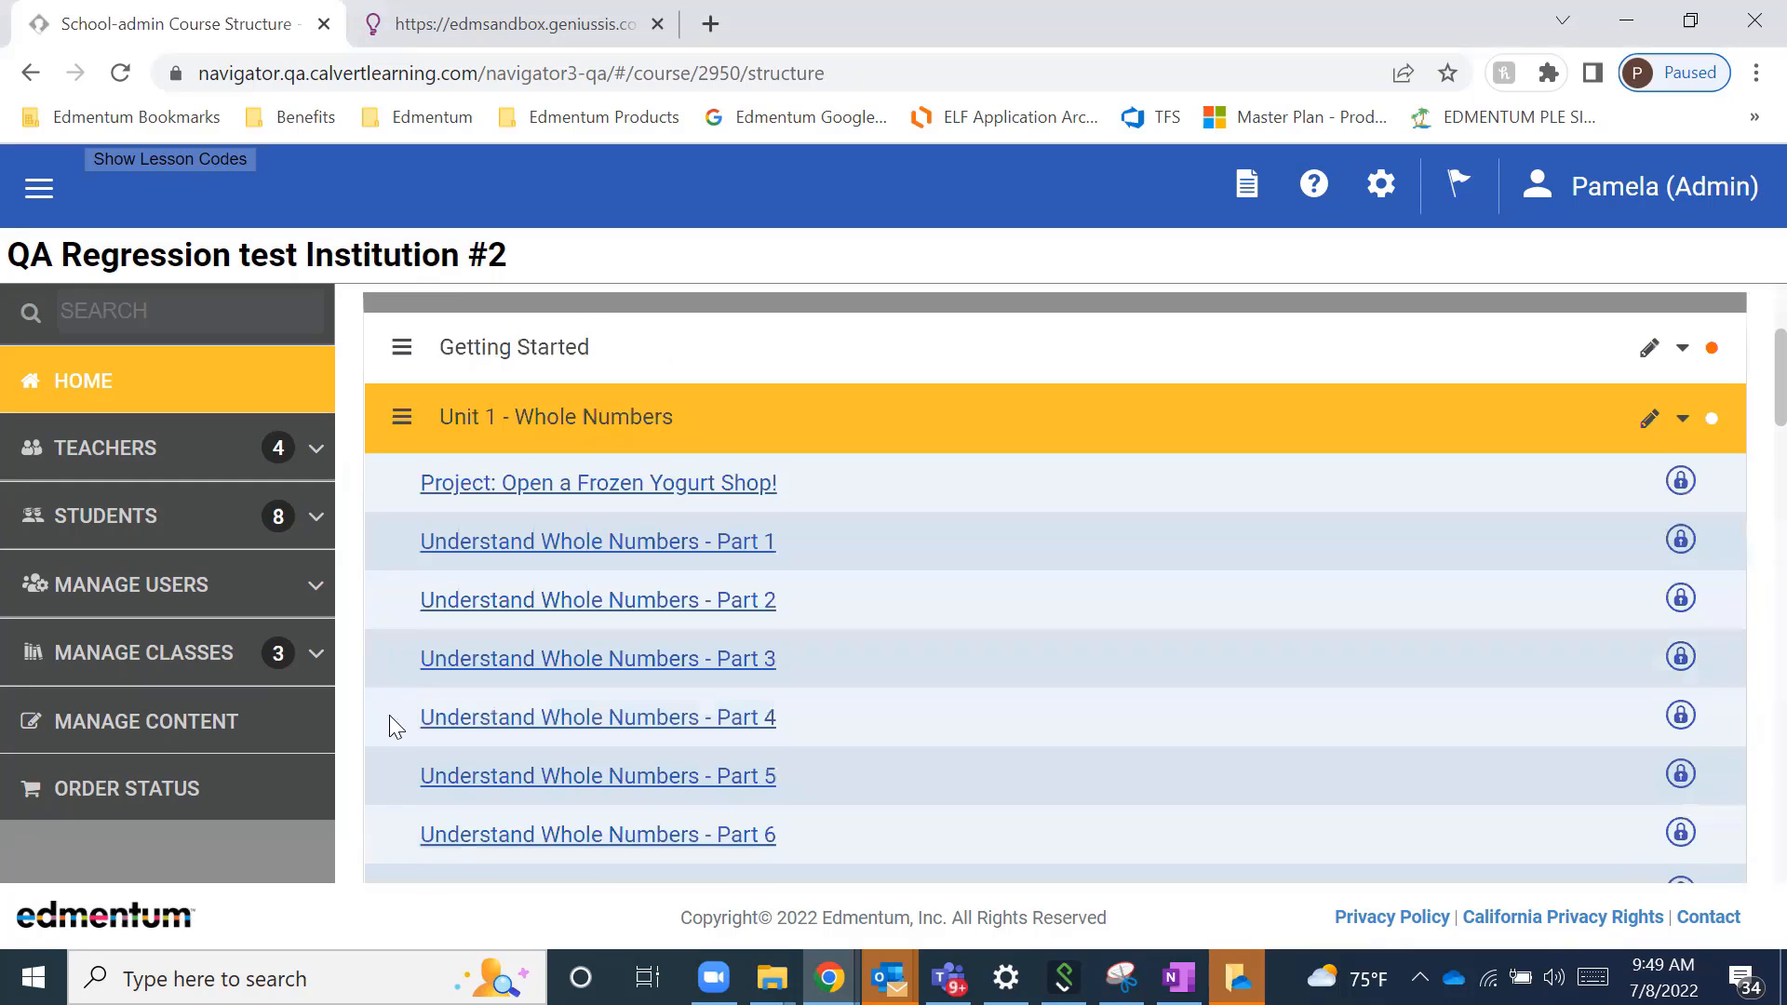
{"action": "scroll", "scroll_direction": "down", "scroll_amount": 3}
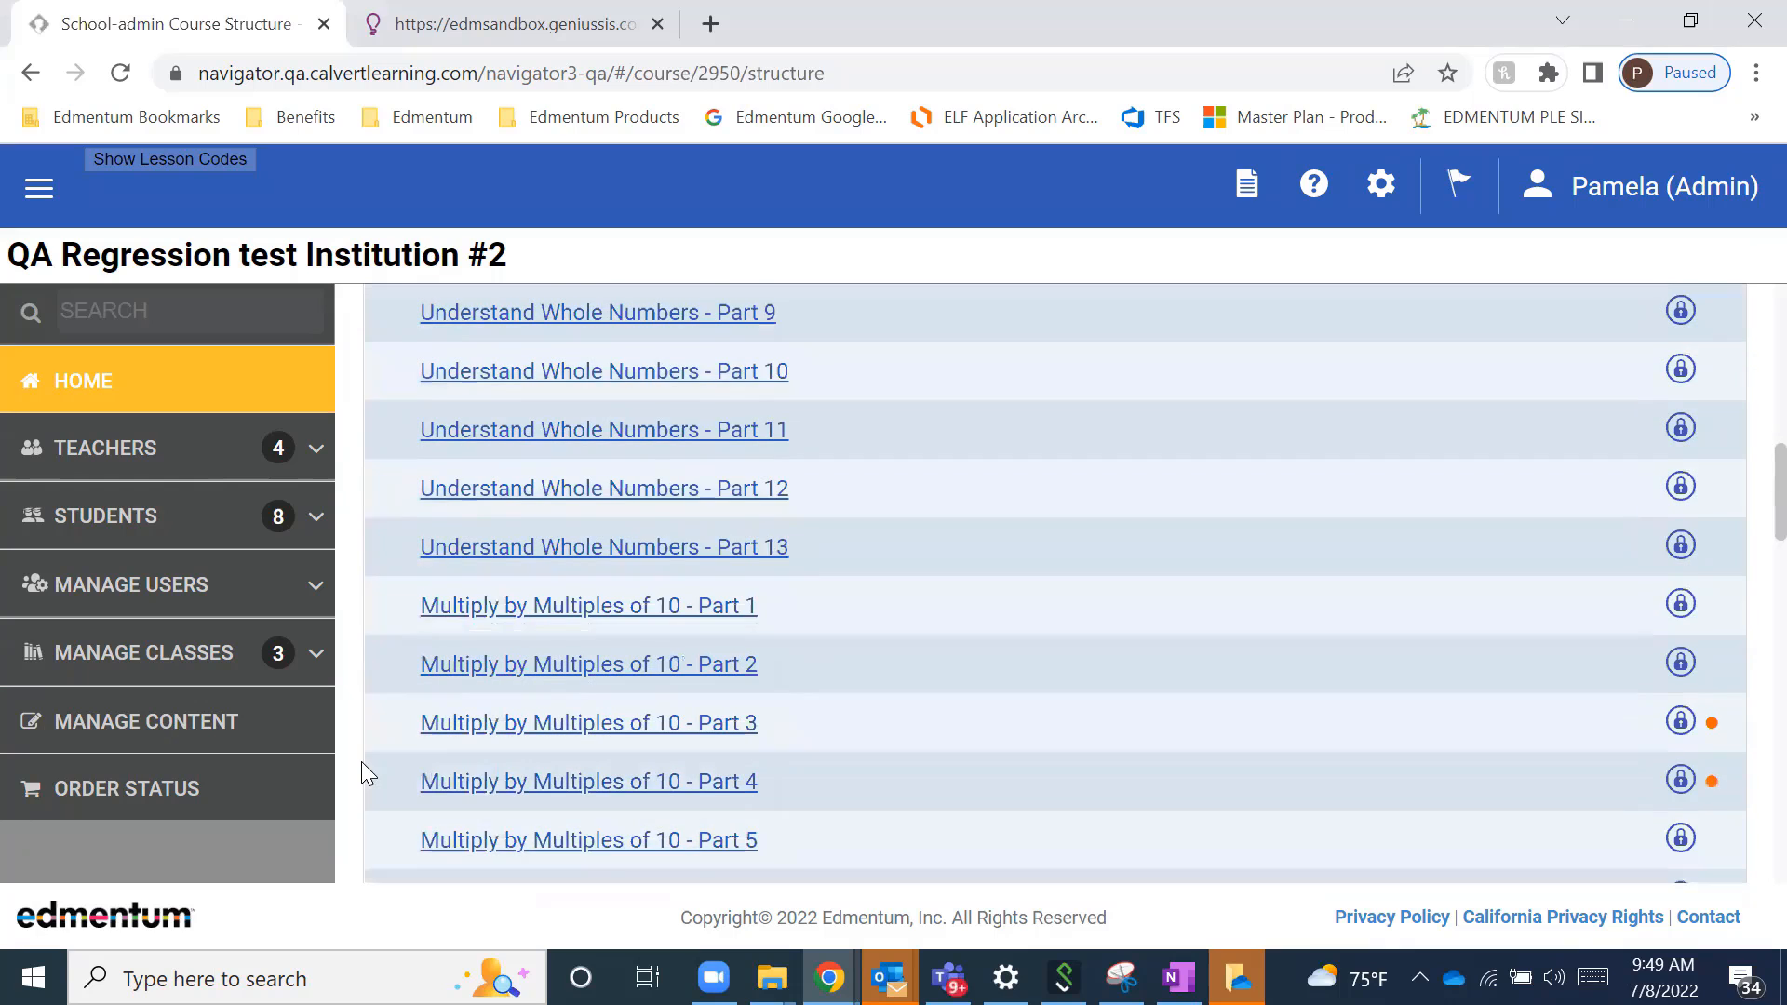
{"action": "scroll", "scroll_direction": "down", "scroll_amount": 3}
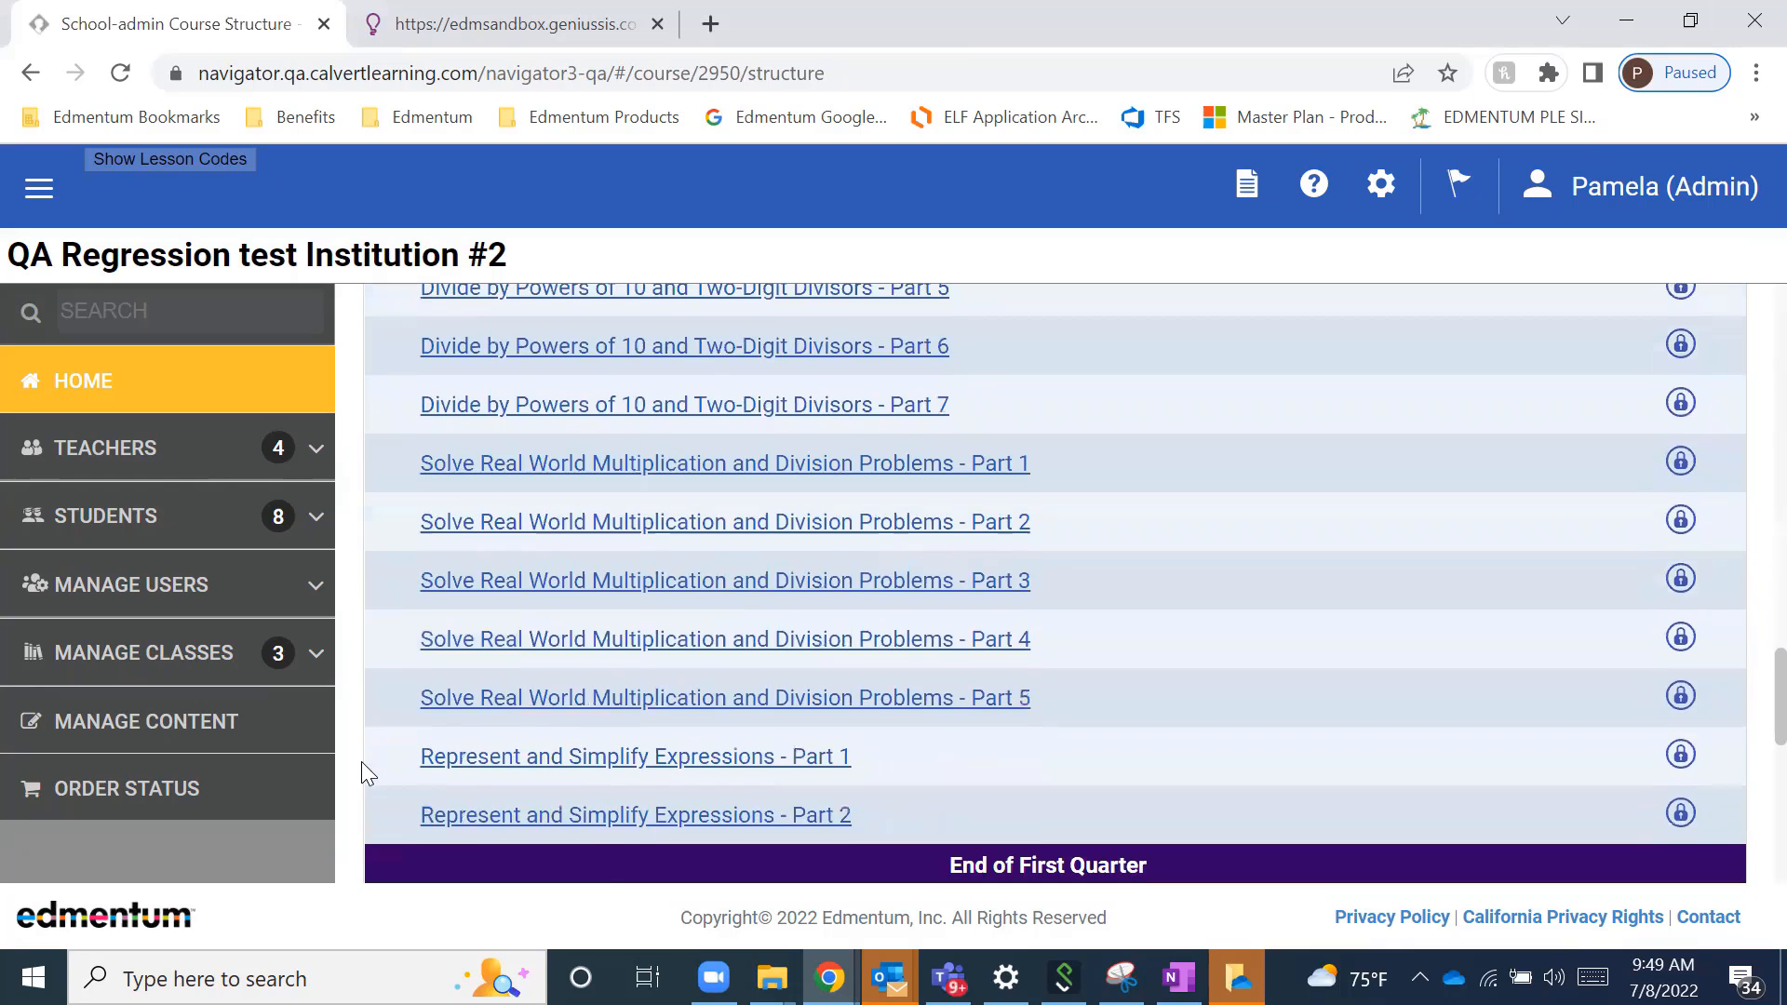
{"action": "scroll", "scroll_direction": "down", "scroll_amount": 3}
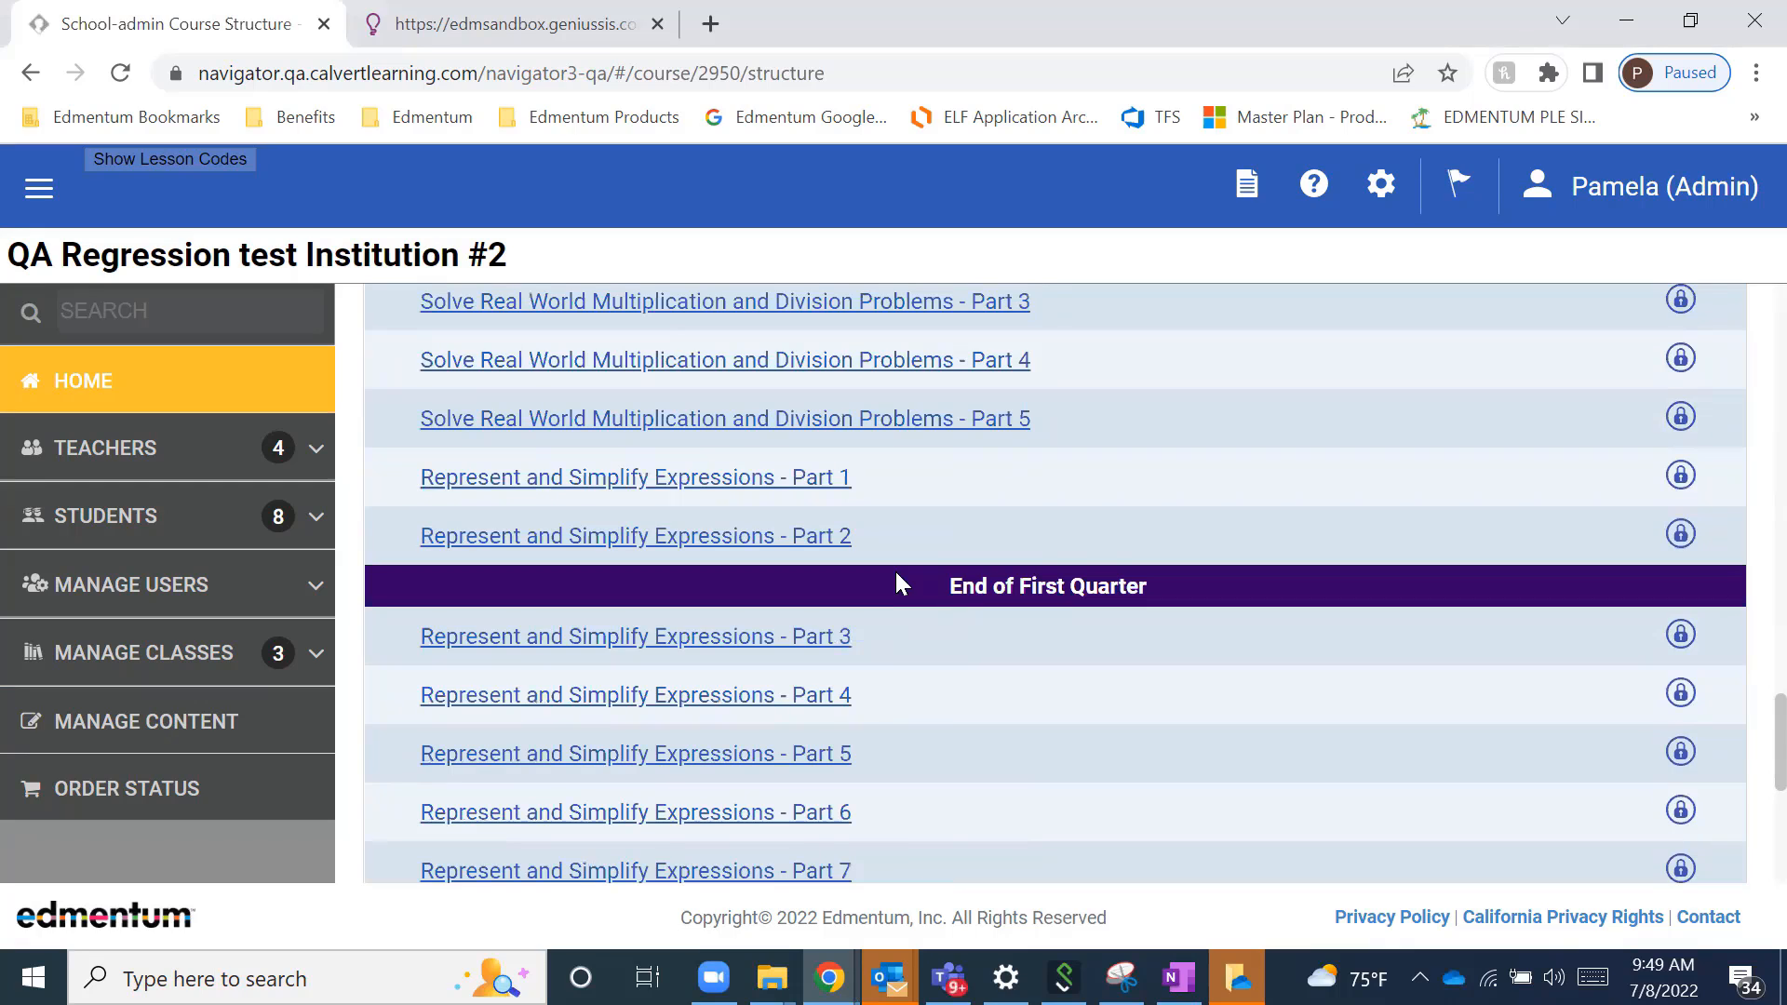
{"action": "mouse_move", "coordinate": [895, 559]}
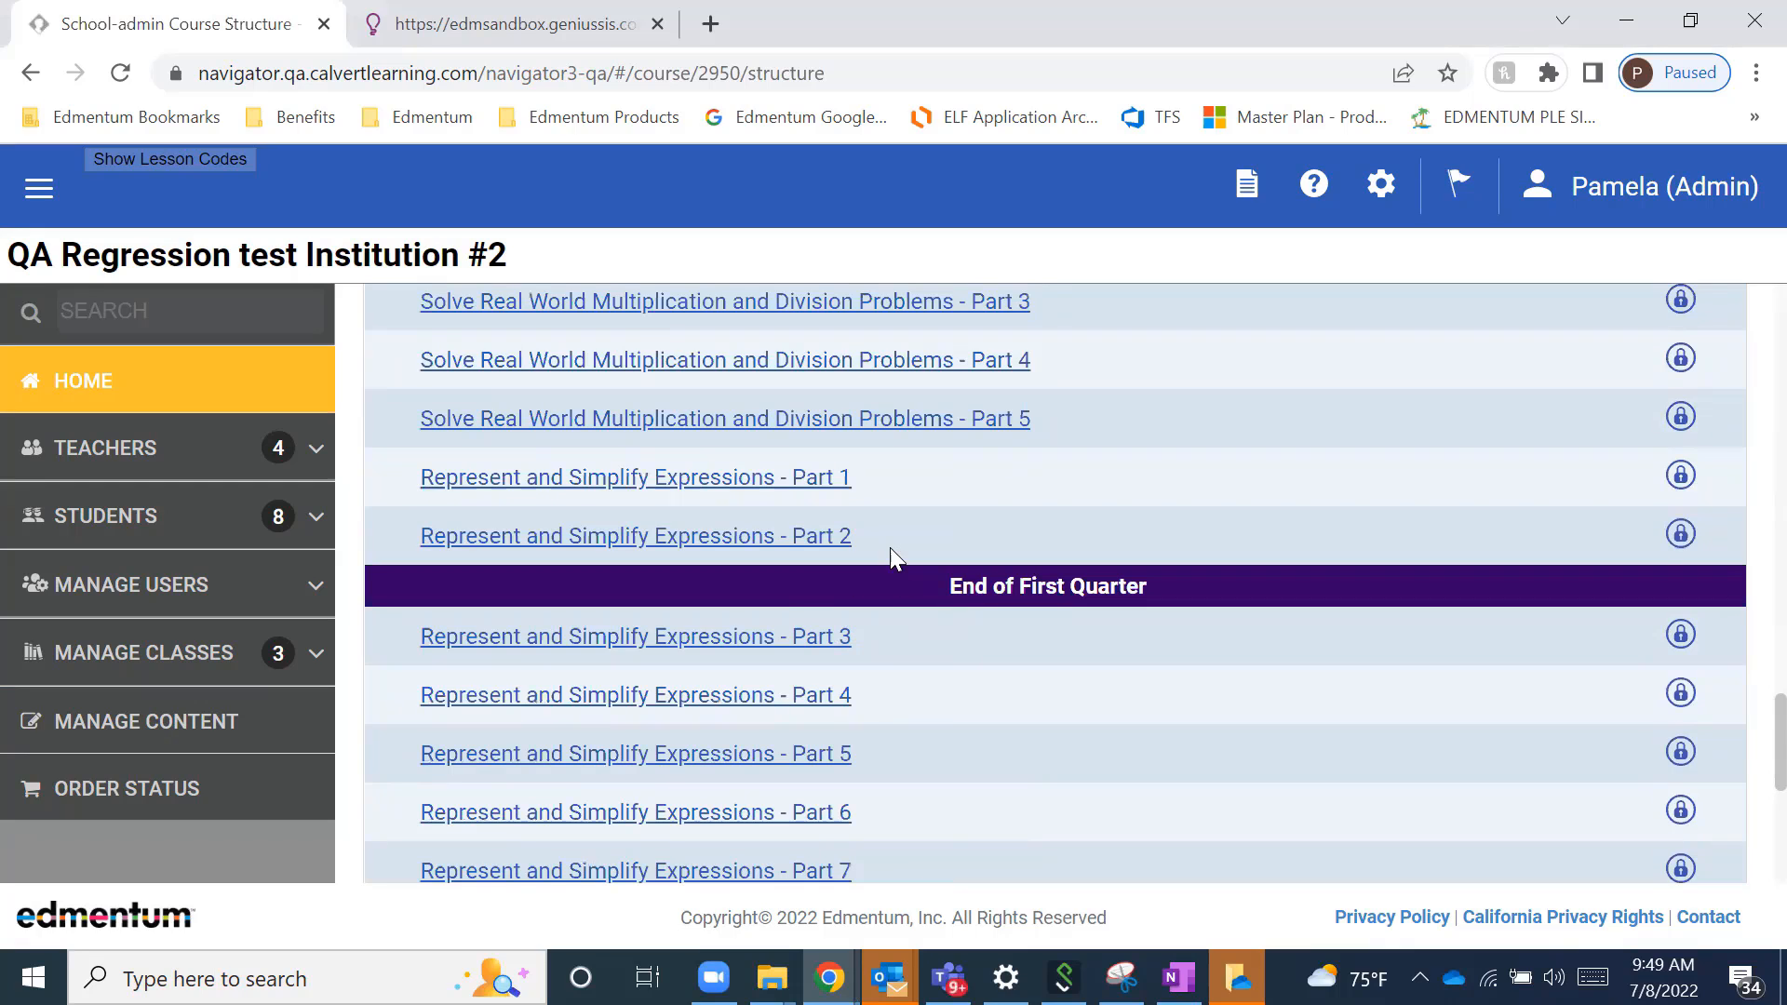
{"action": "mouse_move", "coordinate": [1063, 752]}
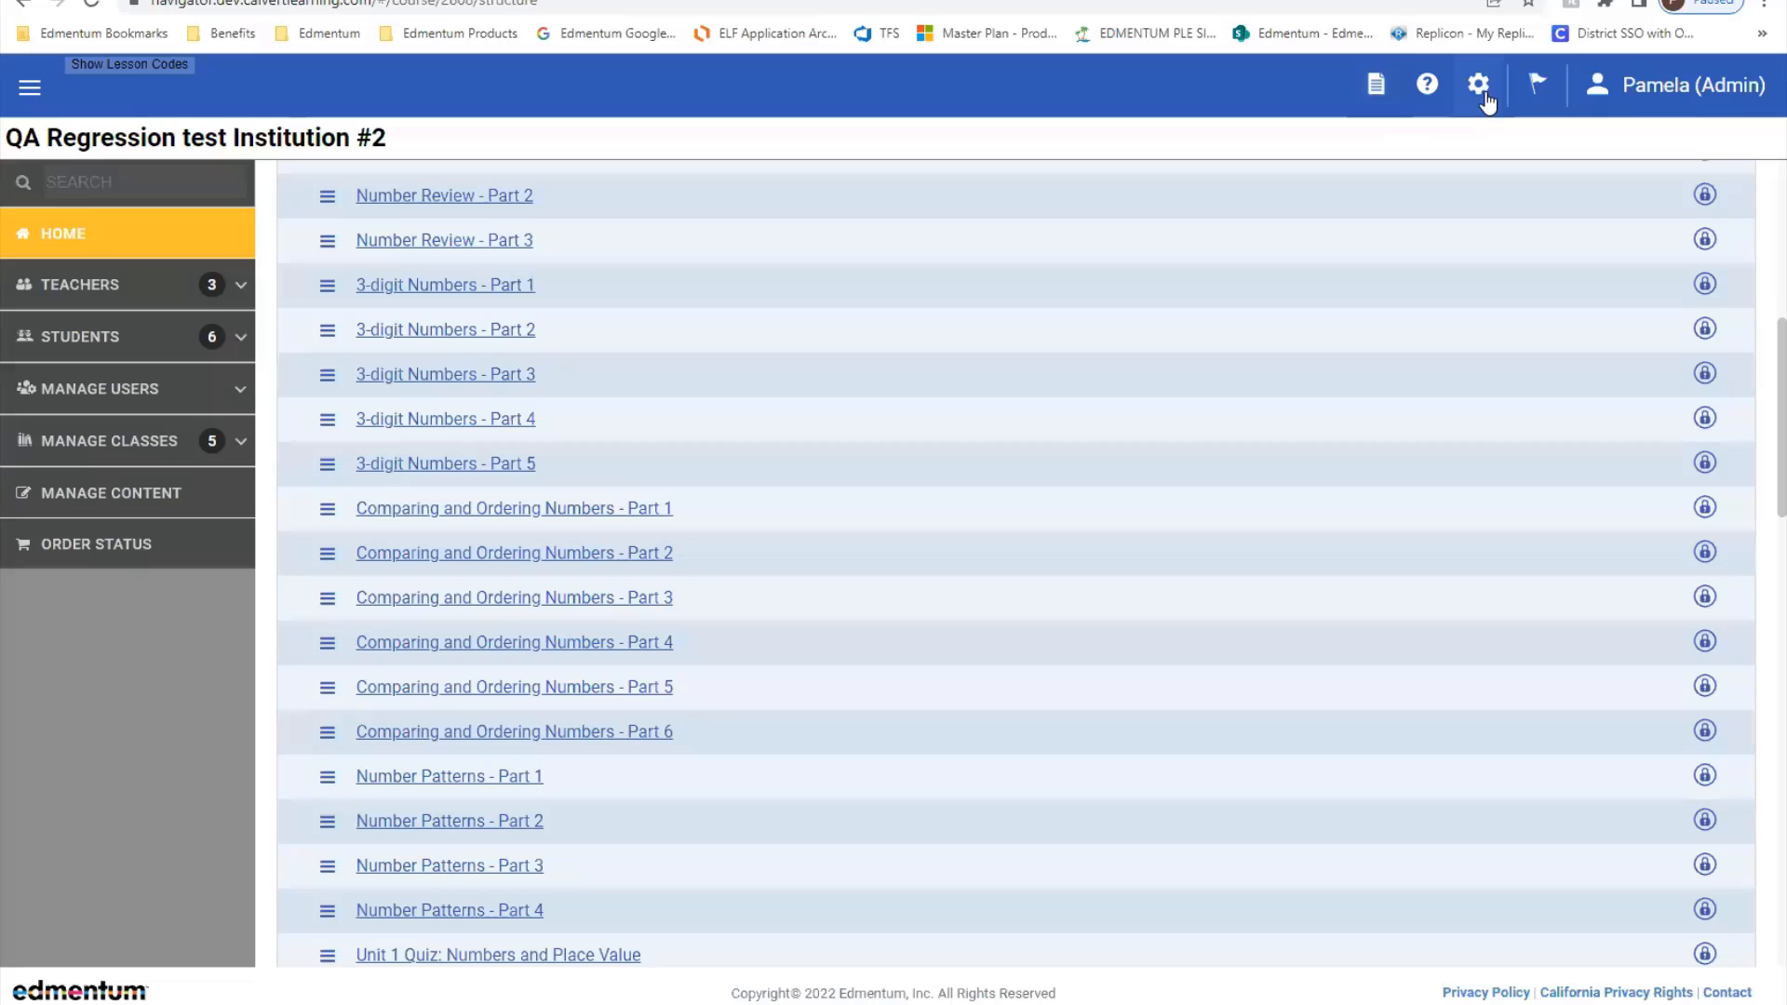
In Settings, choose school year 2022 under Grading Periods and use Quarters.
{"action": "left_click", "coordinate": [1475, 84]}
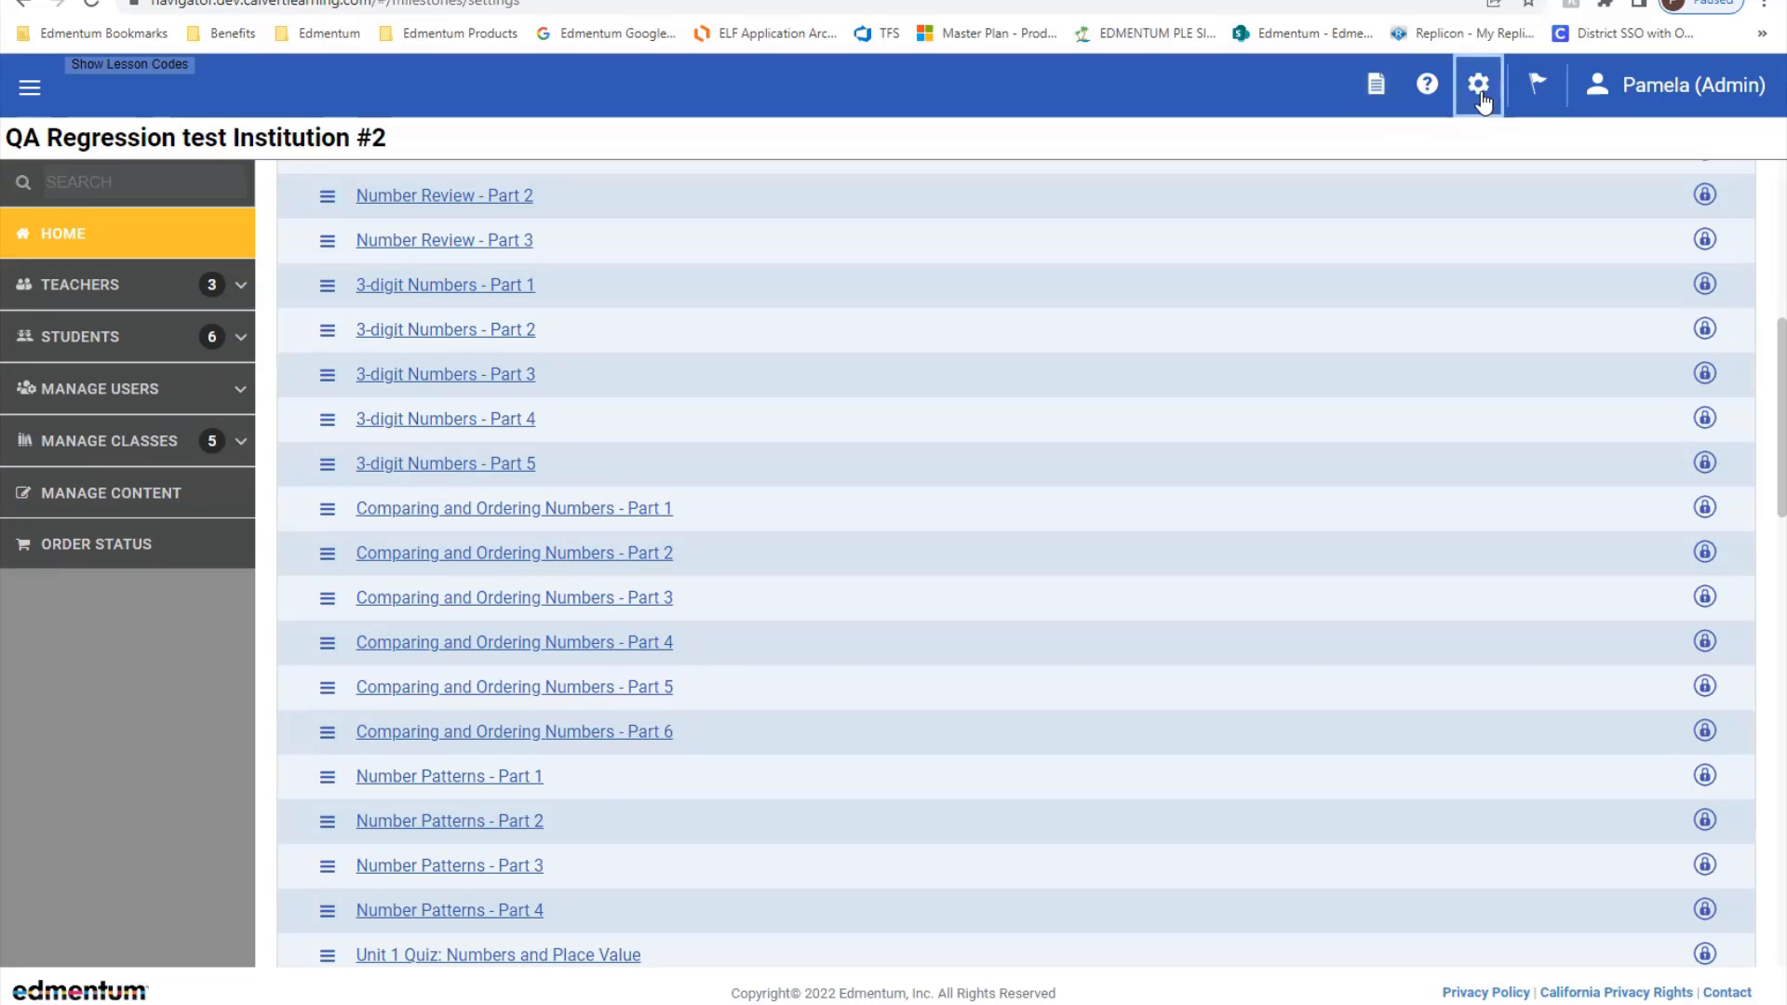
{"action": "left_click", "coordinate": [1476, 85]}
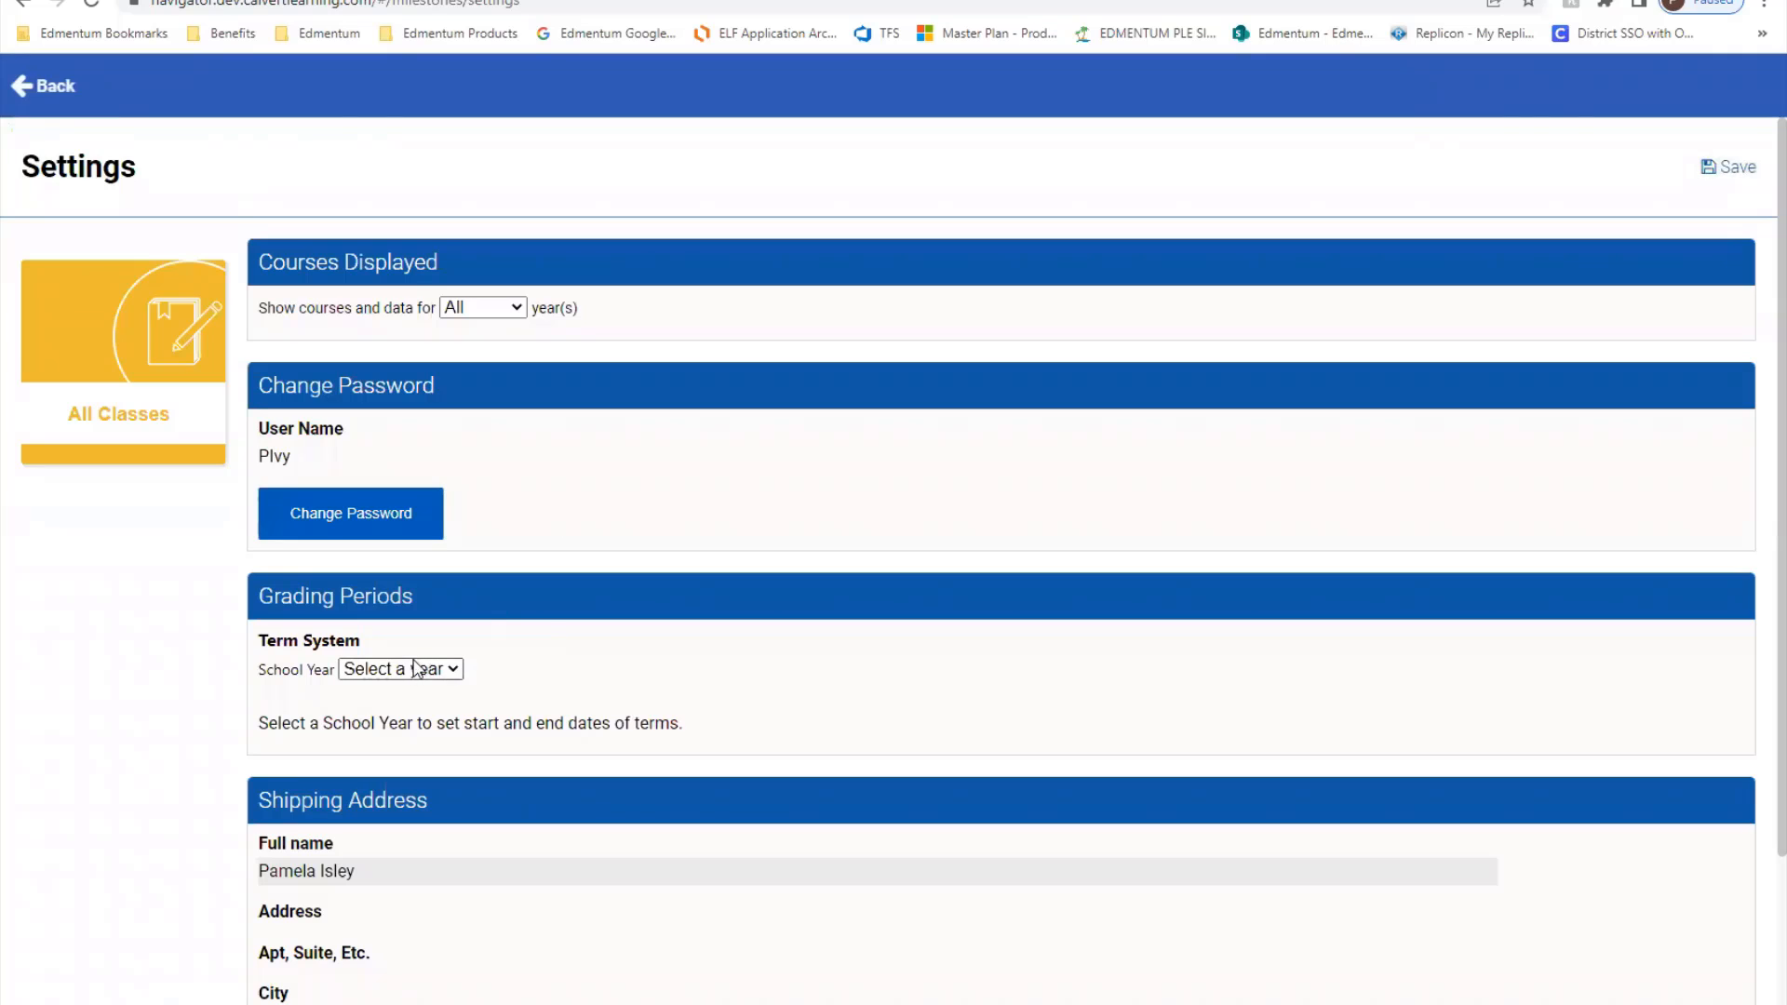
{"action": "left_click", "coordinate": [400, 668]}
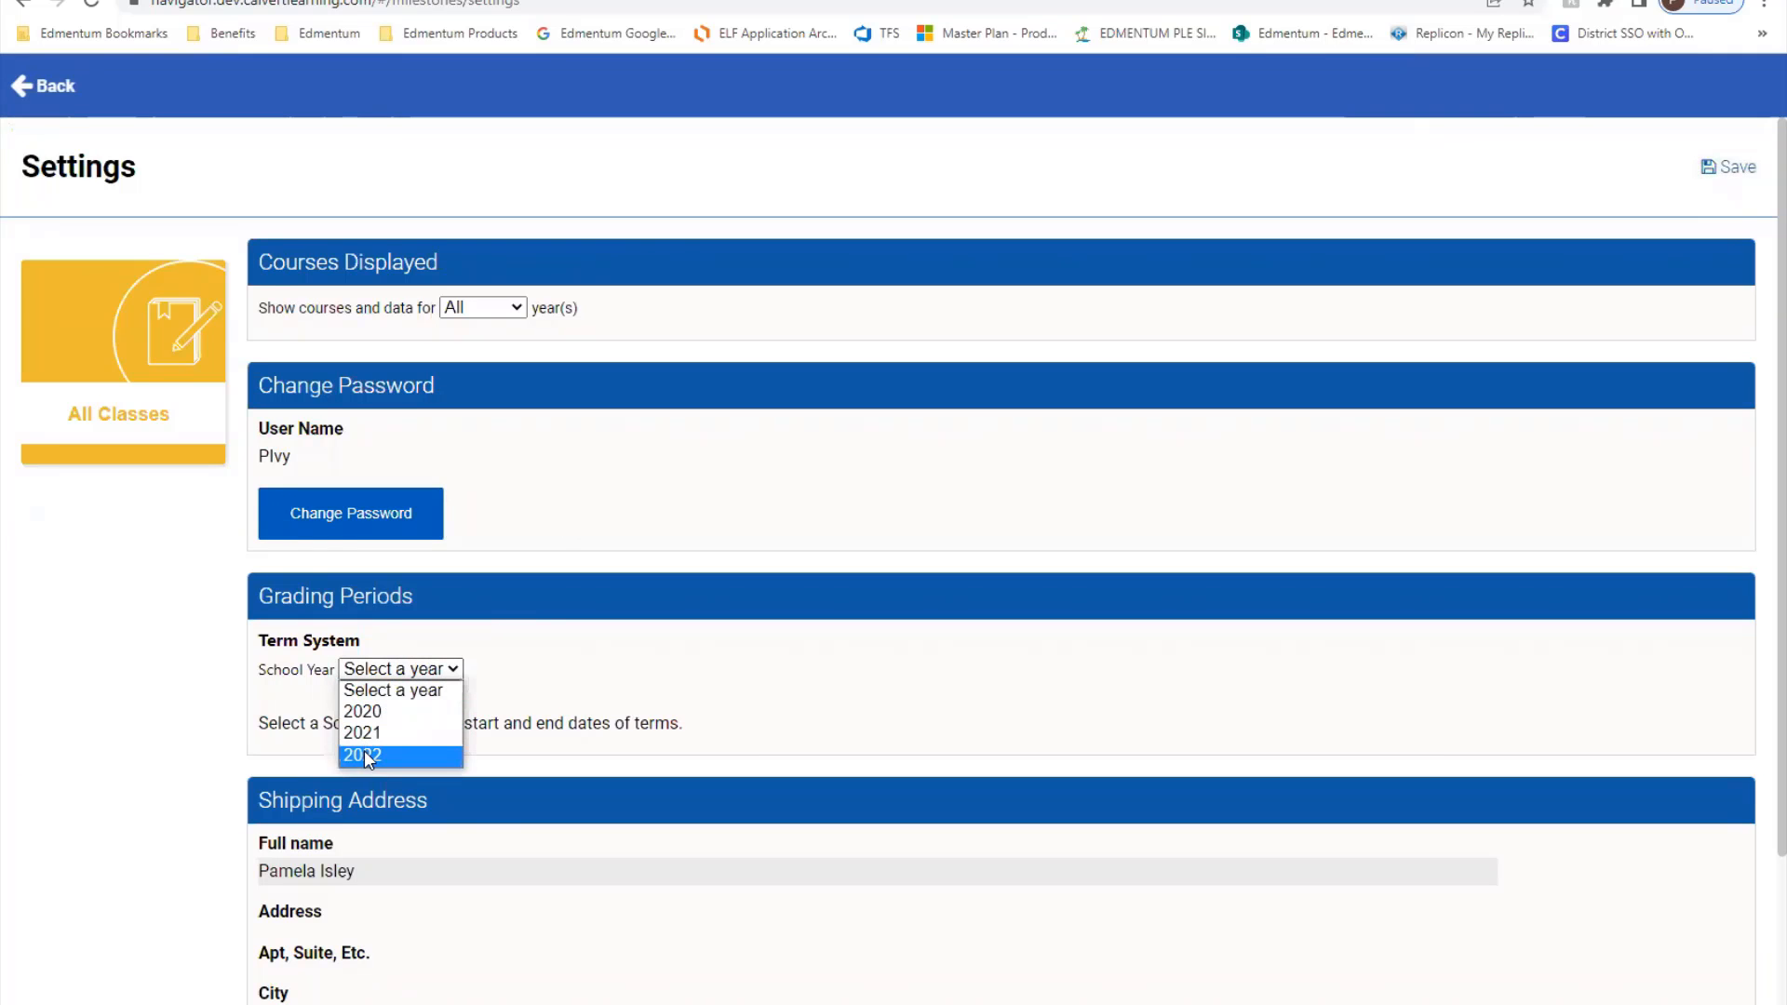
{"action": "left_click", "coordinate": [363, 756]}
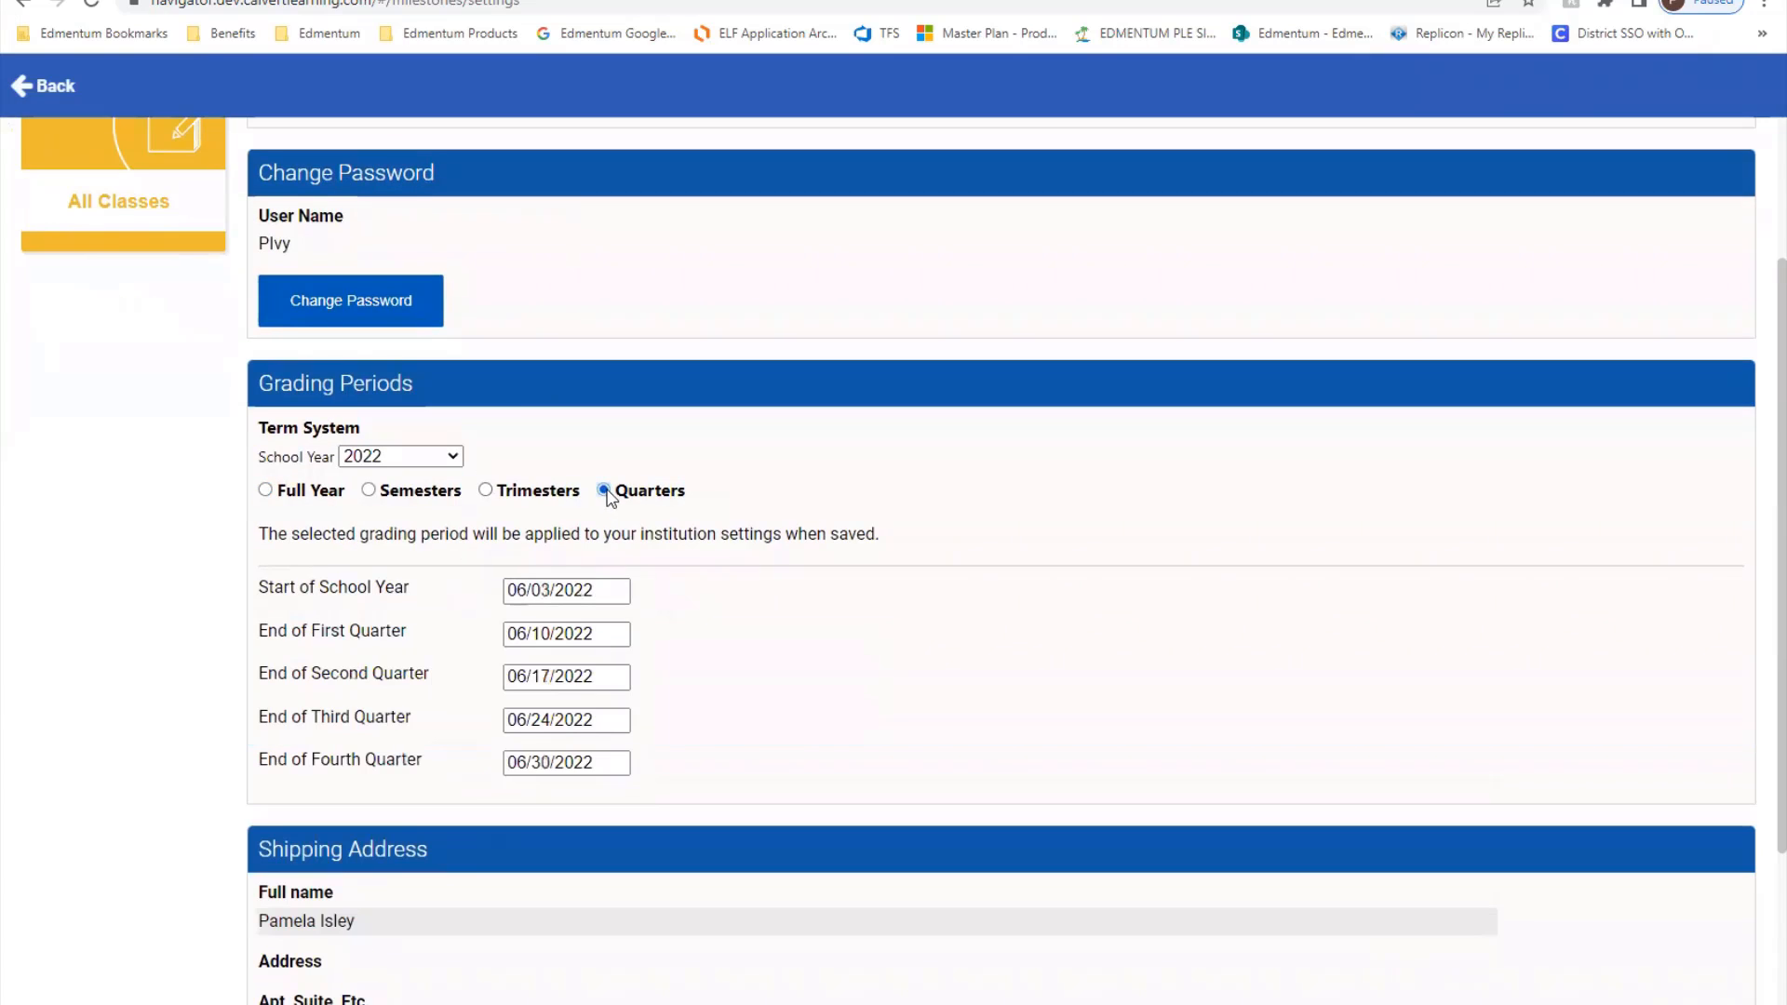
{"action": "scroll", "scroll_direction": "up", "scroll_amount": 3}
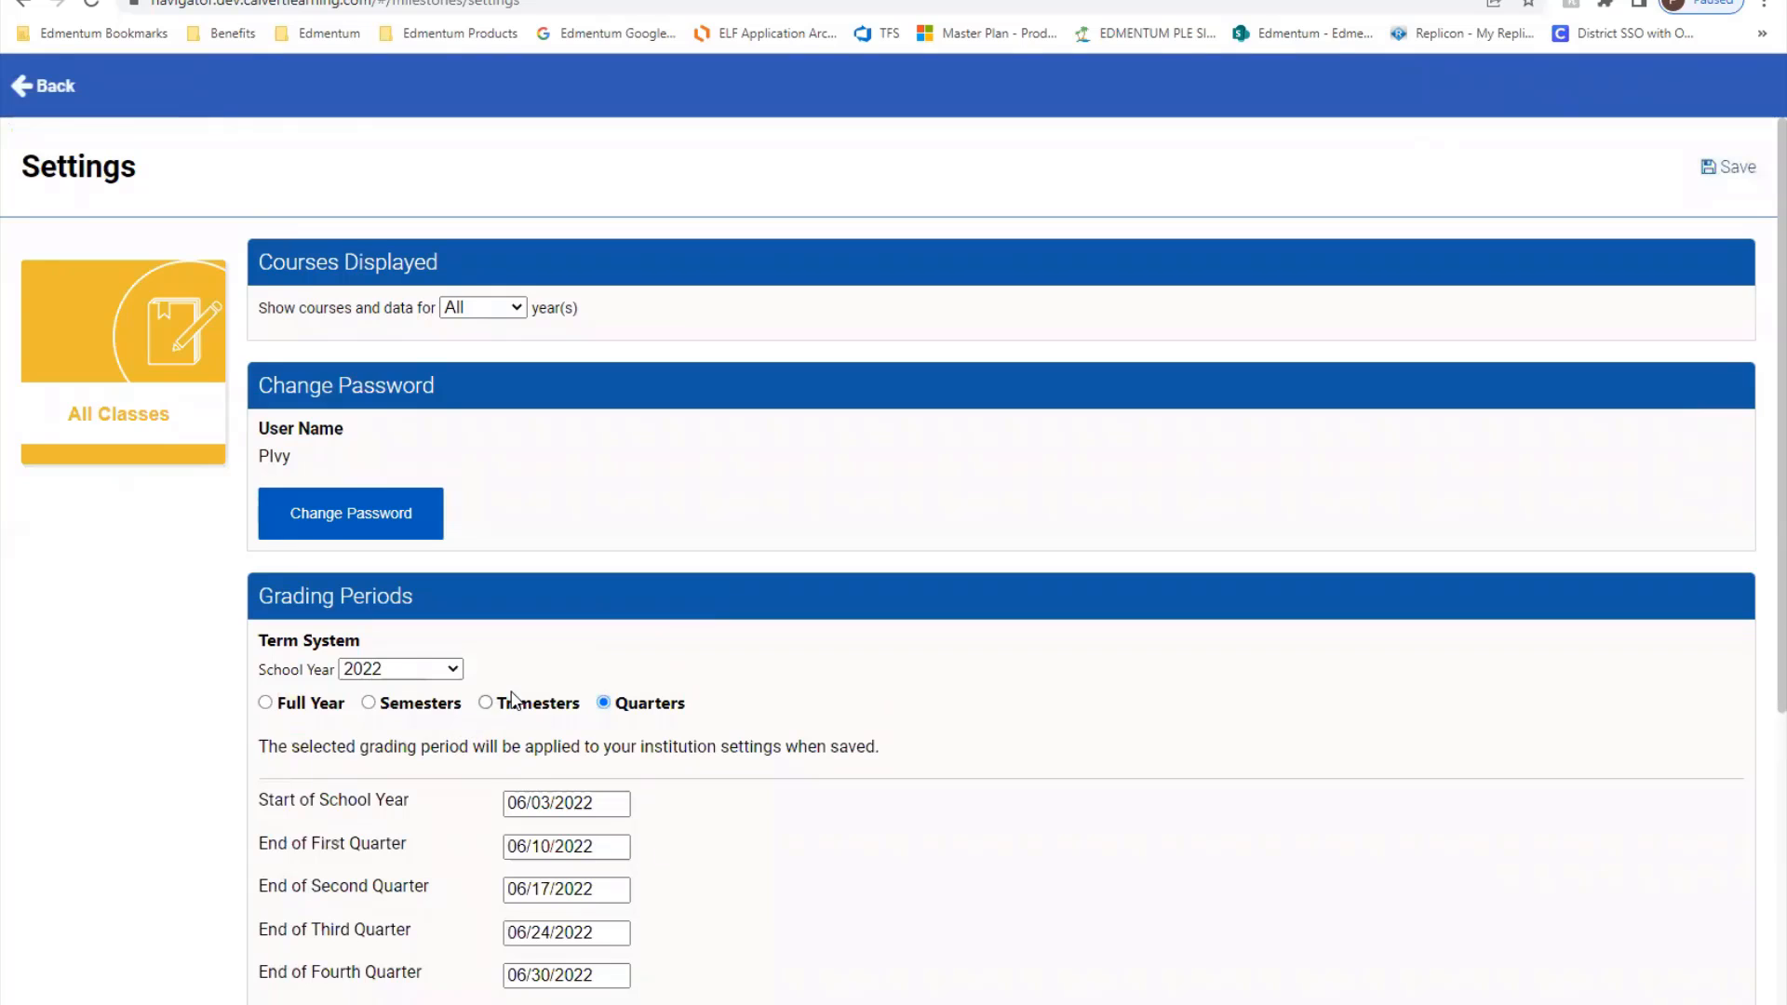
Switch the term system to Semesters and set the school year start to 09/01/2022.
{"action": "left_click", "coordinate": [368, 702]}
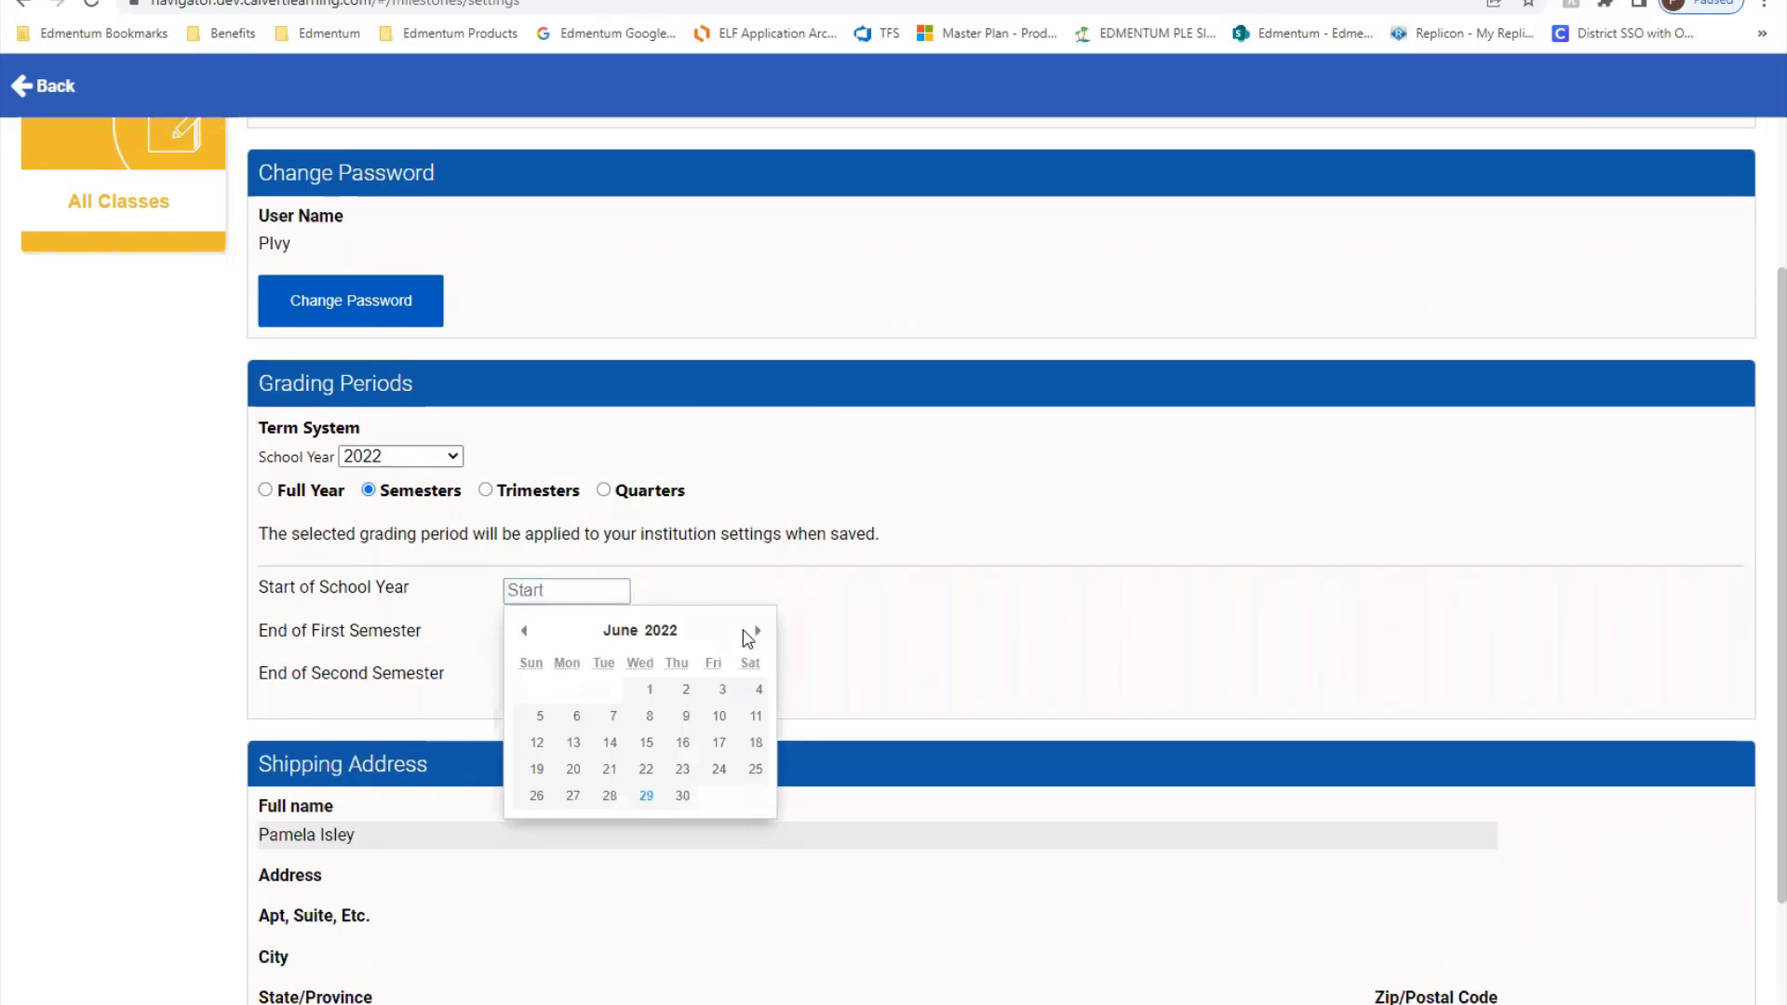
{"action": "left_click", "coordinate": [758, 631]}
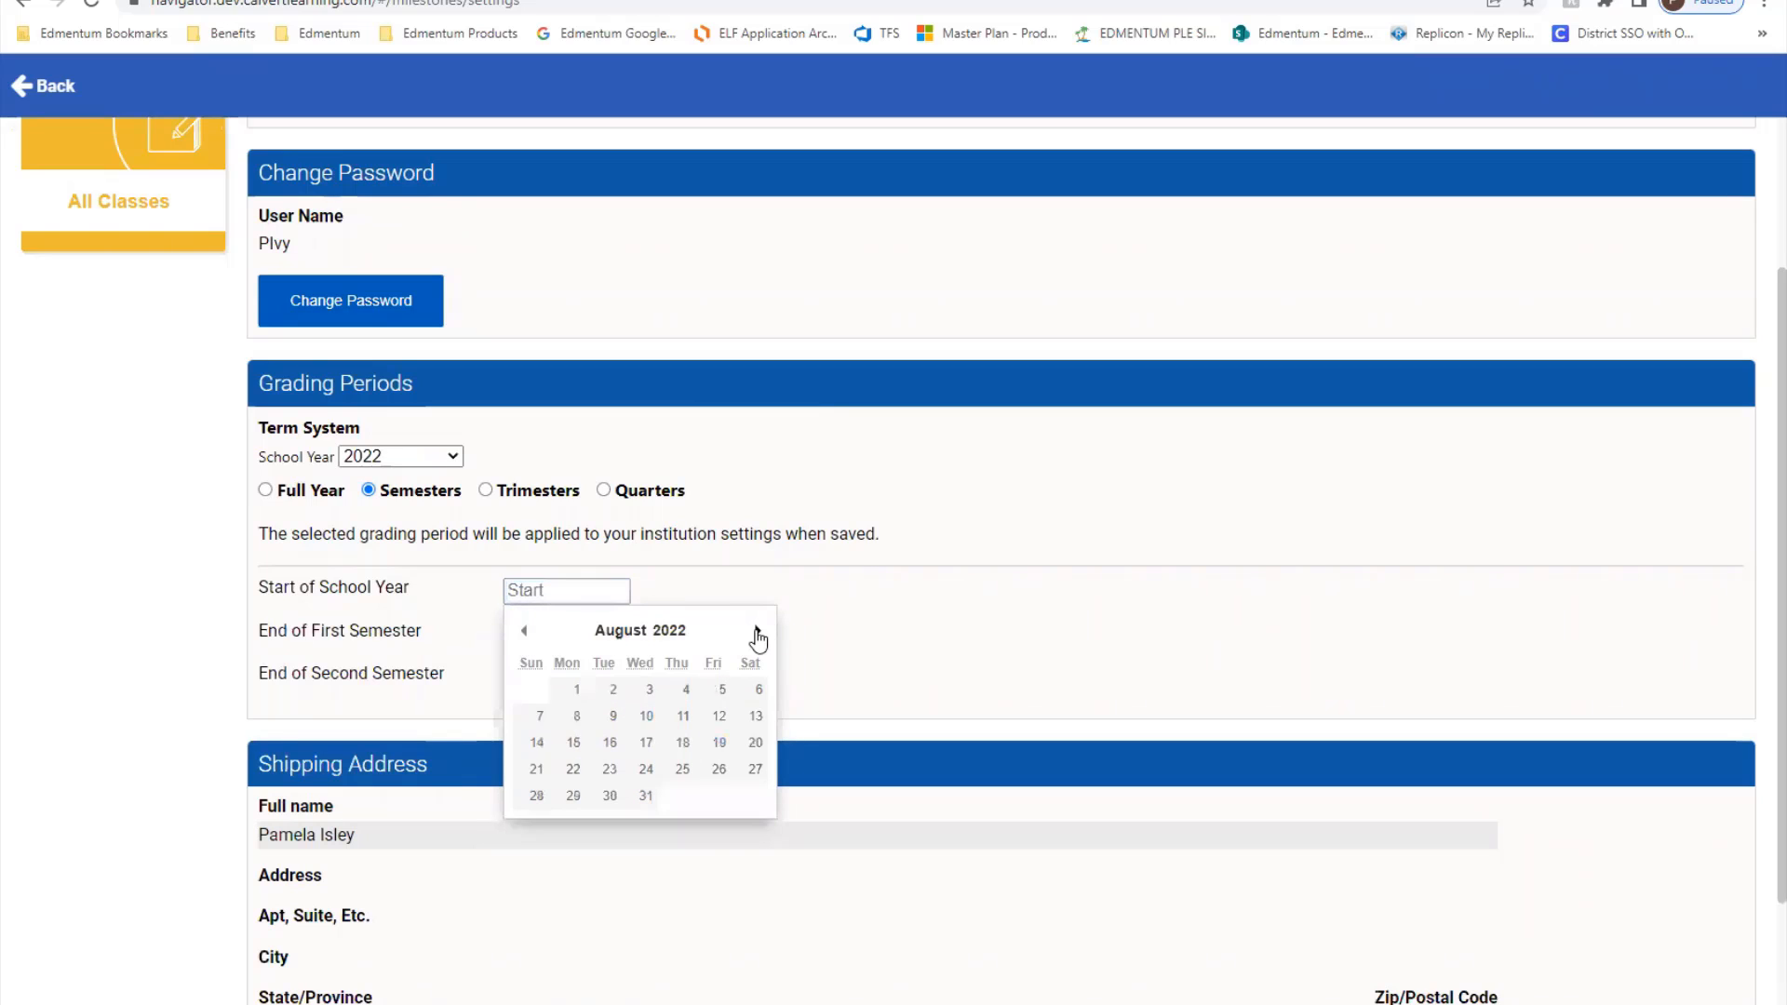
{"action": "left_click", "coordinate": [758, 629]}
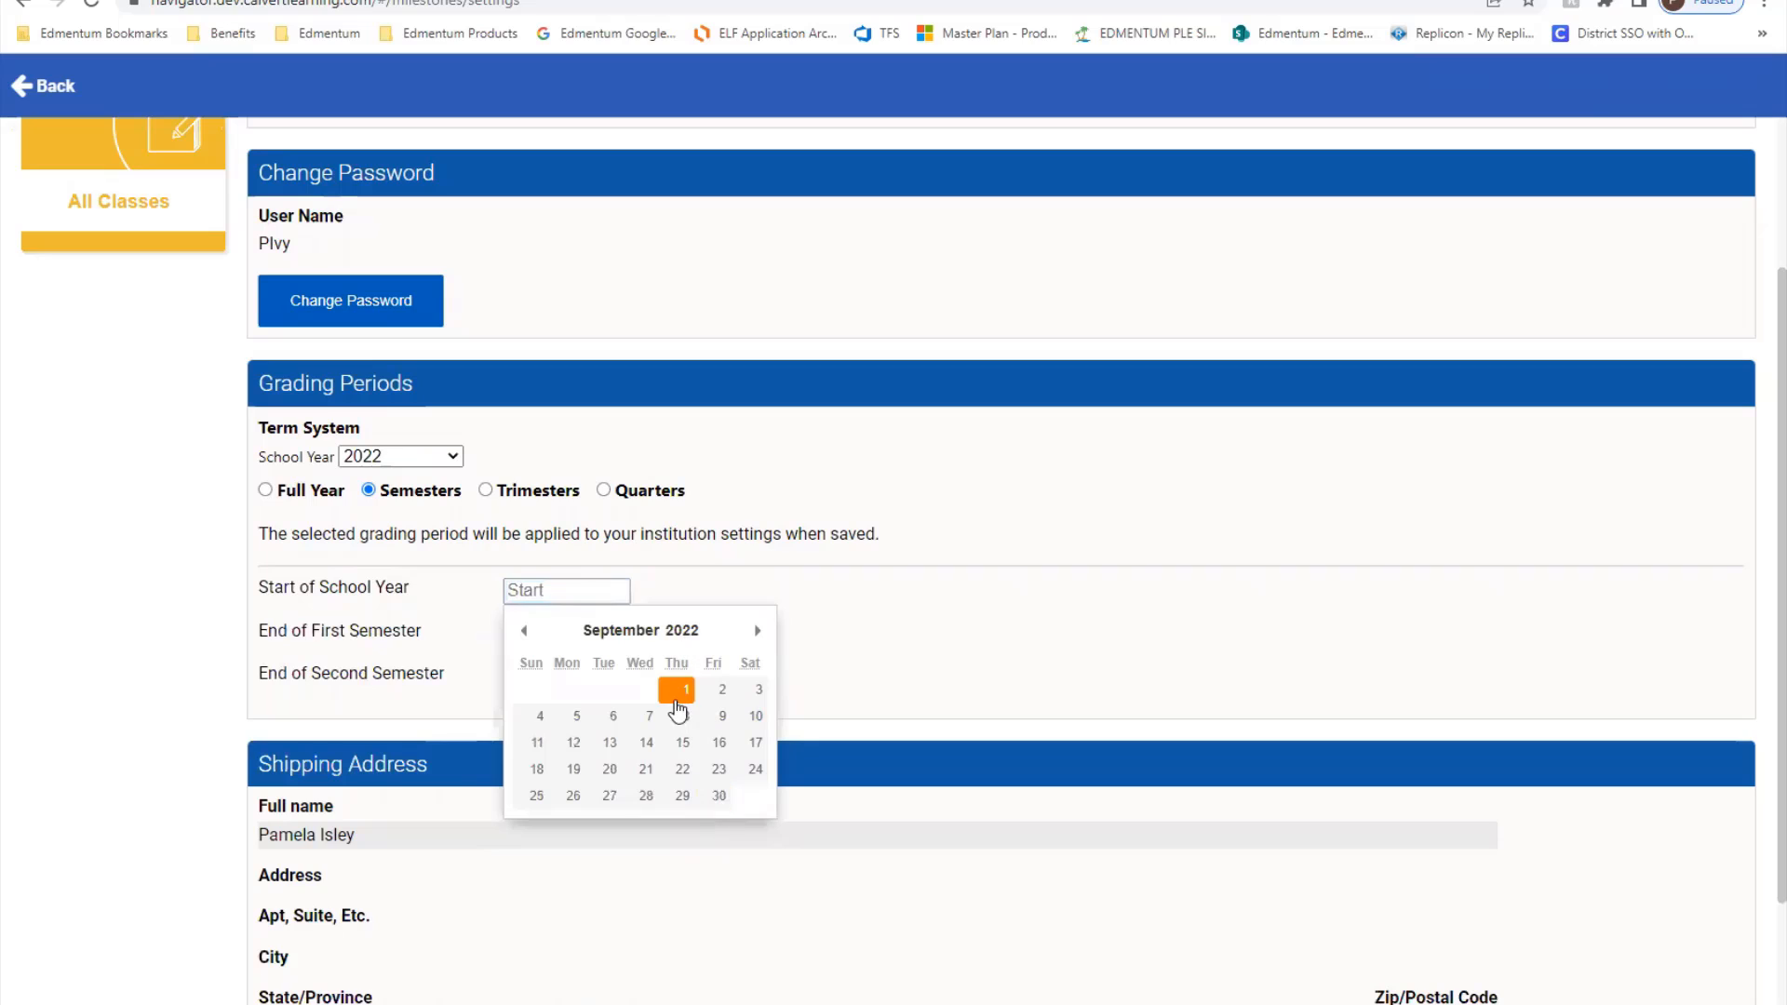
{"action": "left_click", "coordinate": [676, 689]}
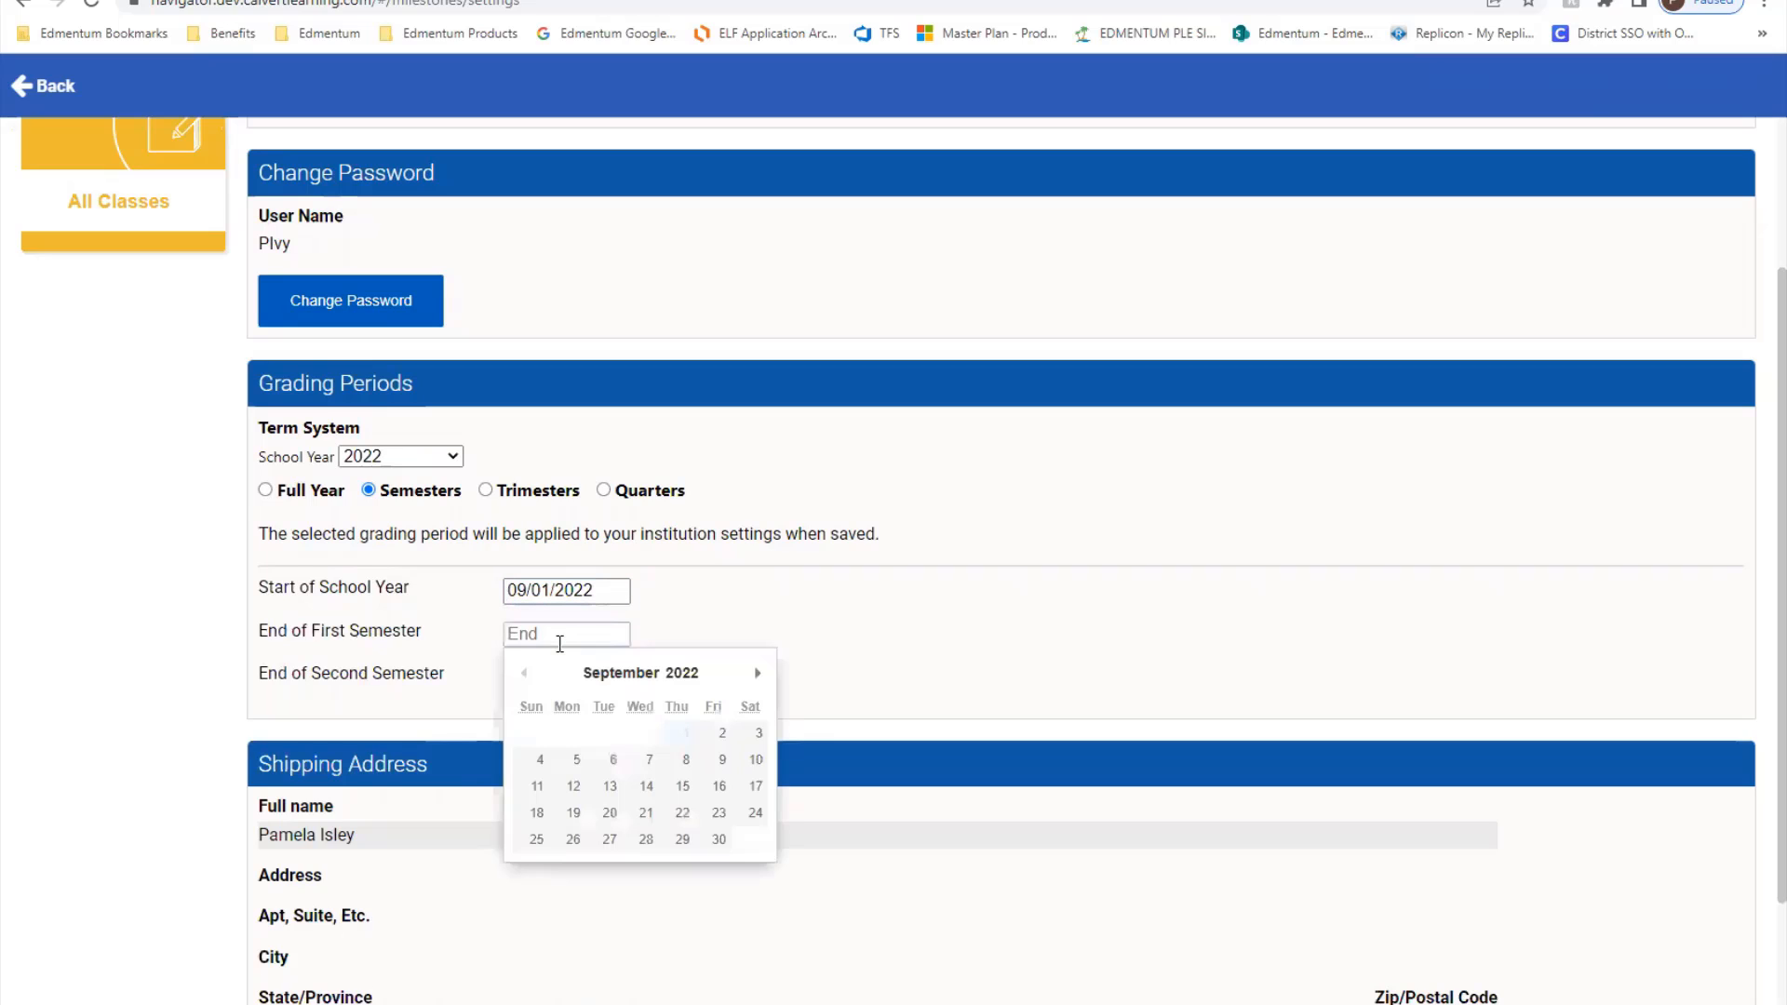
Set the semester end dates to 02/01/2023 and 05/31/2023.
{"action": "left_click", "coordinate": [758, 672]}
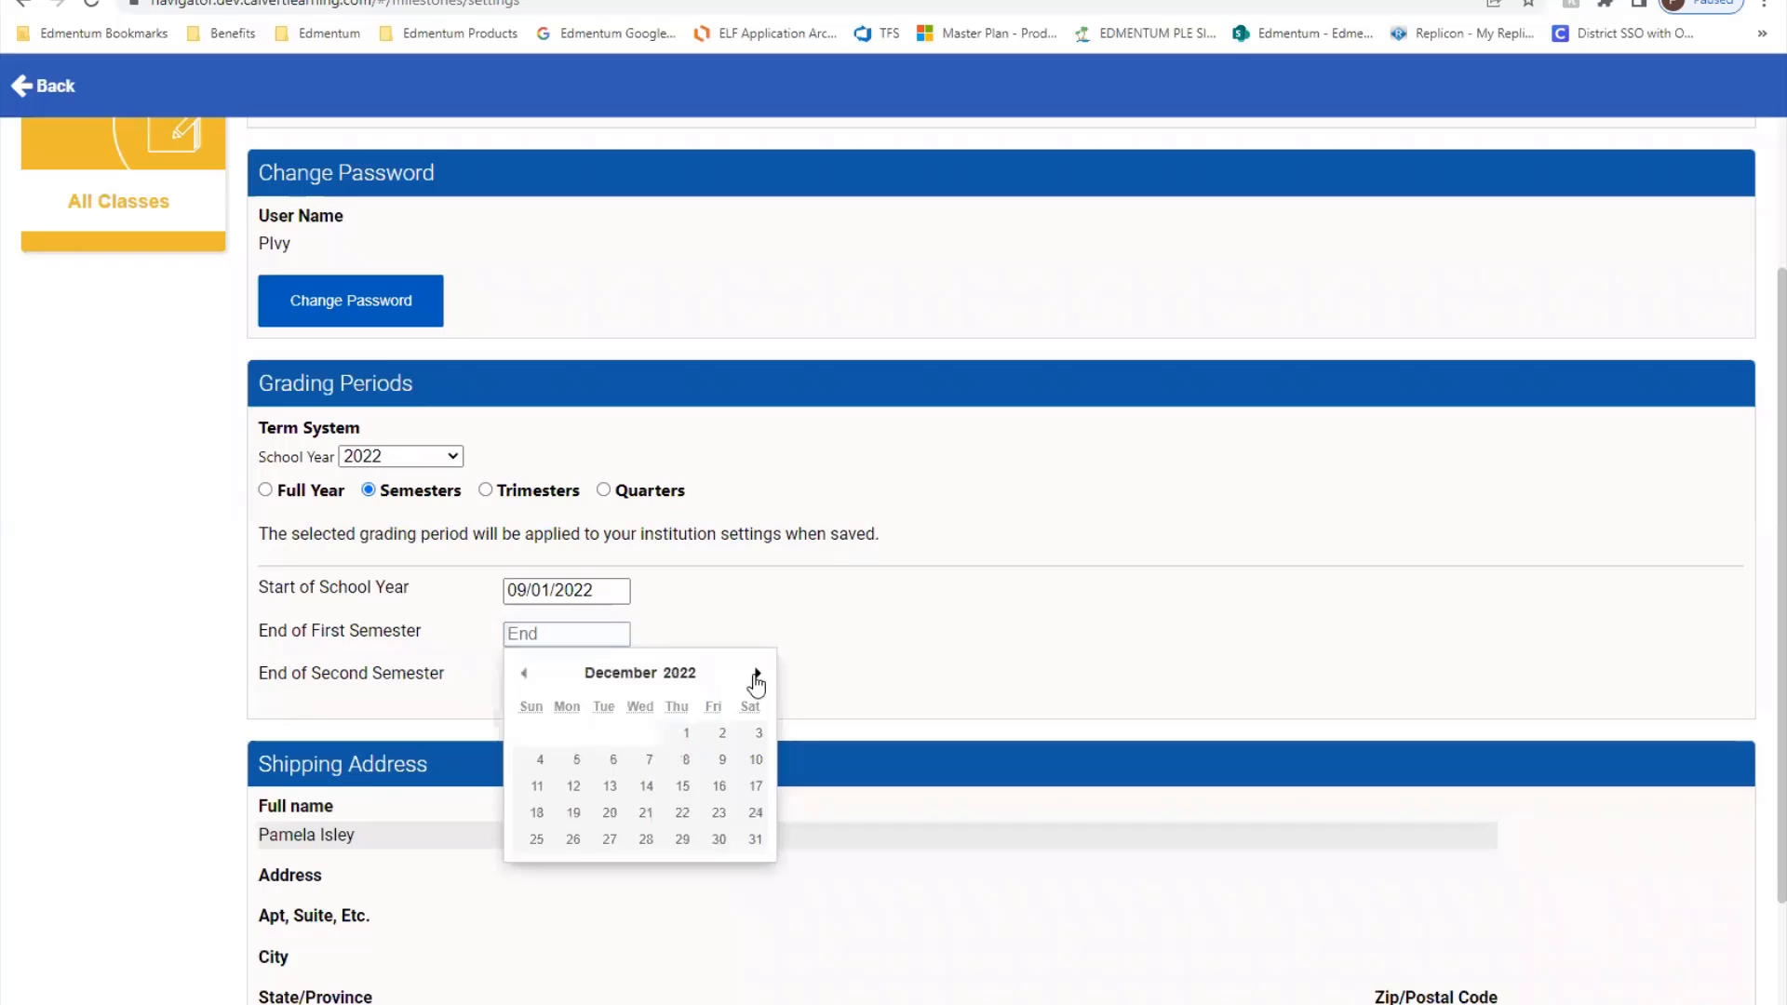
{"action": "left_click", "coordinate": [756, 672]}
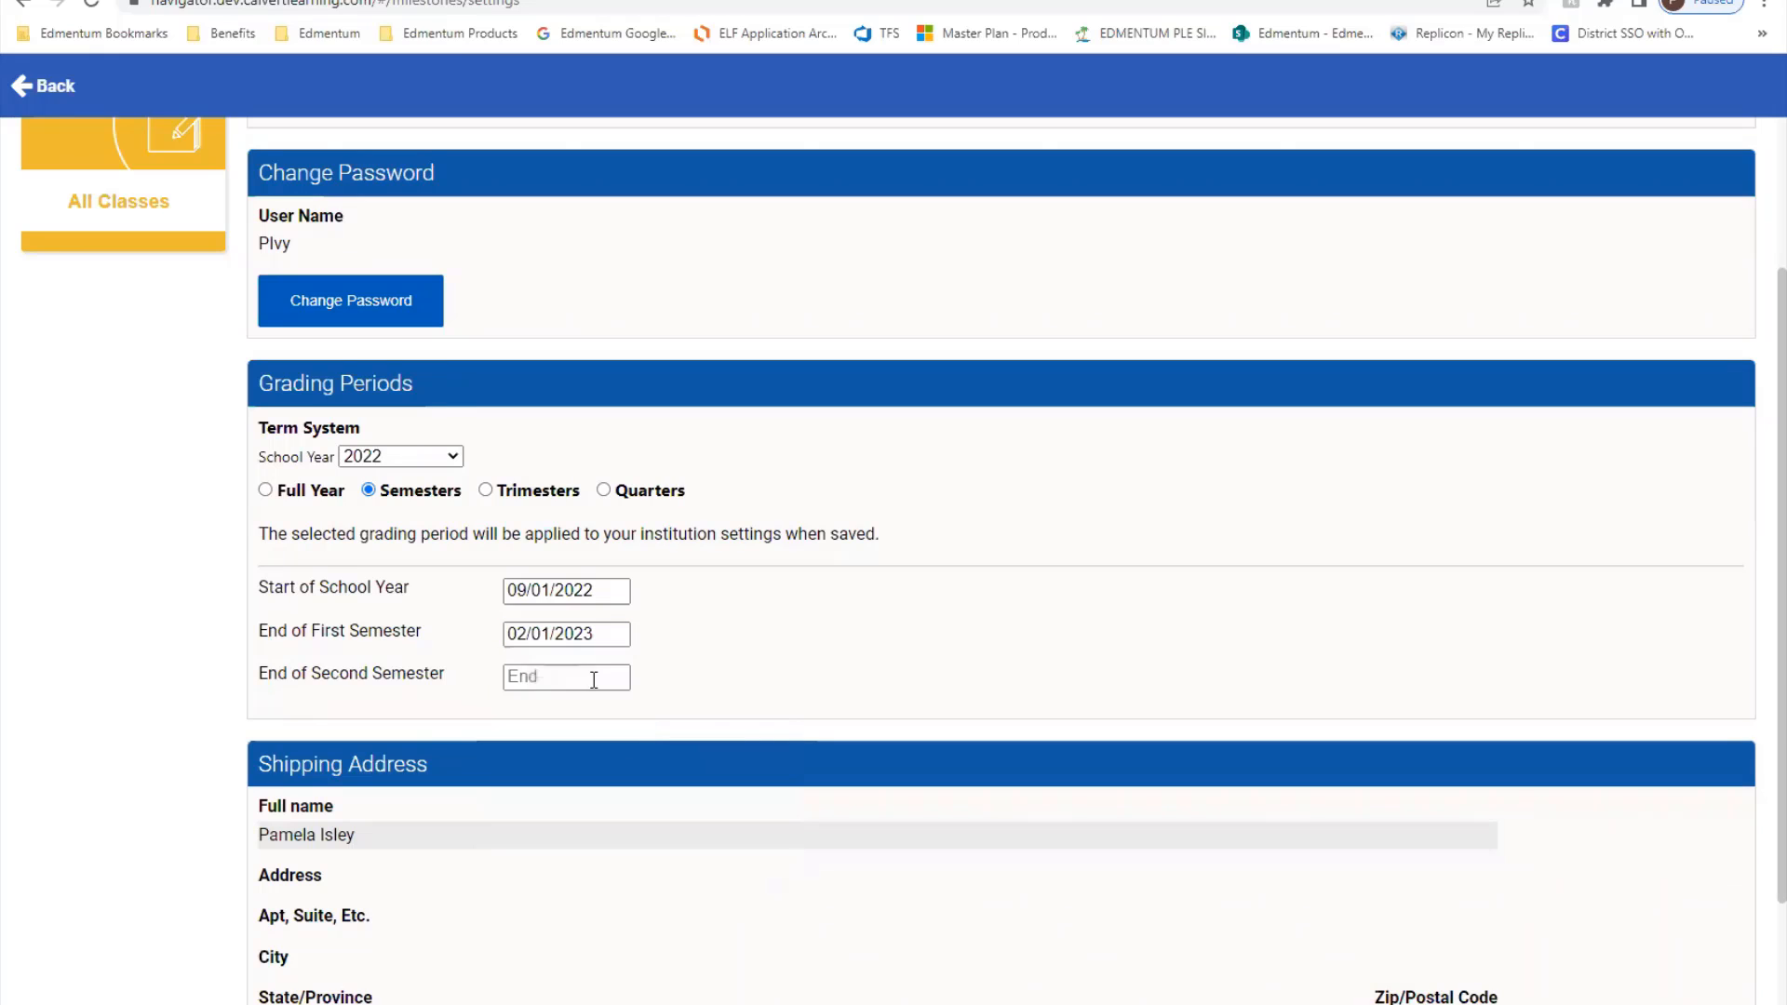
{"action": "left_click", "coordinate": [566, 676]}
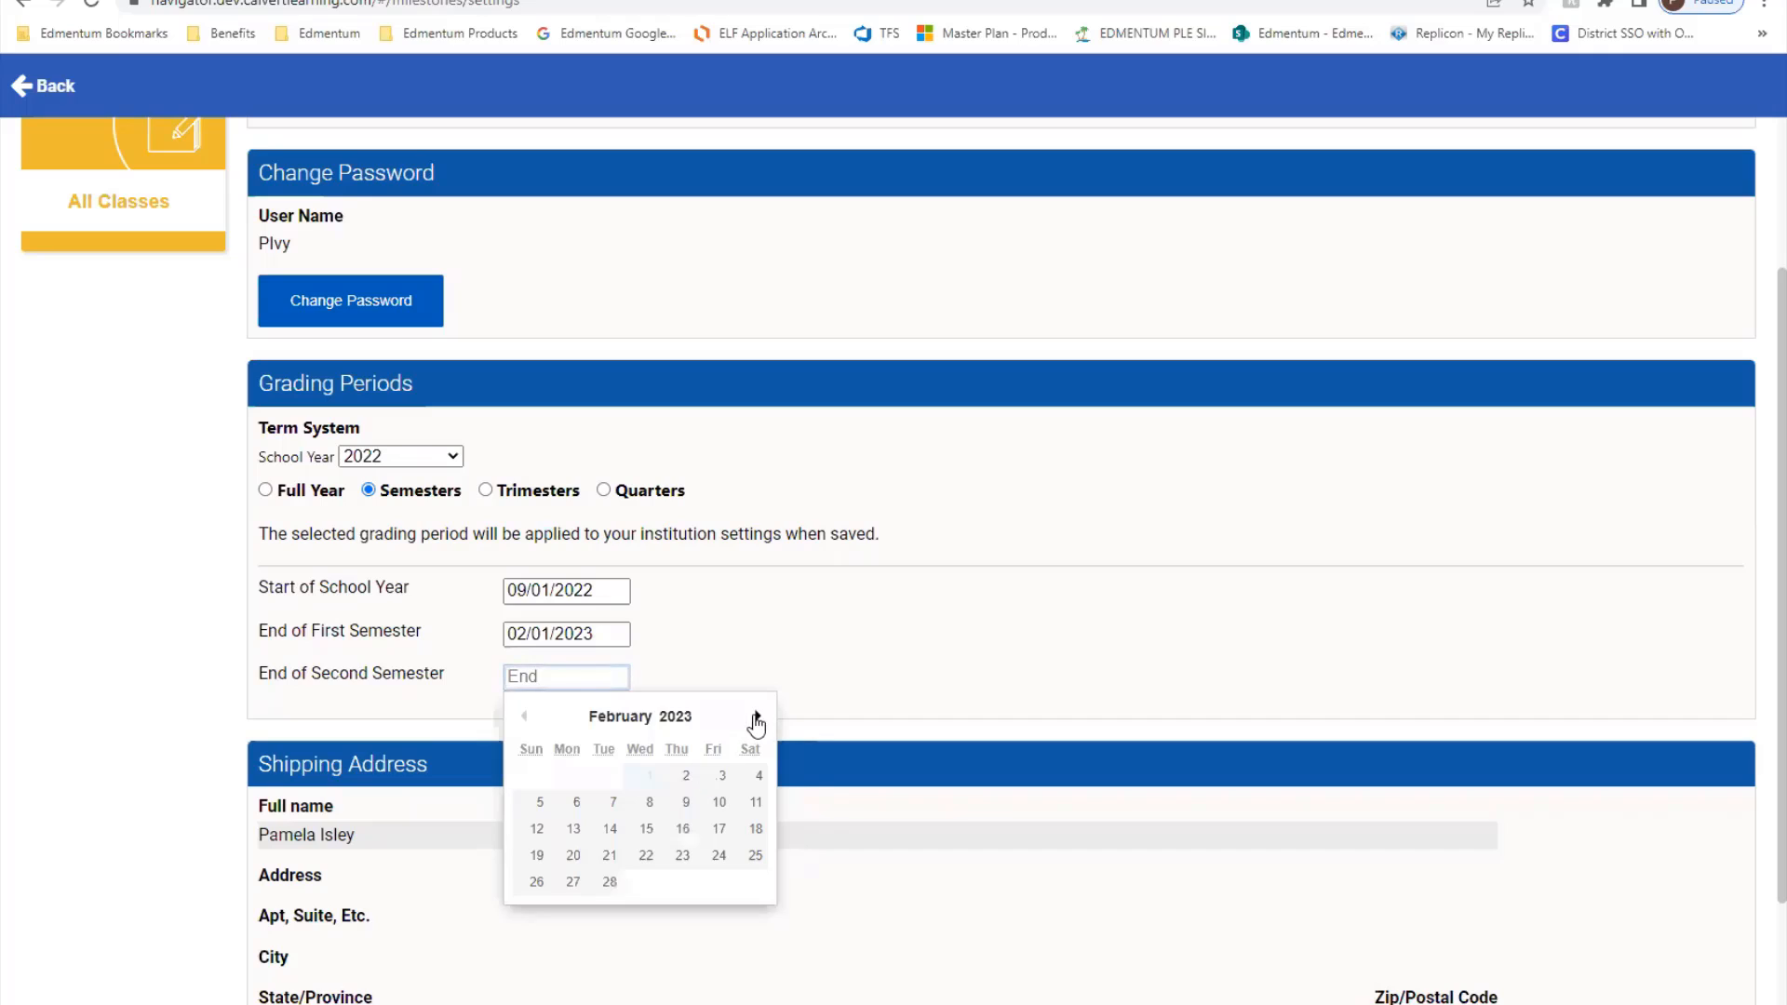
{"action": "left_click", "coordinate": [758, 714]}
{"action": "type", "text": "05/31/2023"}
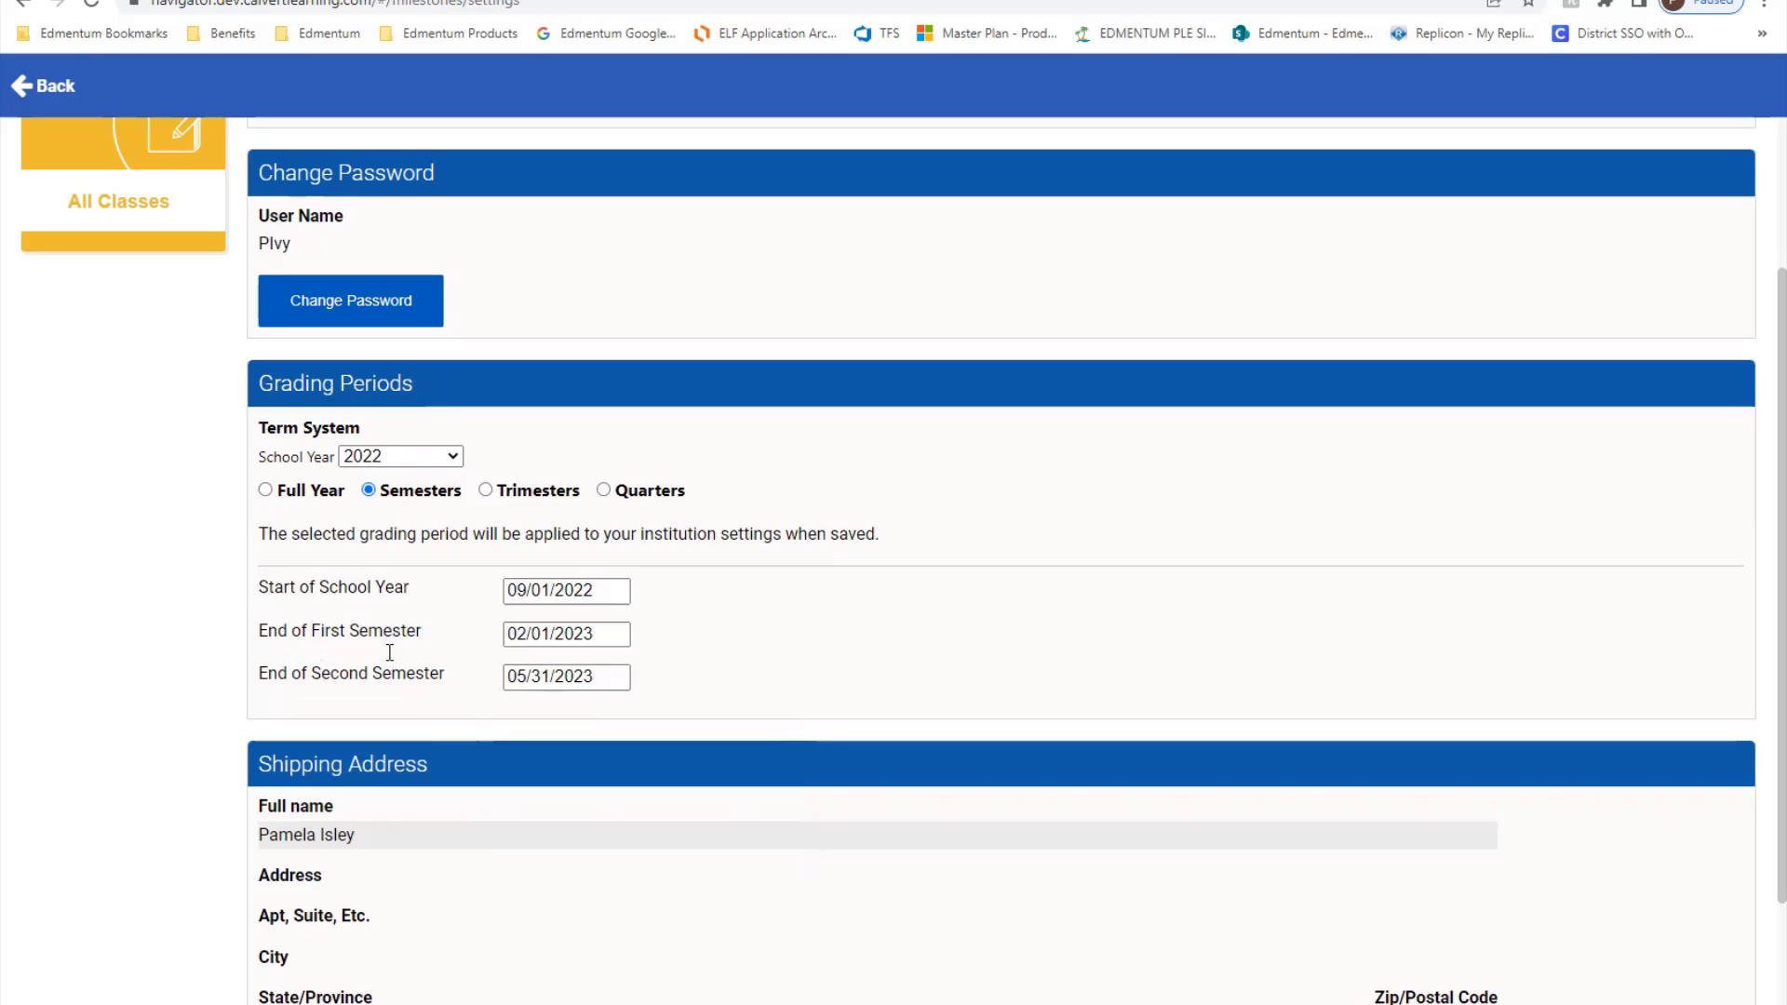
{"action": "mouse_move", "coordinate": [491, 637]}
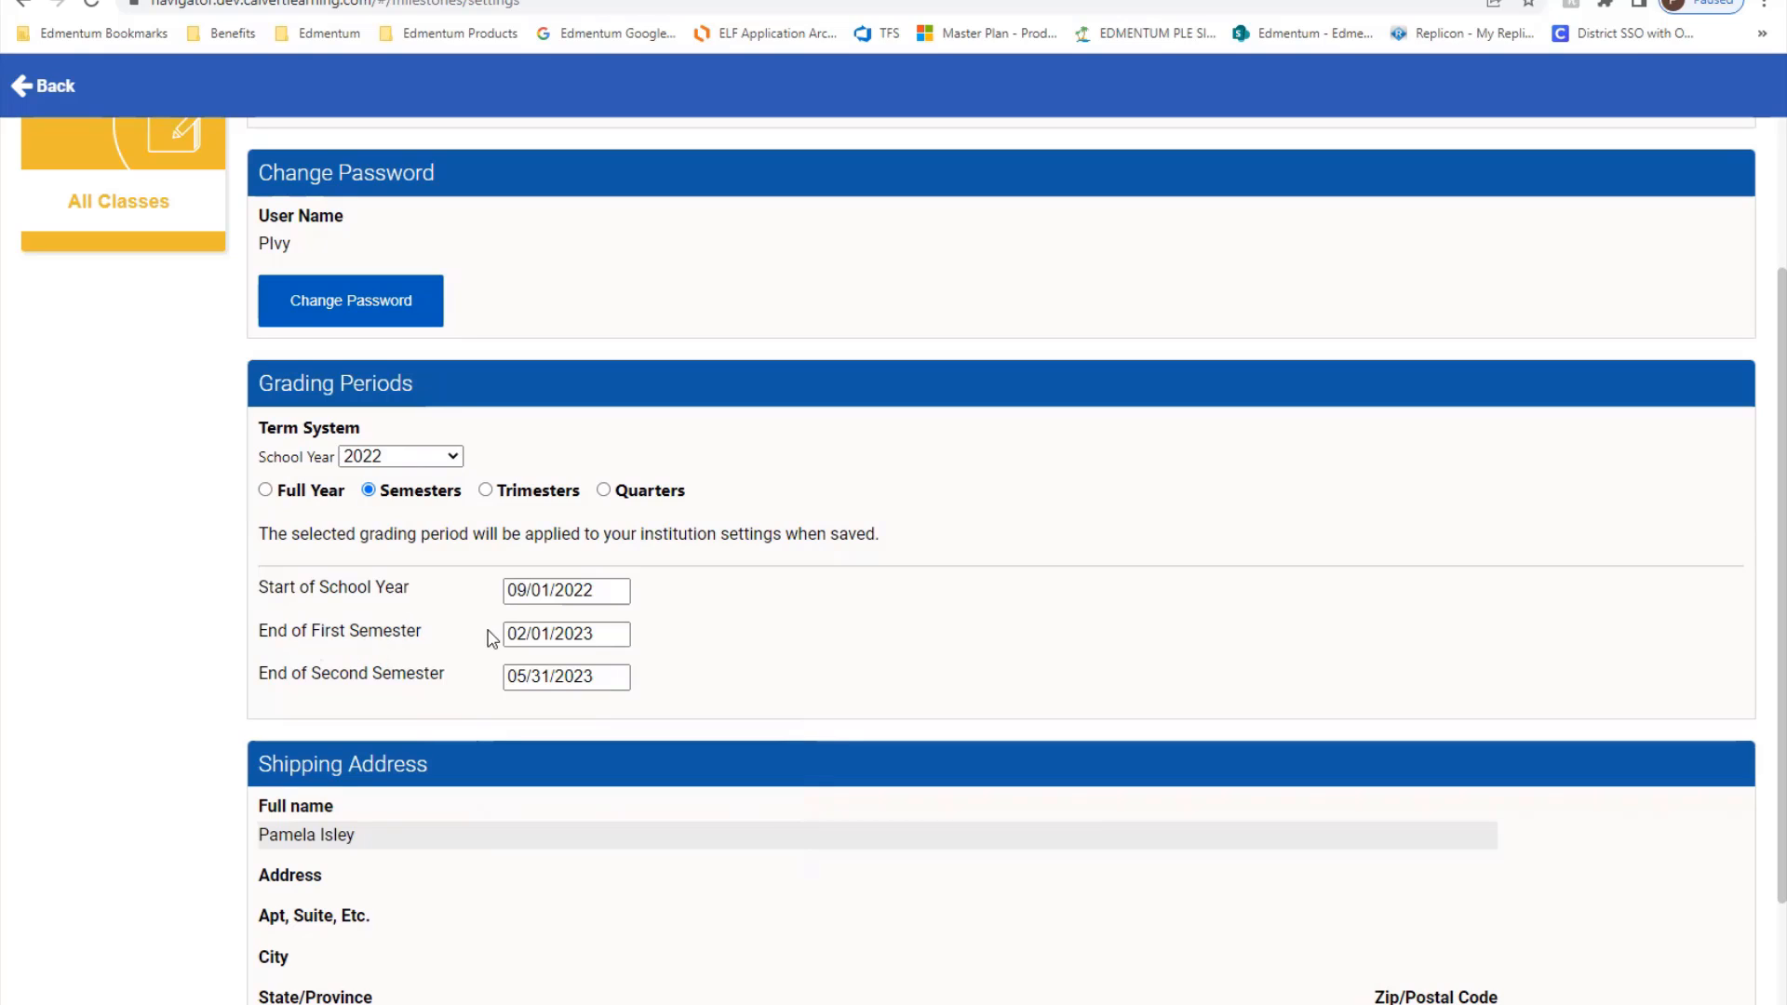
{"action": "left_click", "coordinate": [565, 633]}
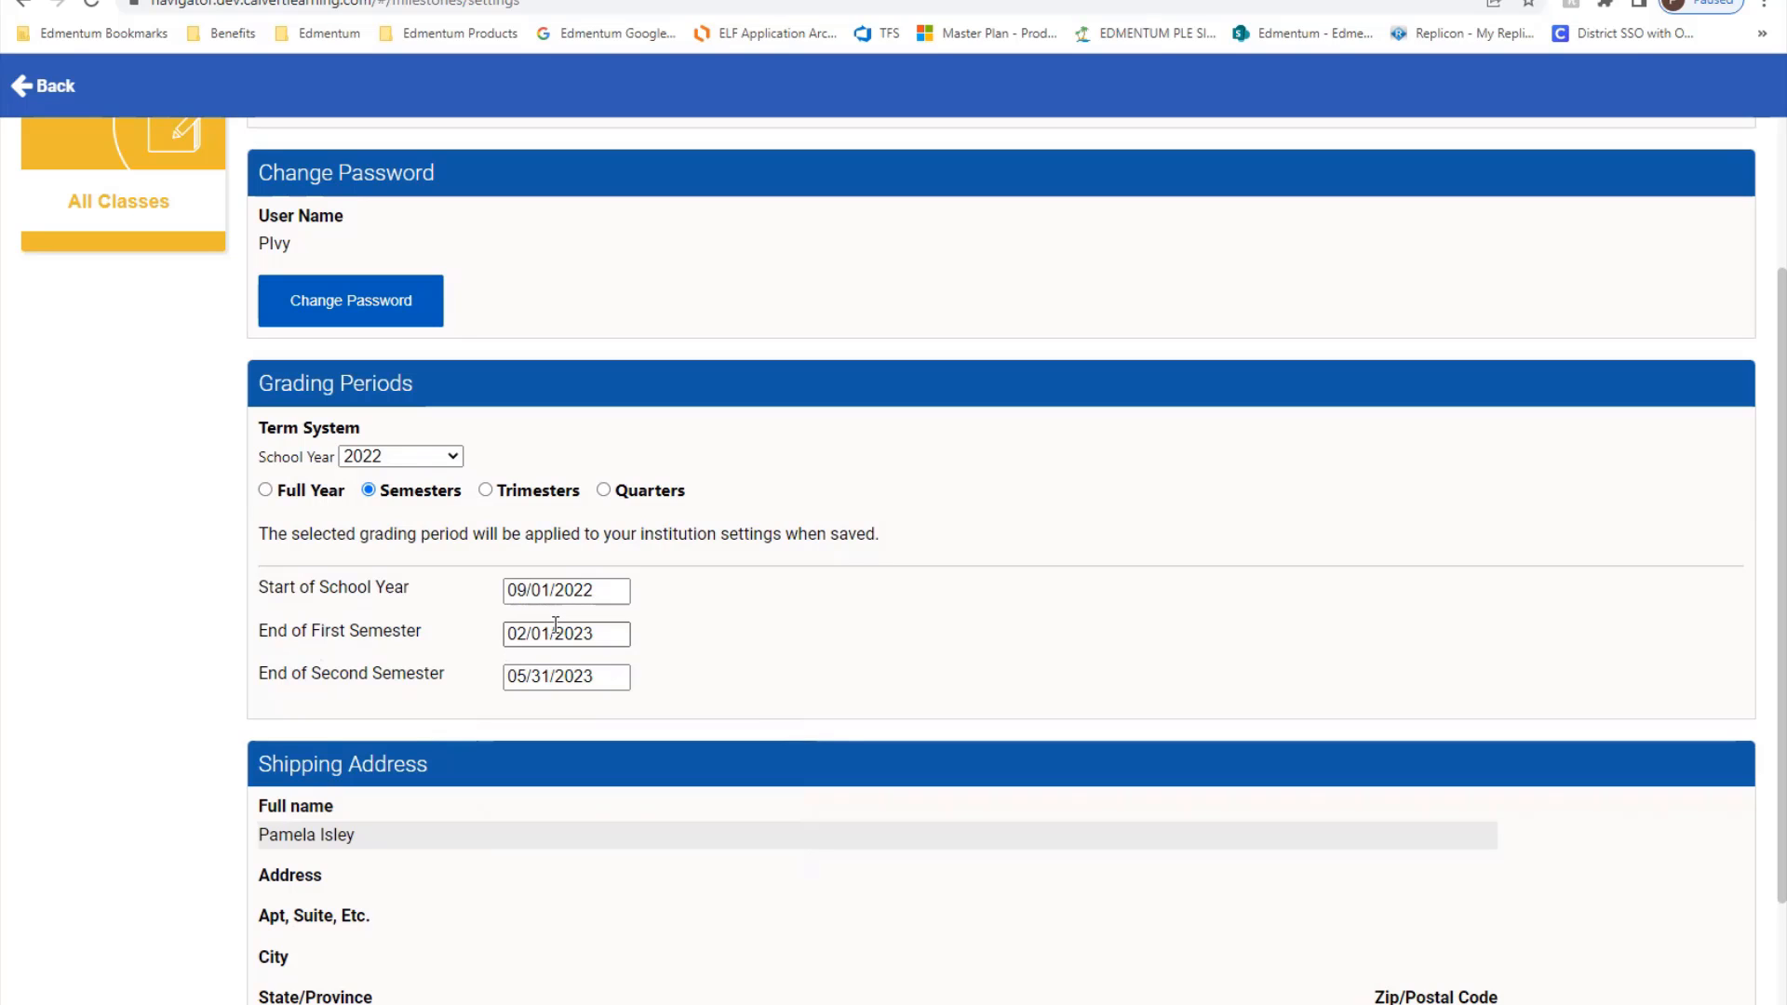
{"action": "scroll", "scroll_direction": "up", "scroll_amount": 3}
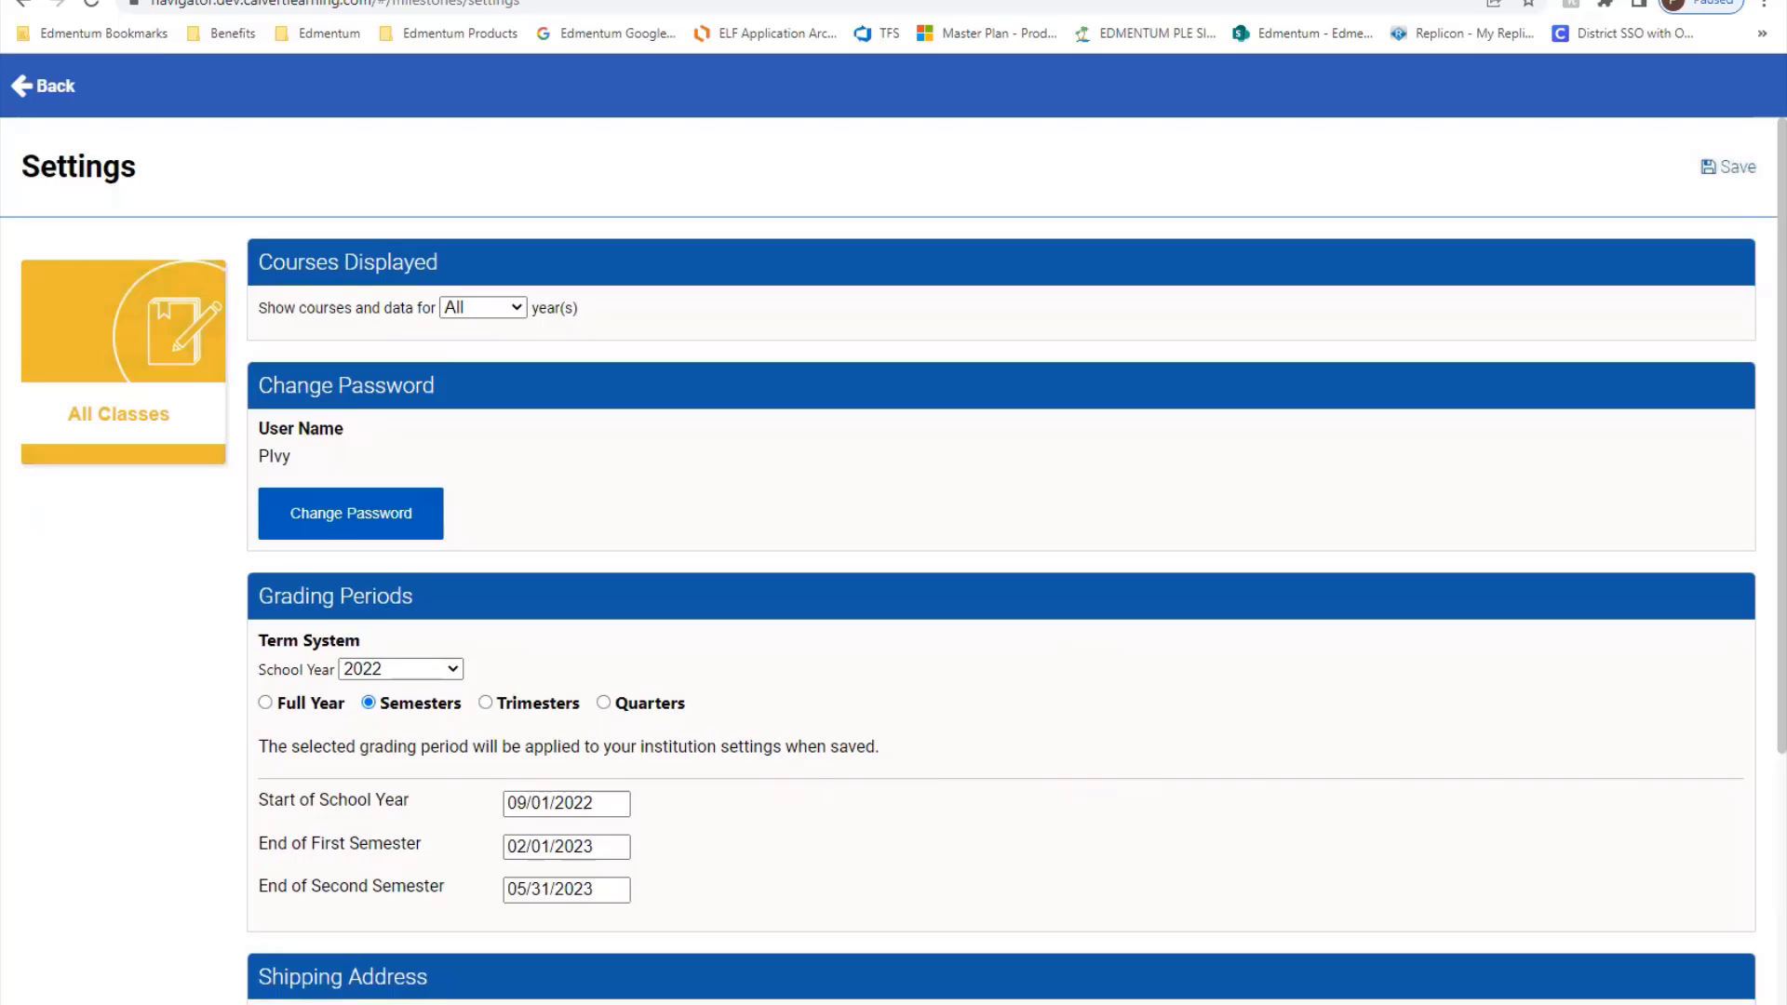
Save the settings and open View Course from Class Information for 2022 Grade 1 Math in Focus.
{"action": "left_click", "coordinate": [43, 86]}
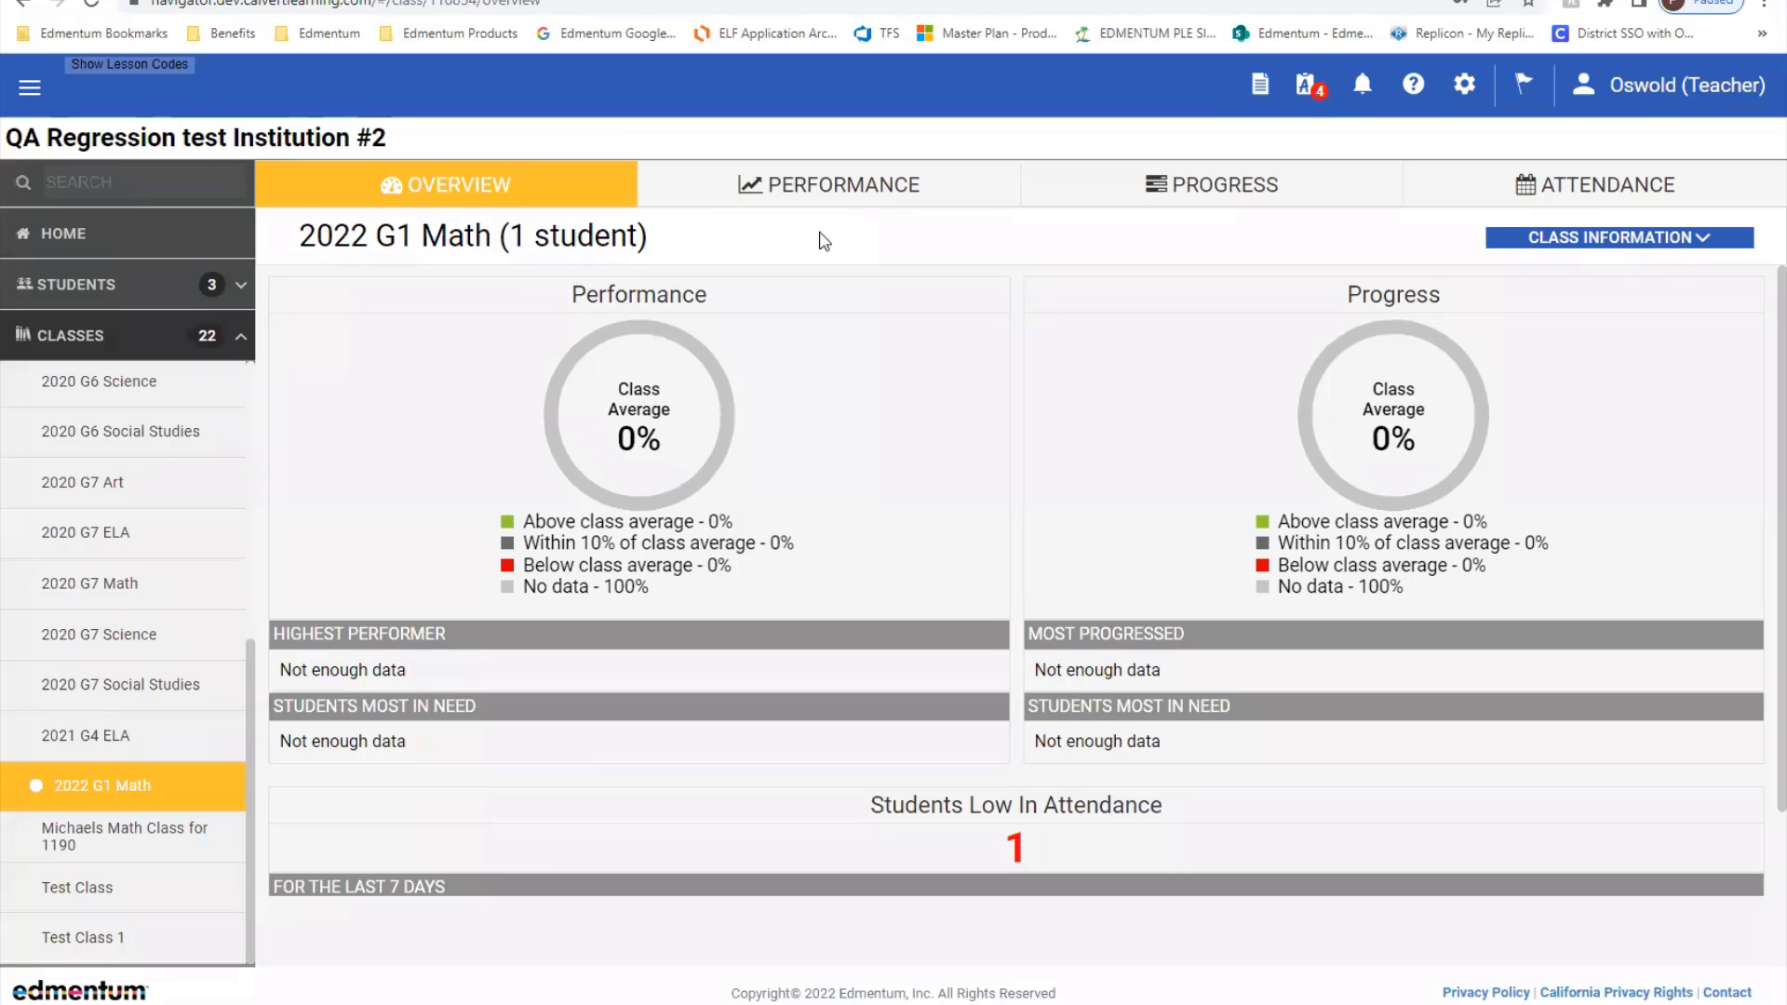
{"action": "mouse_move", "coordinate": [1241, 240]}
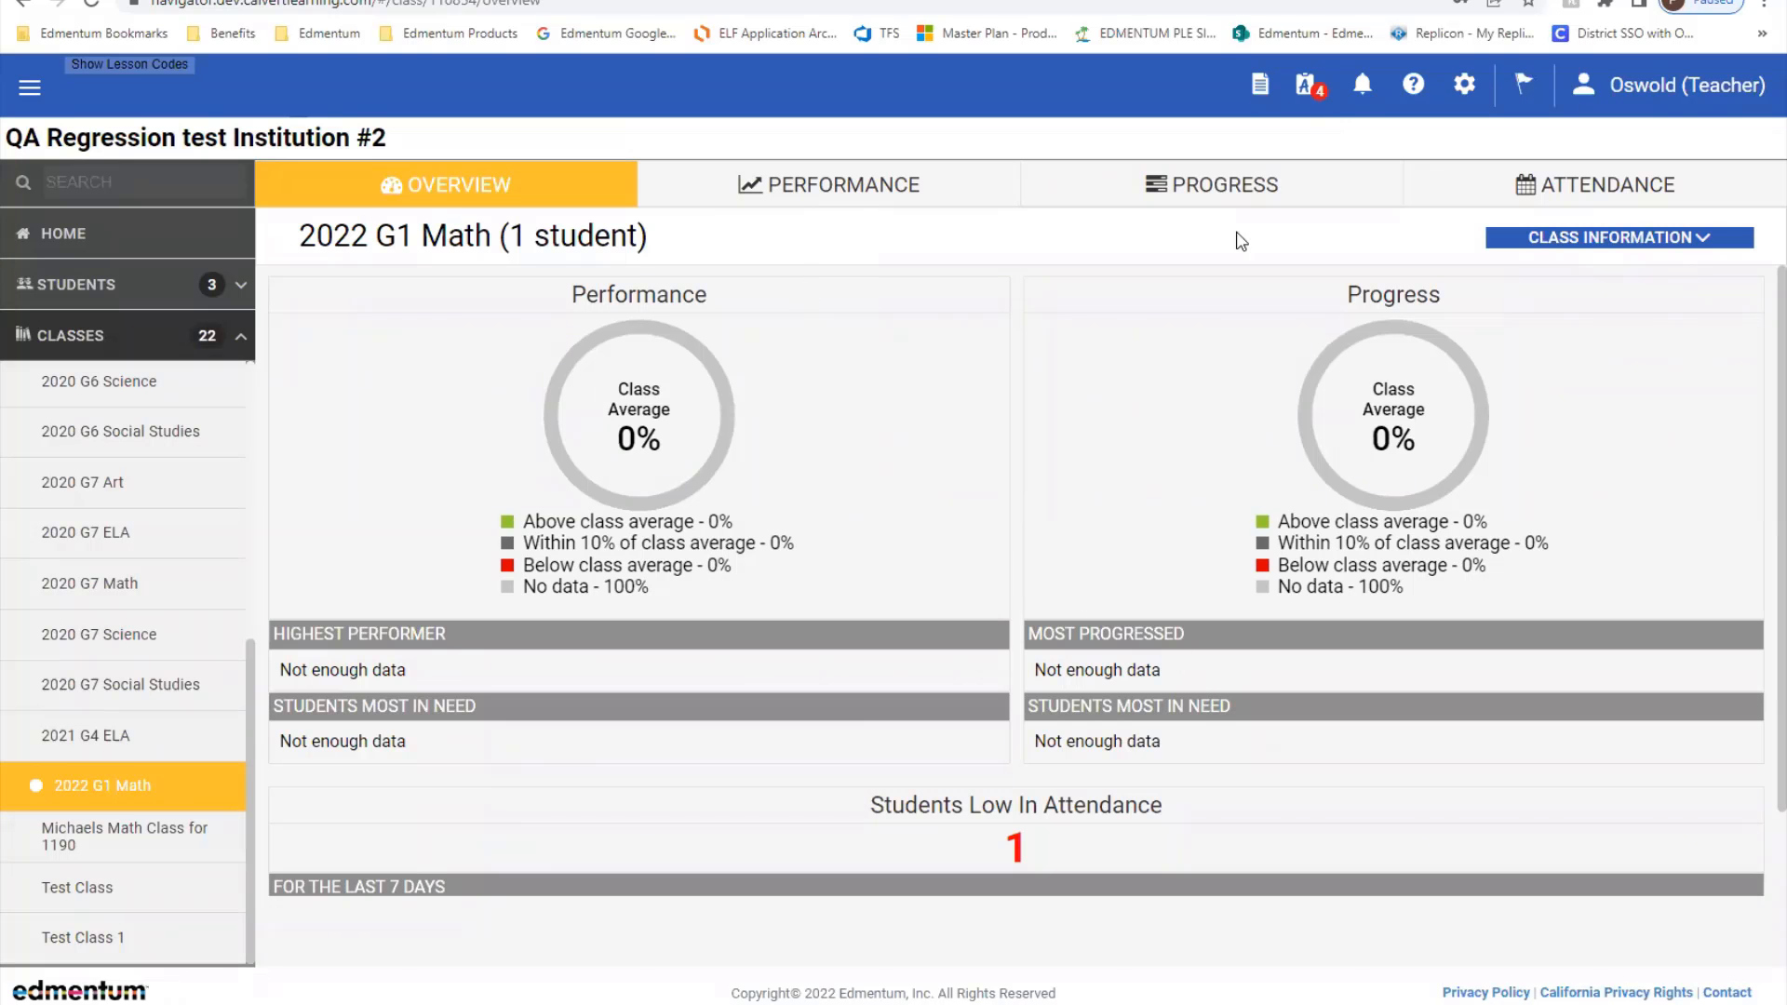
{"action": "mouse_move", "coordinate": [830, 450]}
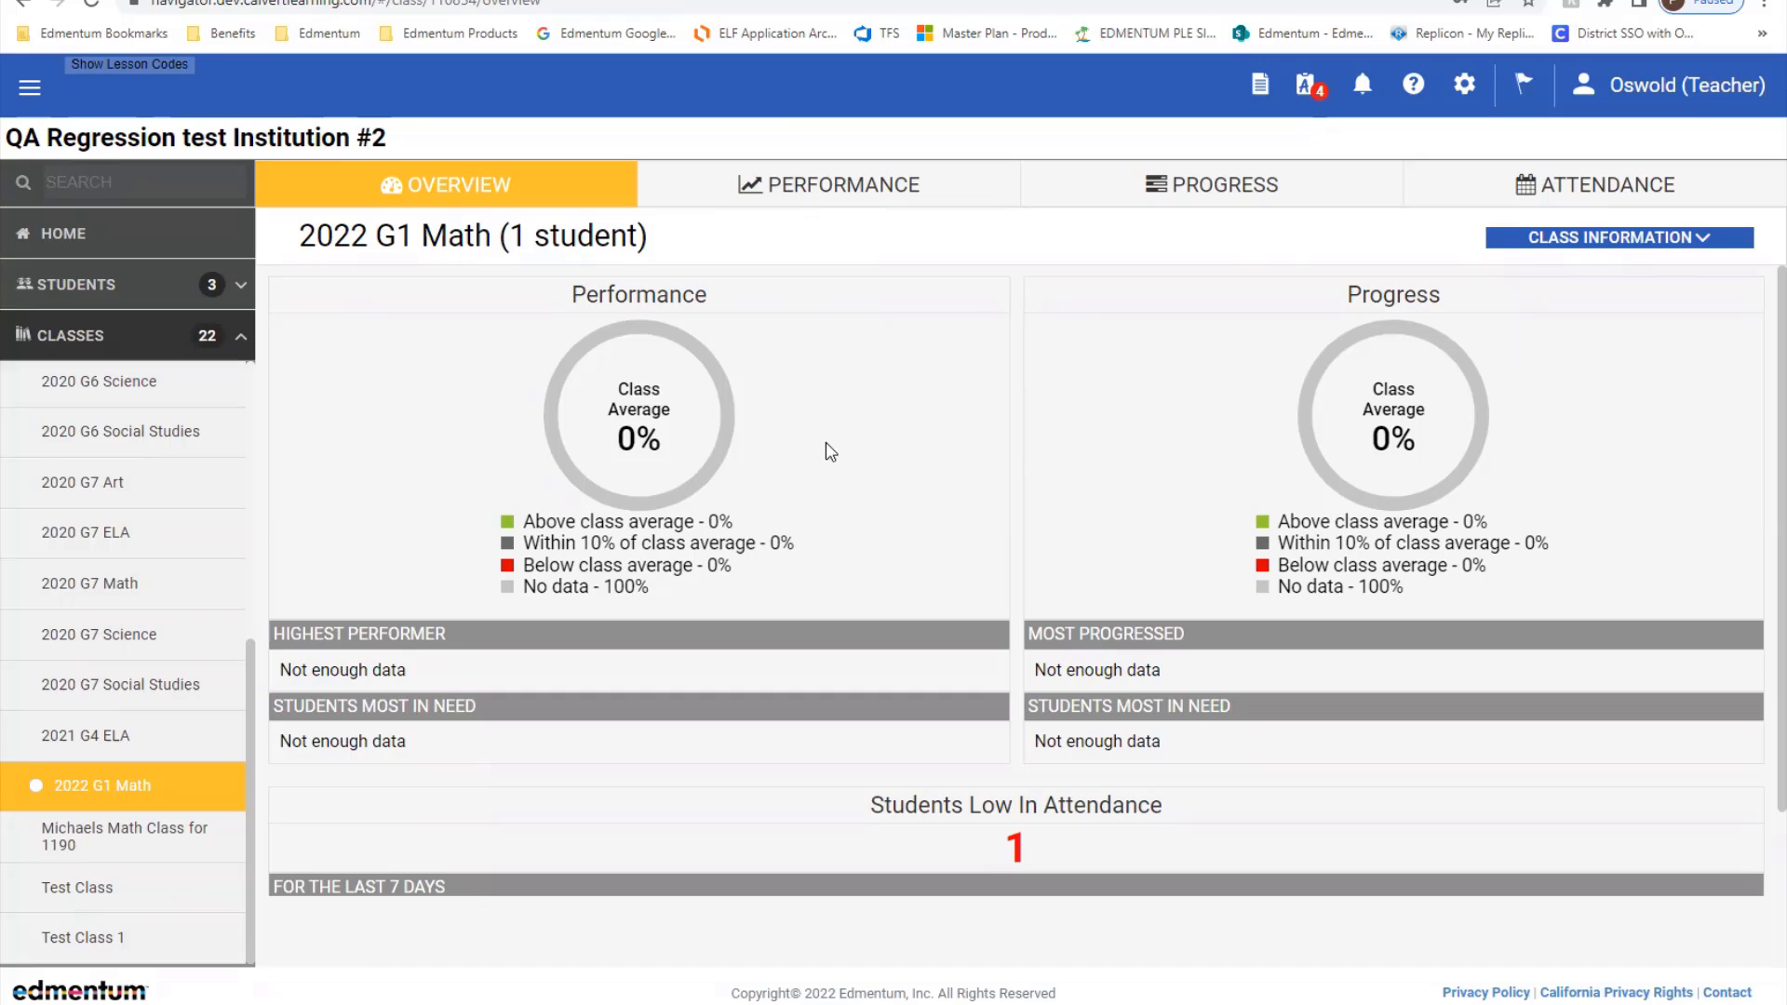
{"action": "mouse_move", "coordinate": [445, 551]}
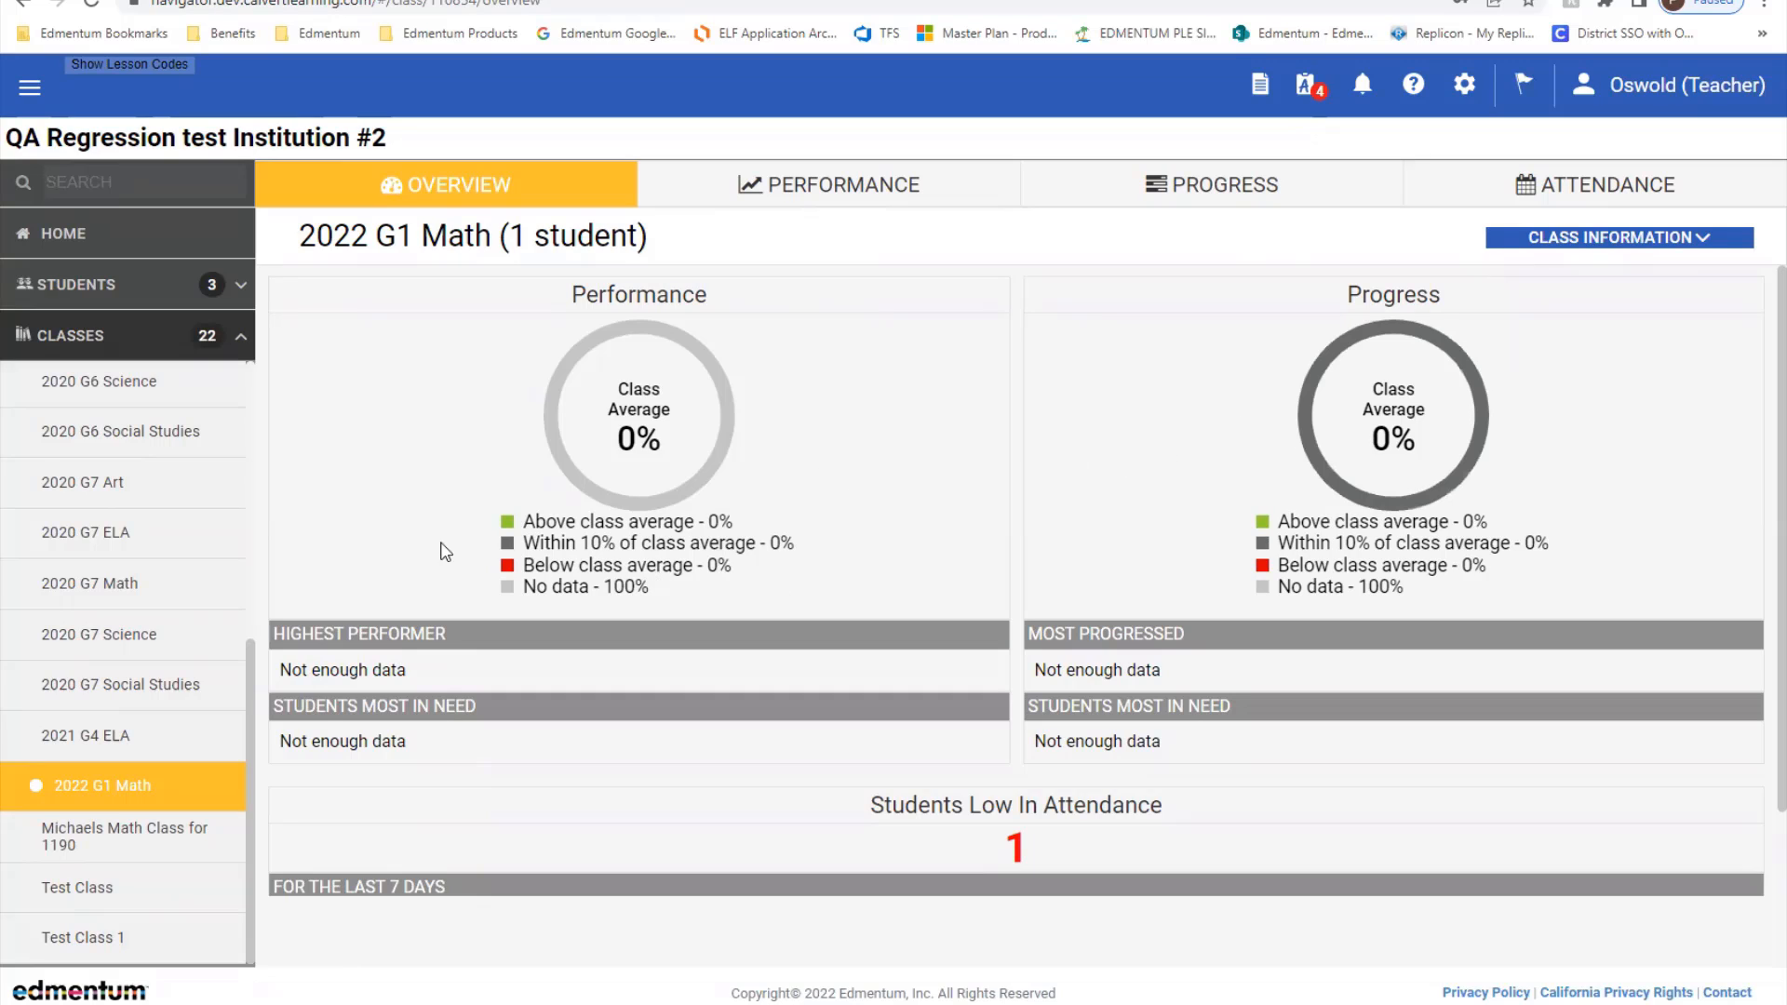
{"action": "mouse_move", "coordinate": [1610, 270]}
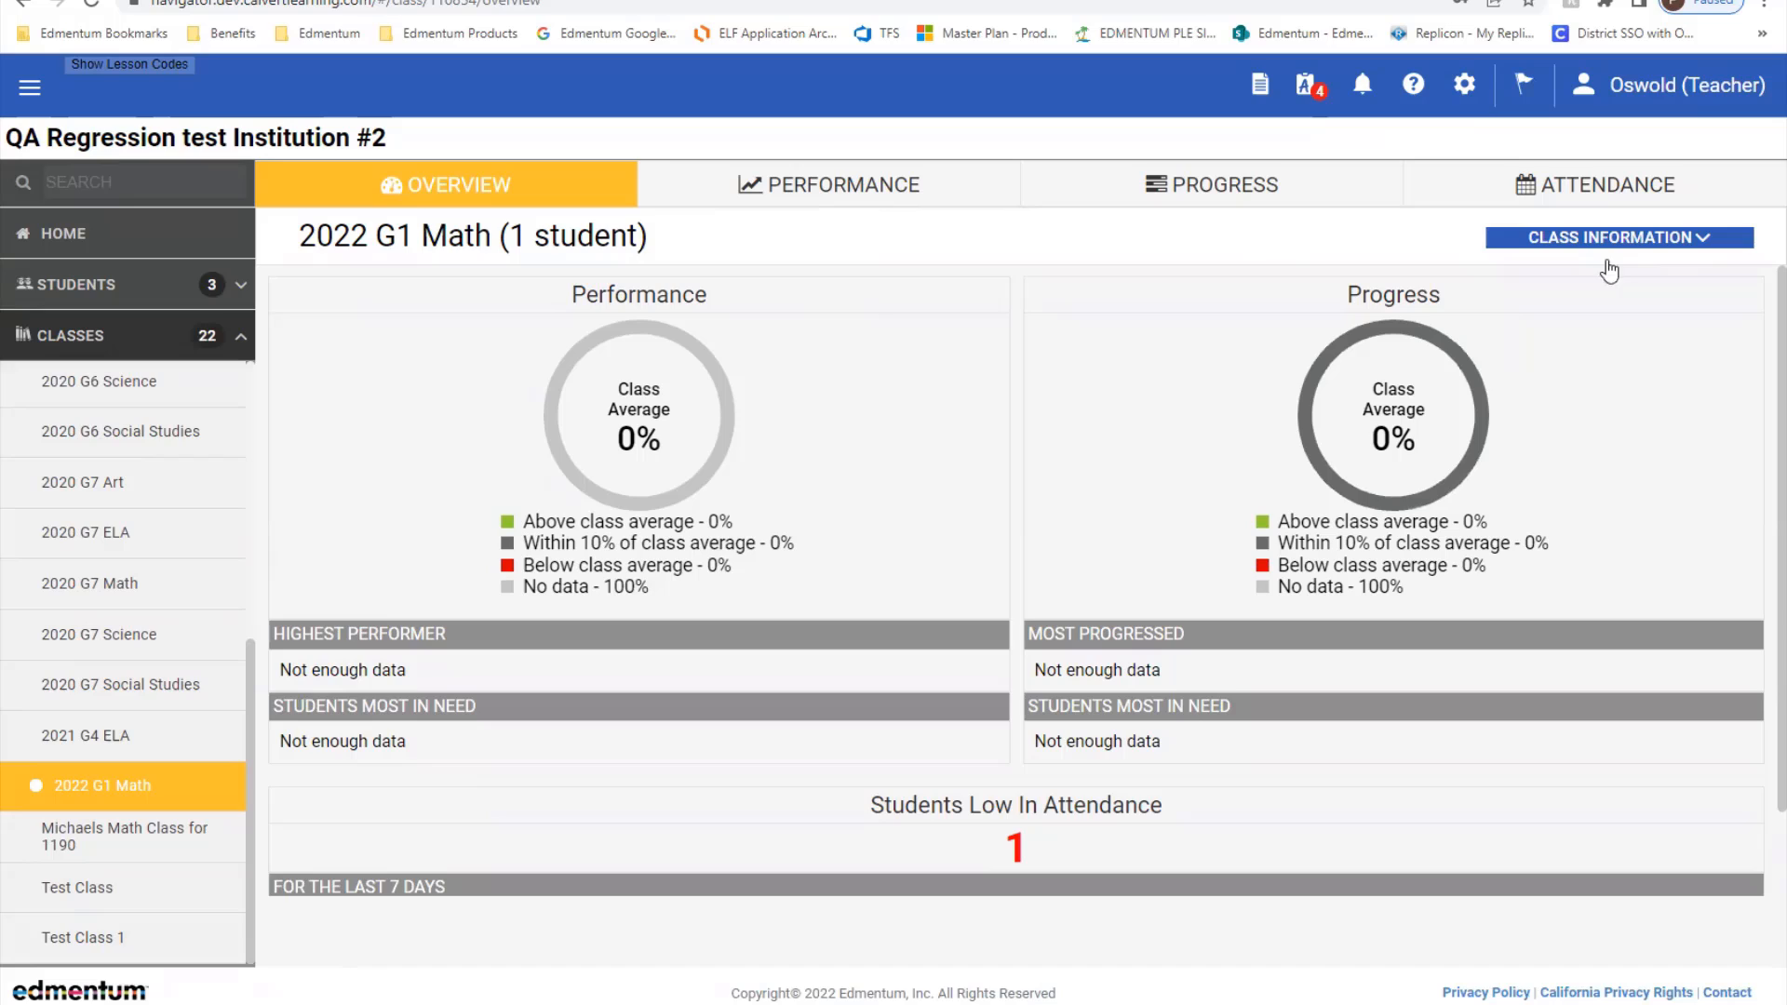
{"action": "left_click", "coordinate": [1618, 236]}
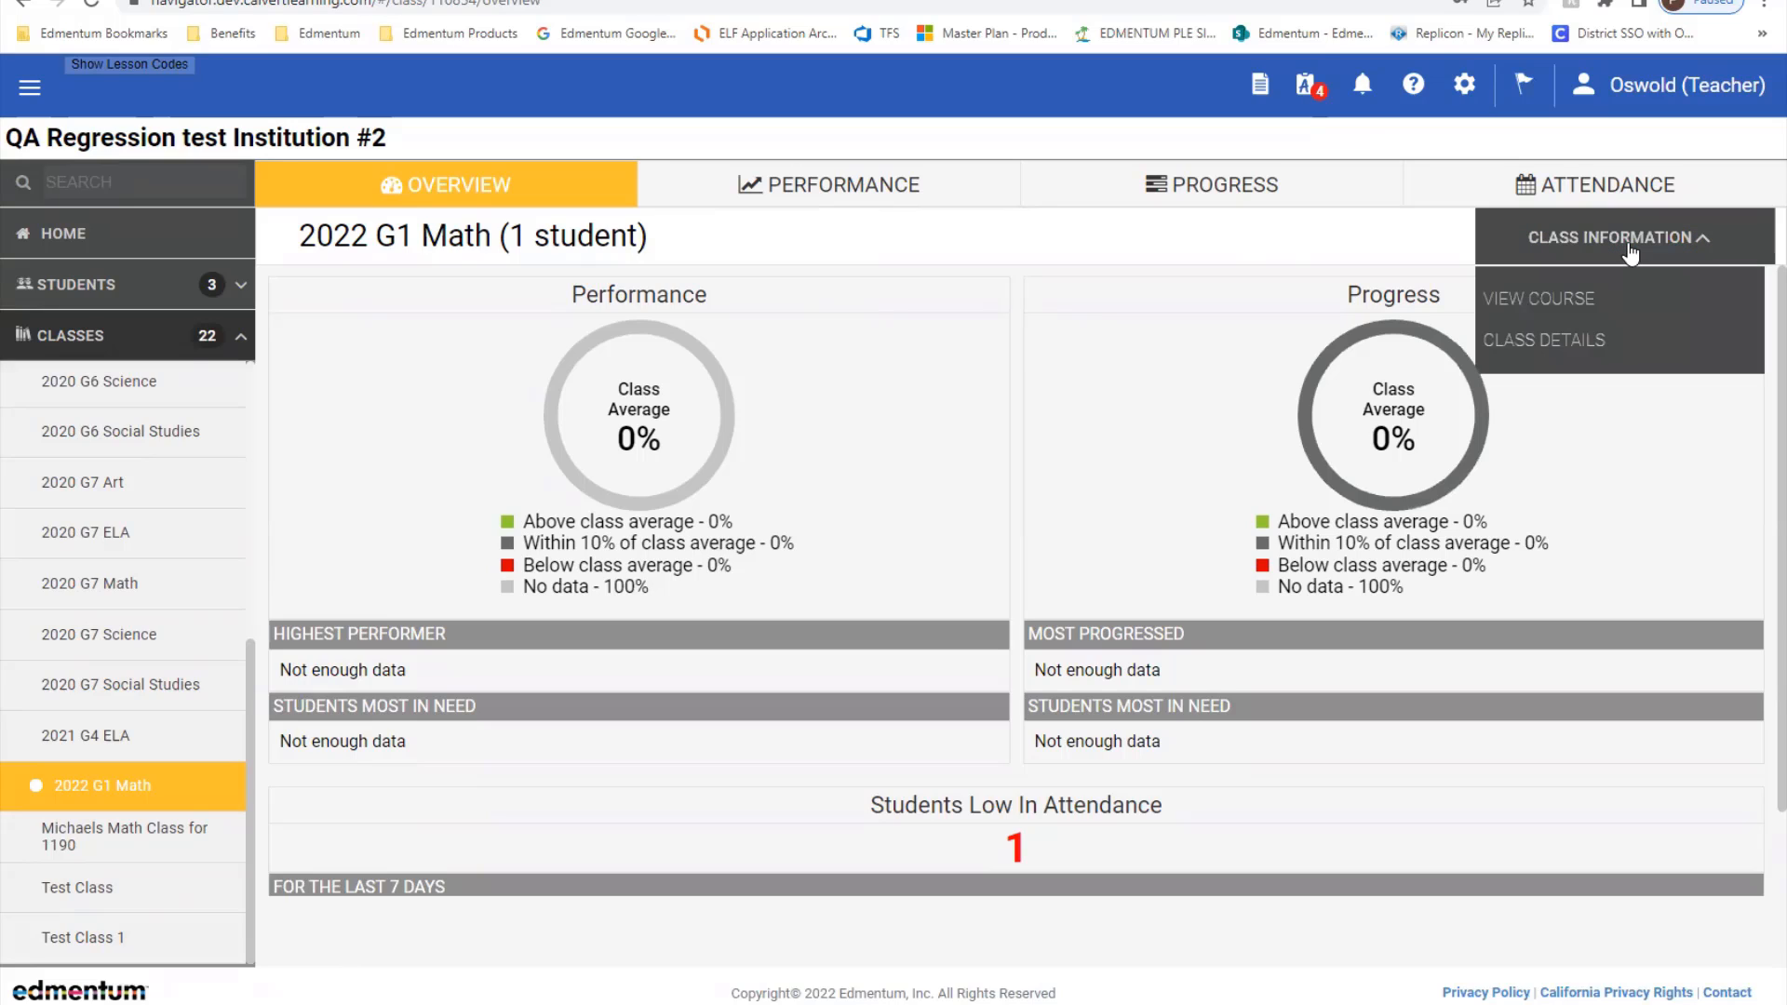
{"action": "left_click", "coordinate": [1540, 297]}
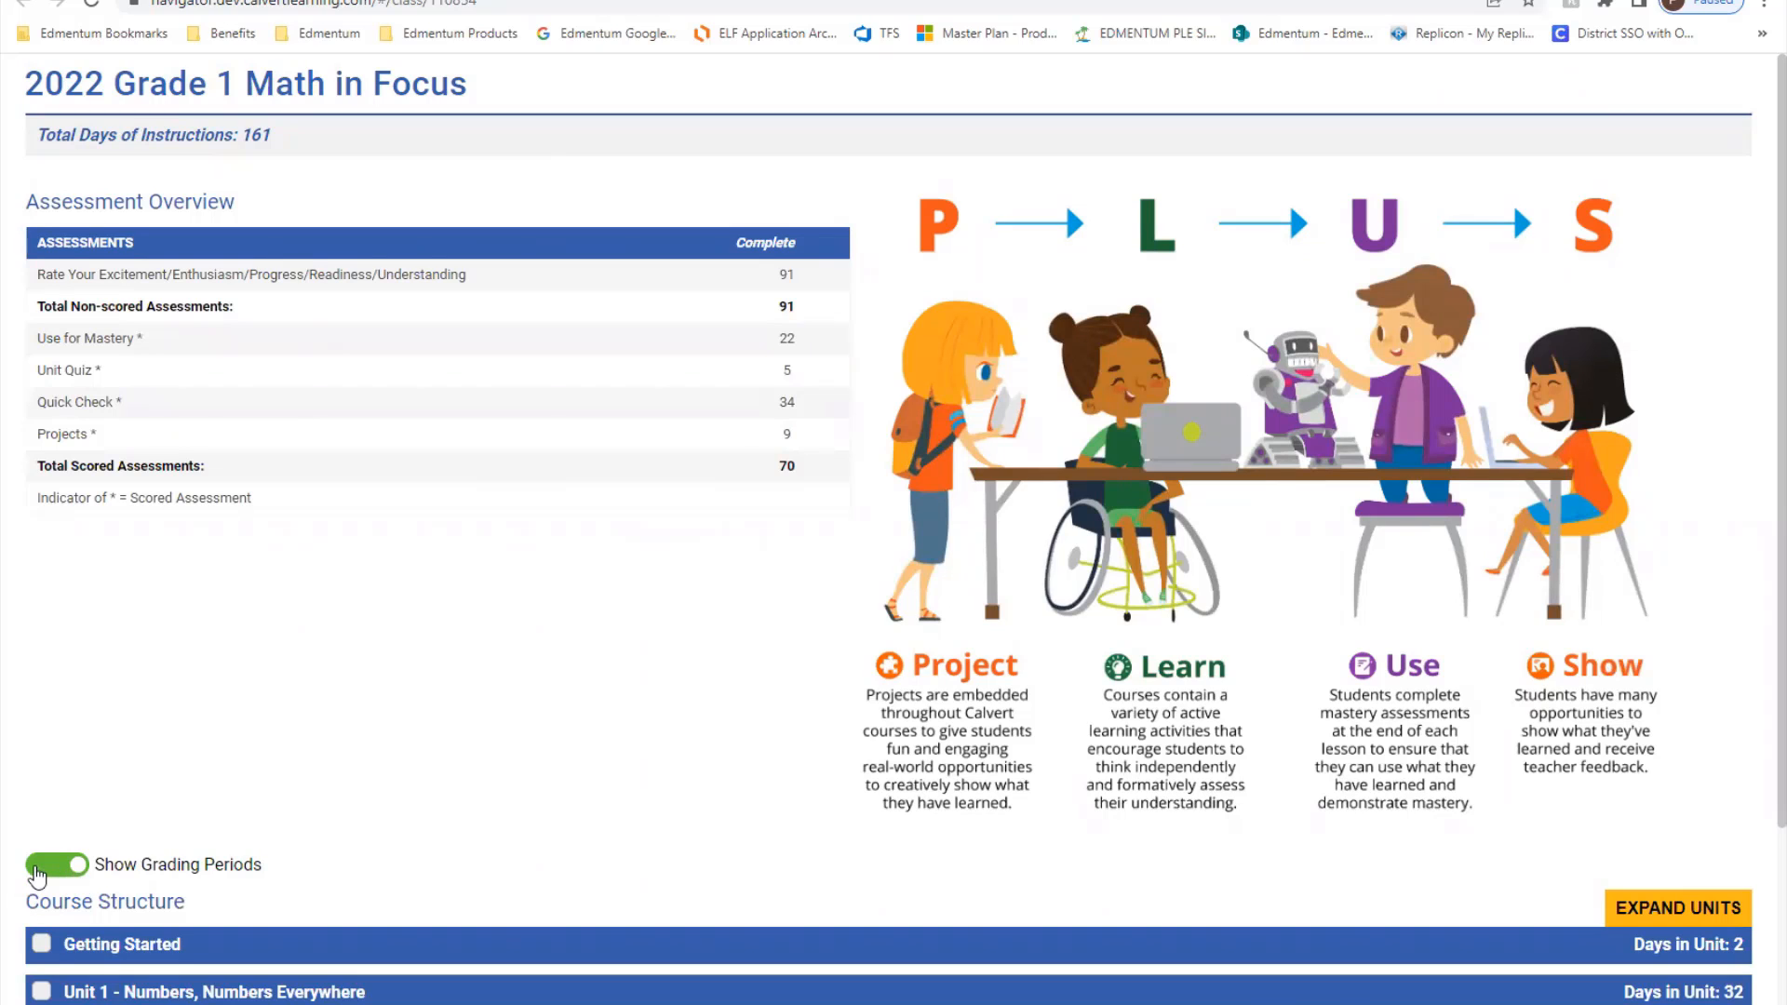
{"action": "mouse_move", "coordinate": [91, 836]}
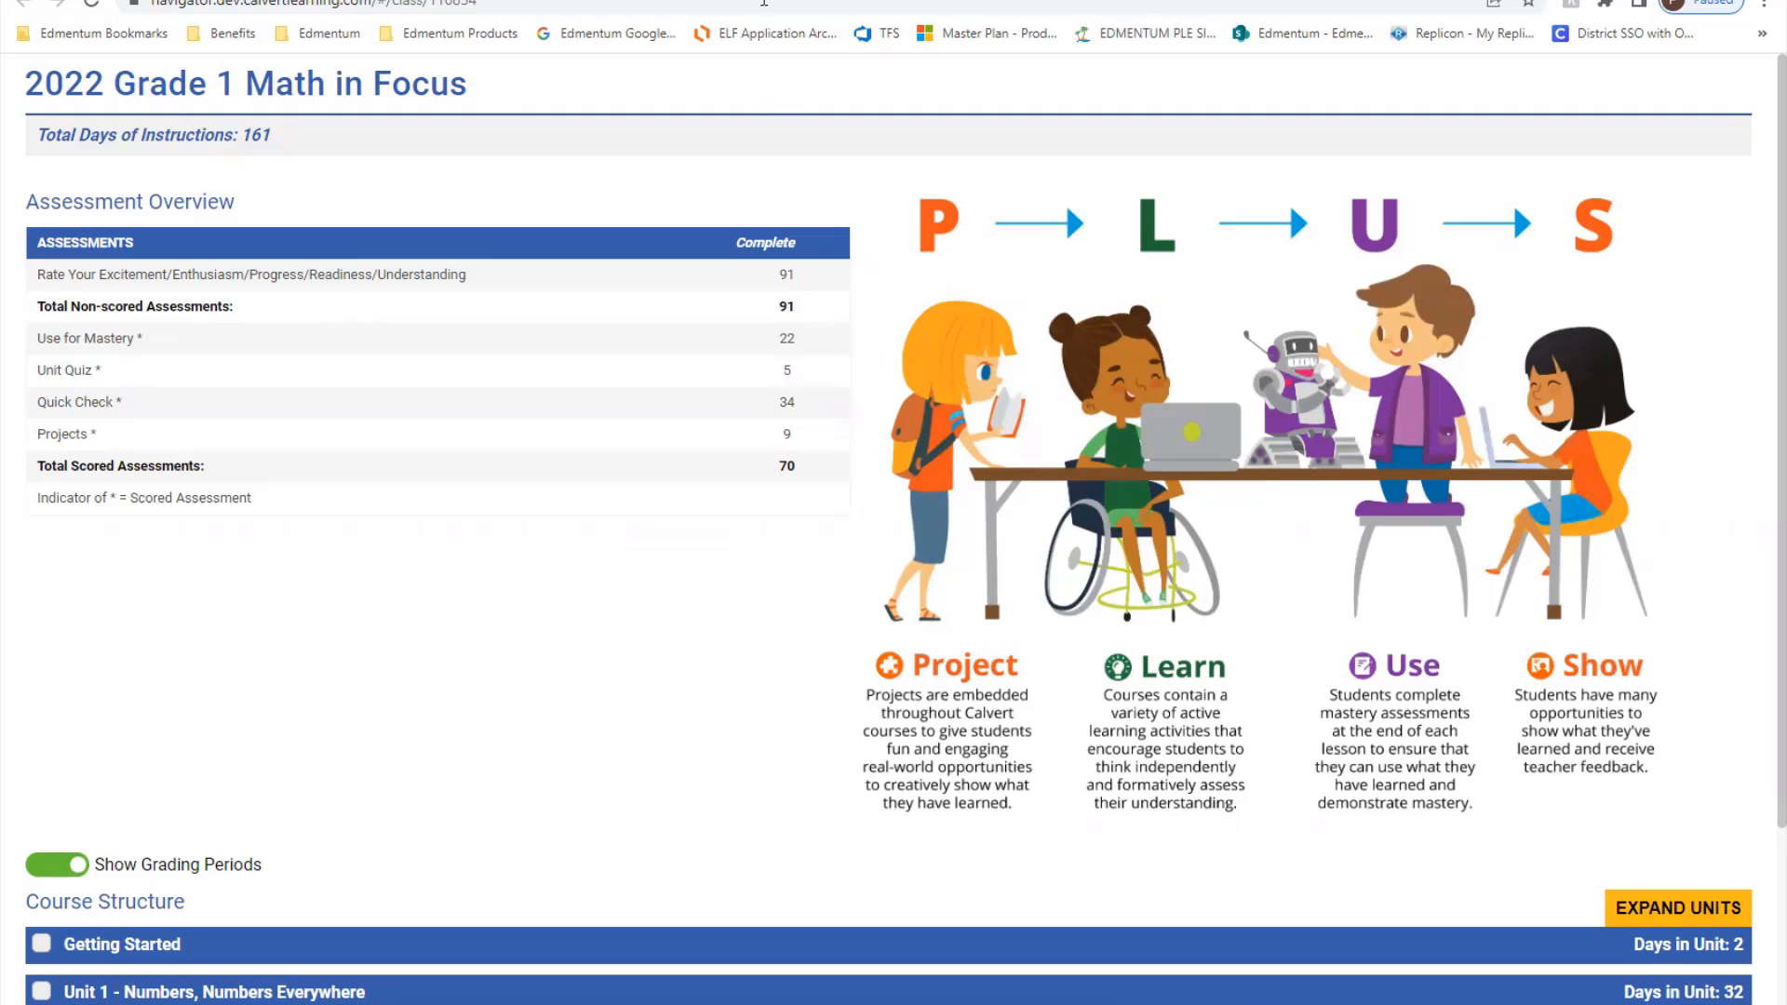
{"action": "mouse_move", "coordinate": [616, 3]}
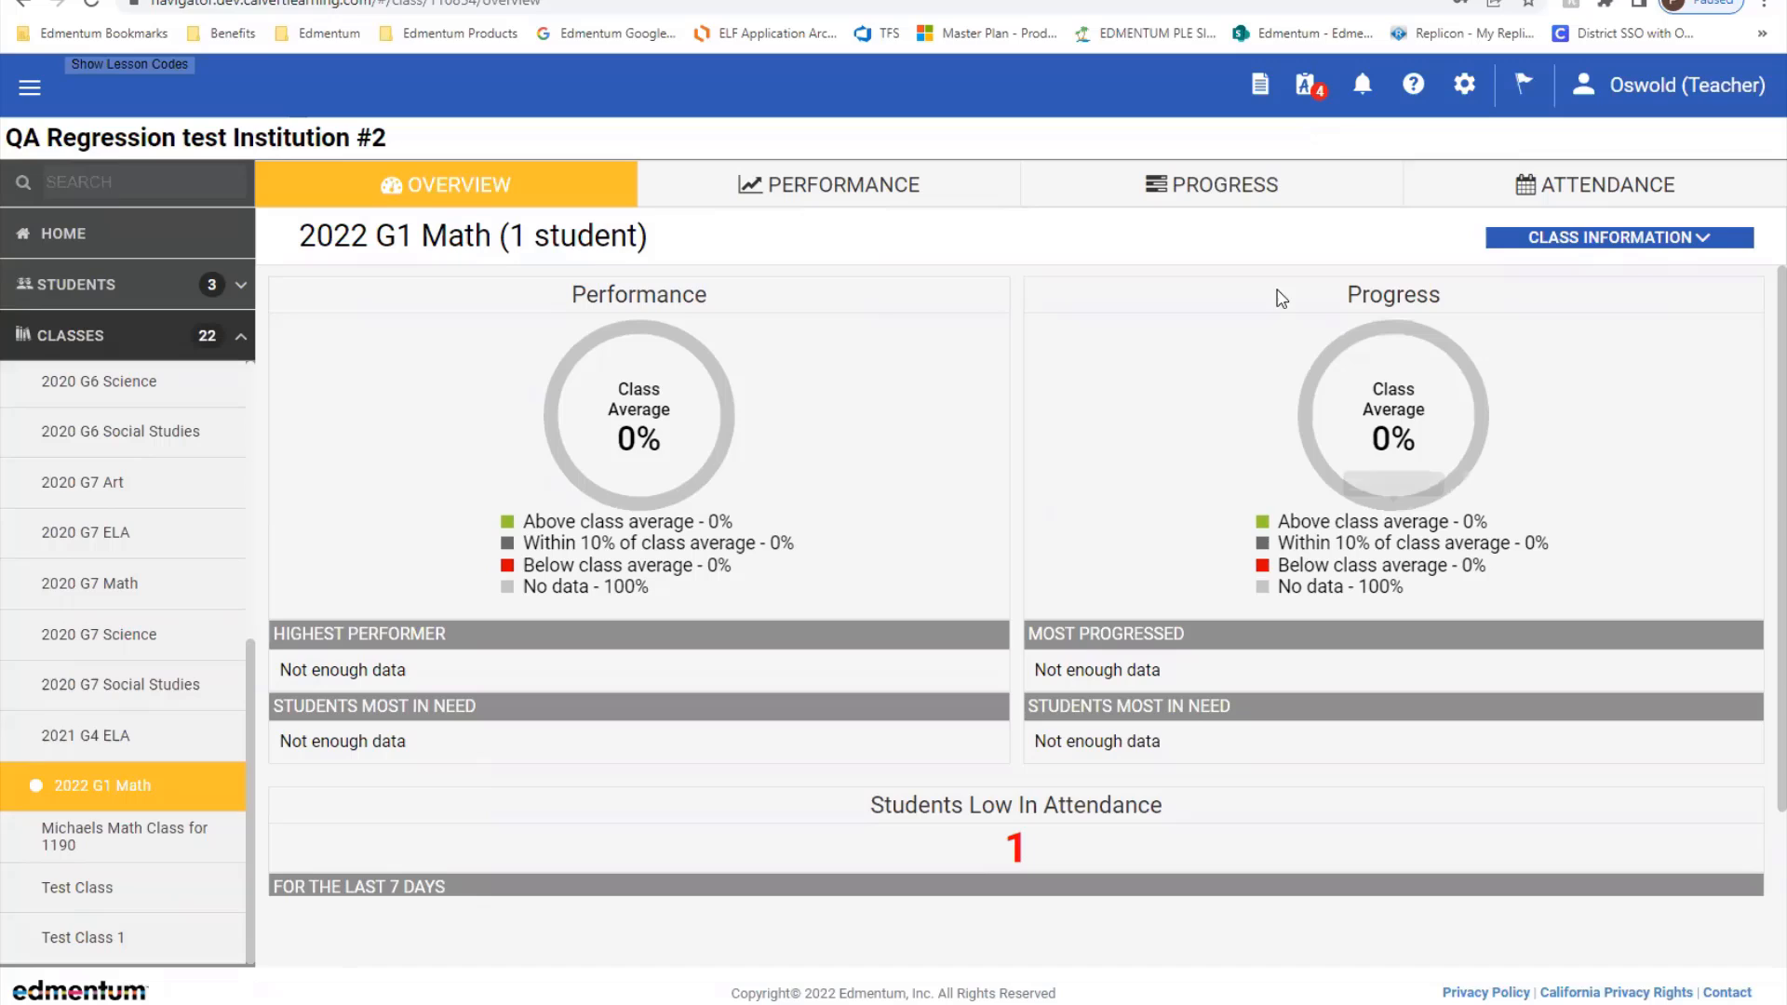
{"action": "mouse_move", "coordinate": [1258, 83]}
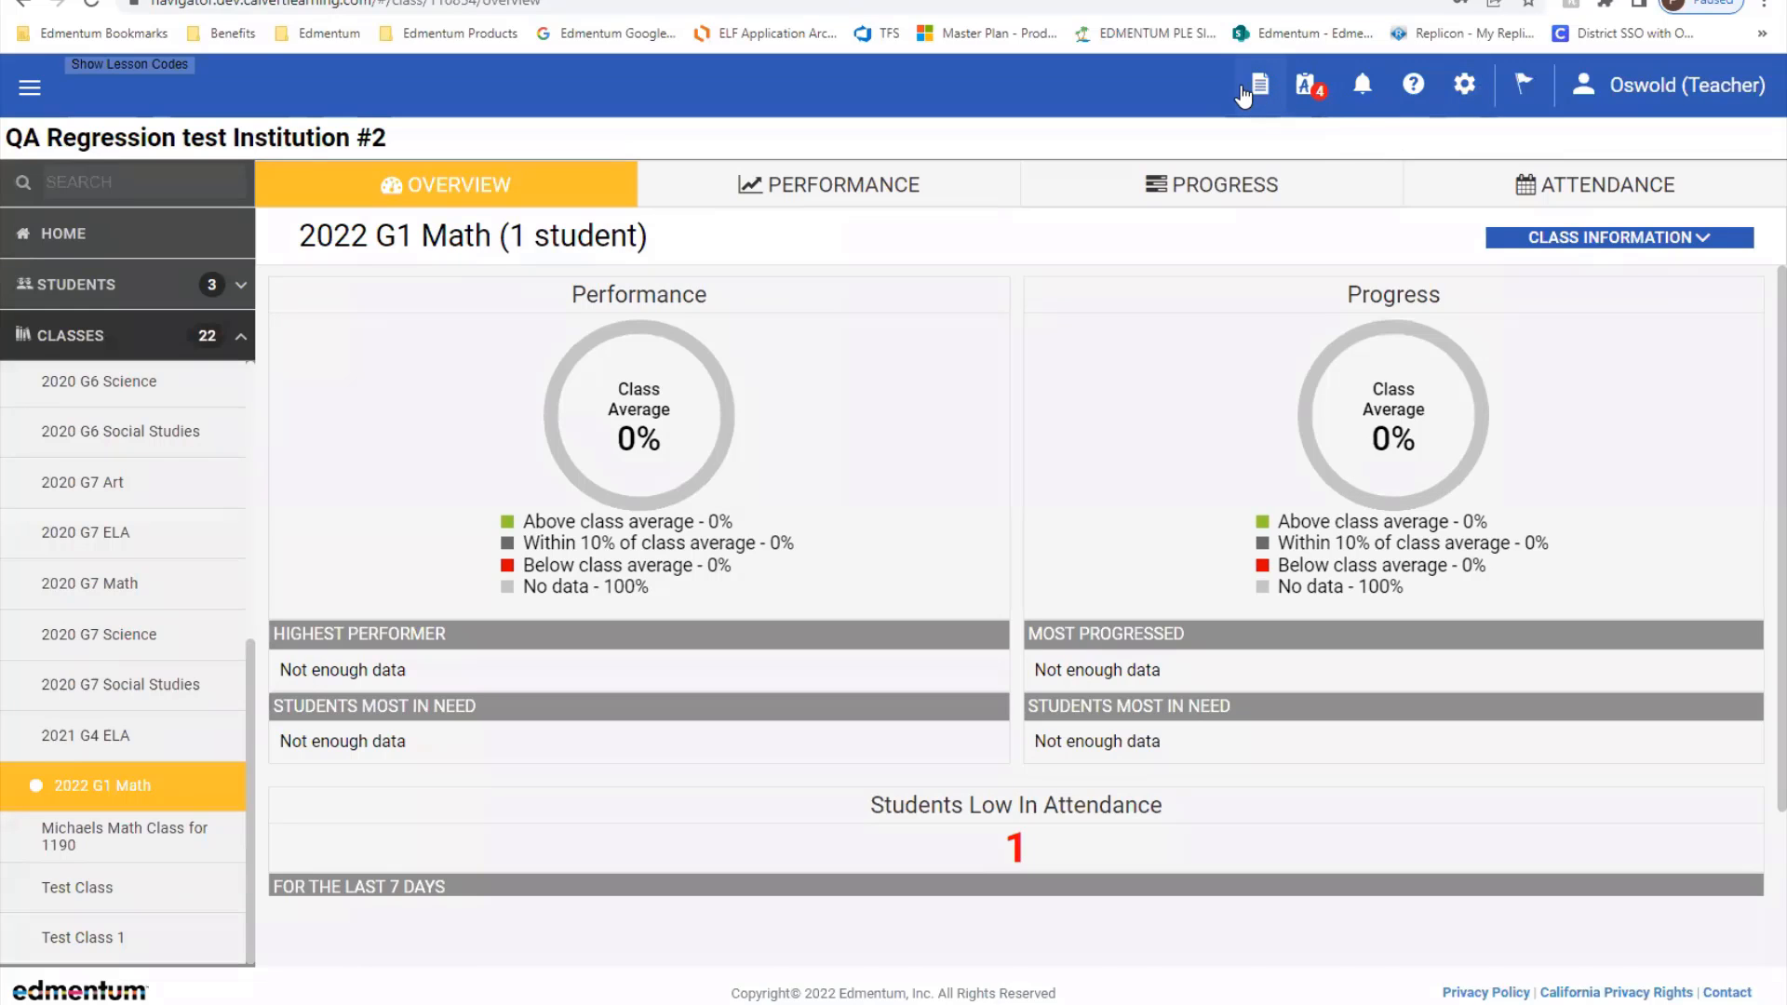
{"action": "mouse_move", "coordinate": [1256, 84]}
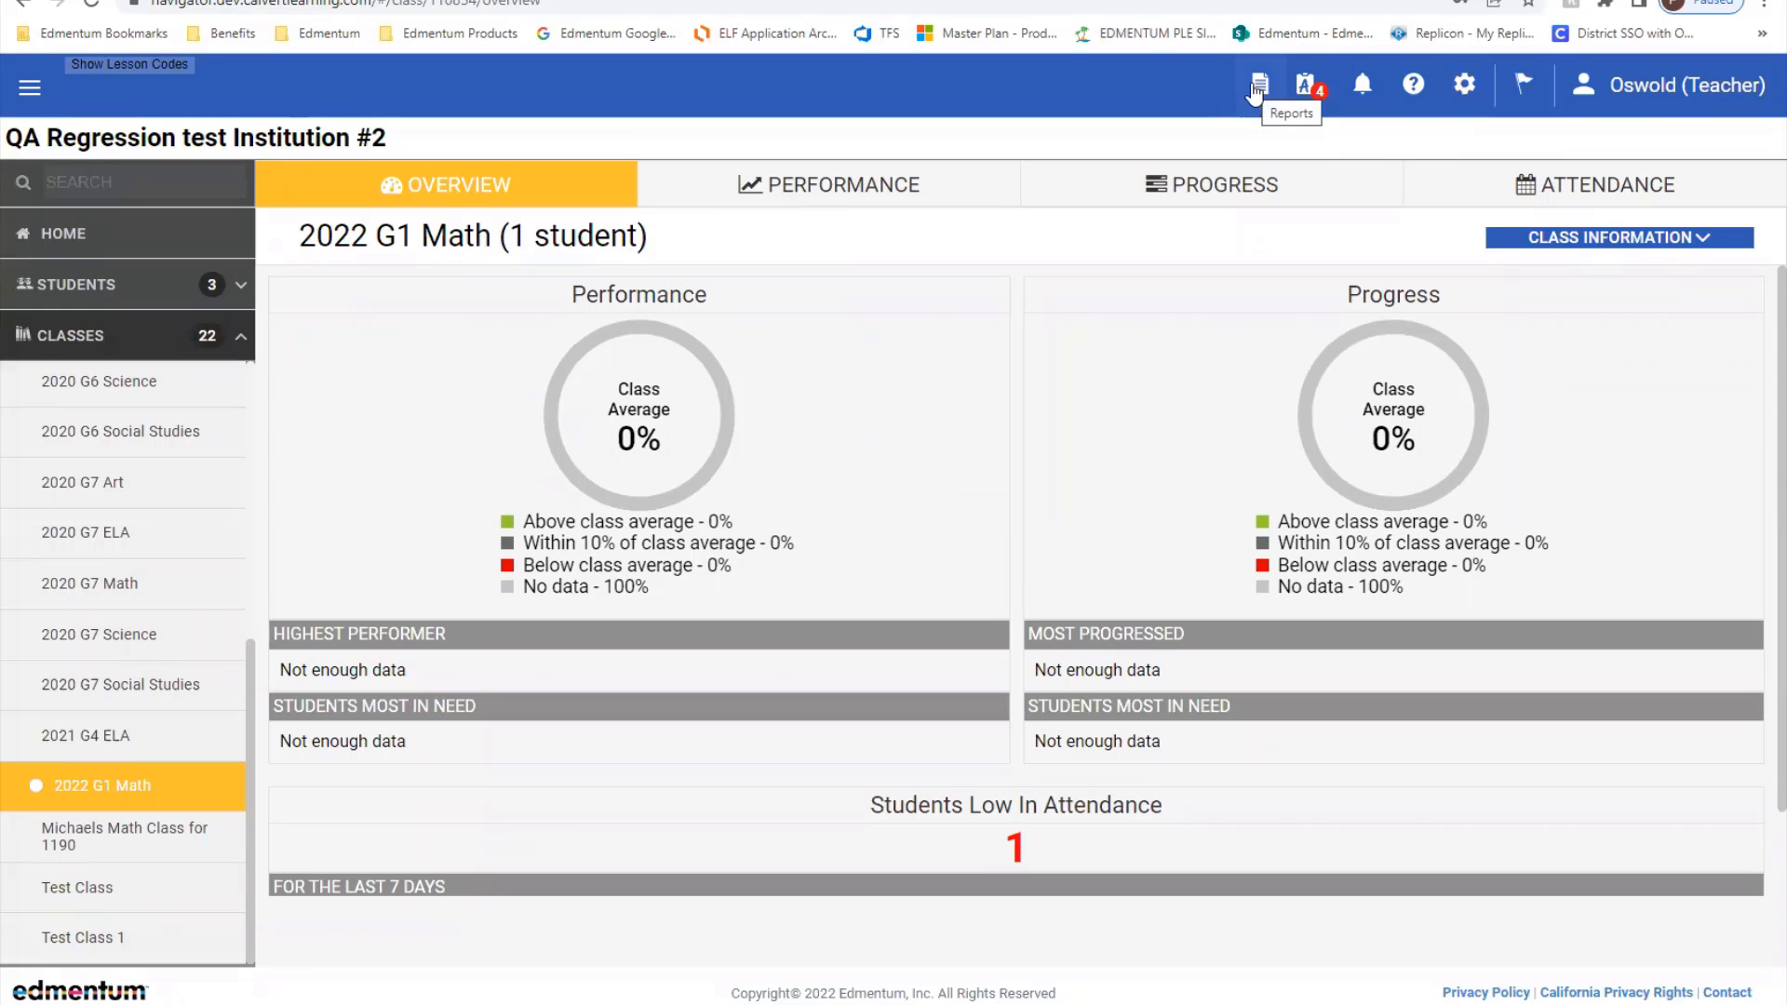
{"action": "mouse_move", "coordinate": [1273, 110]}
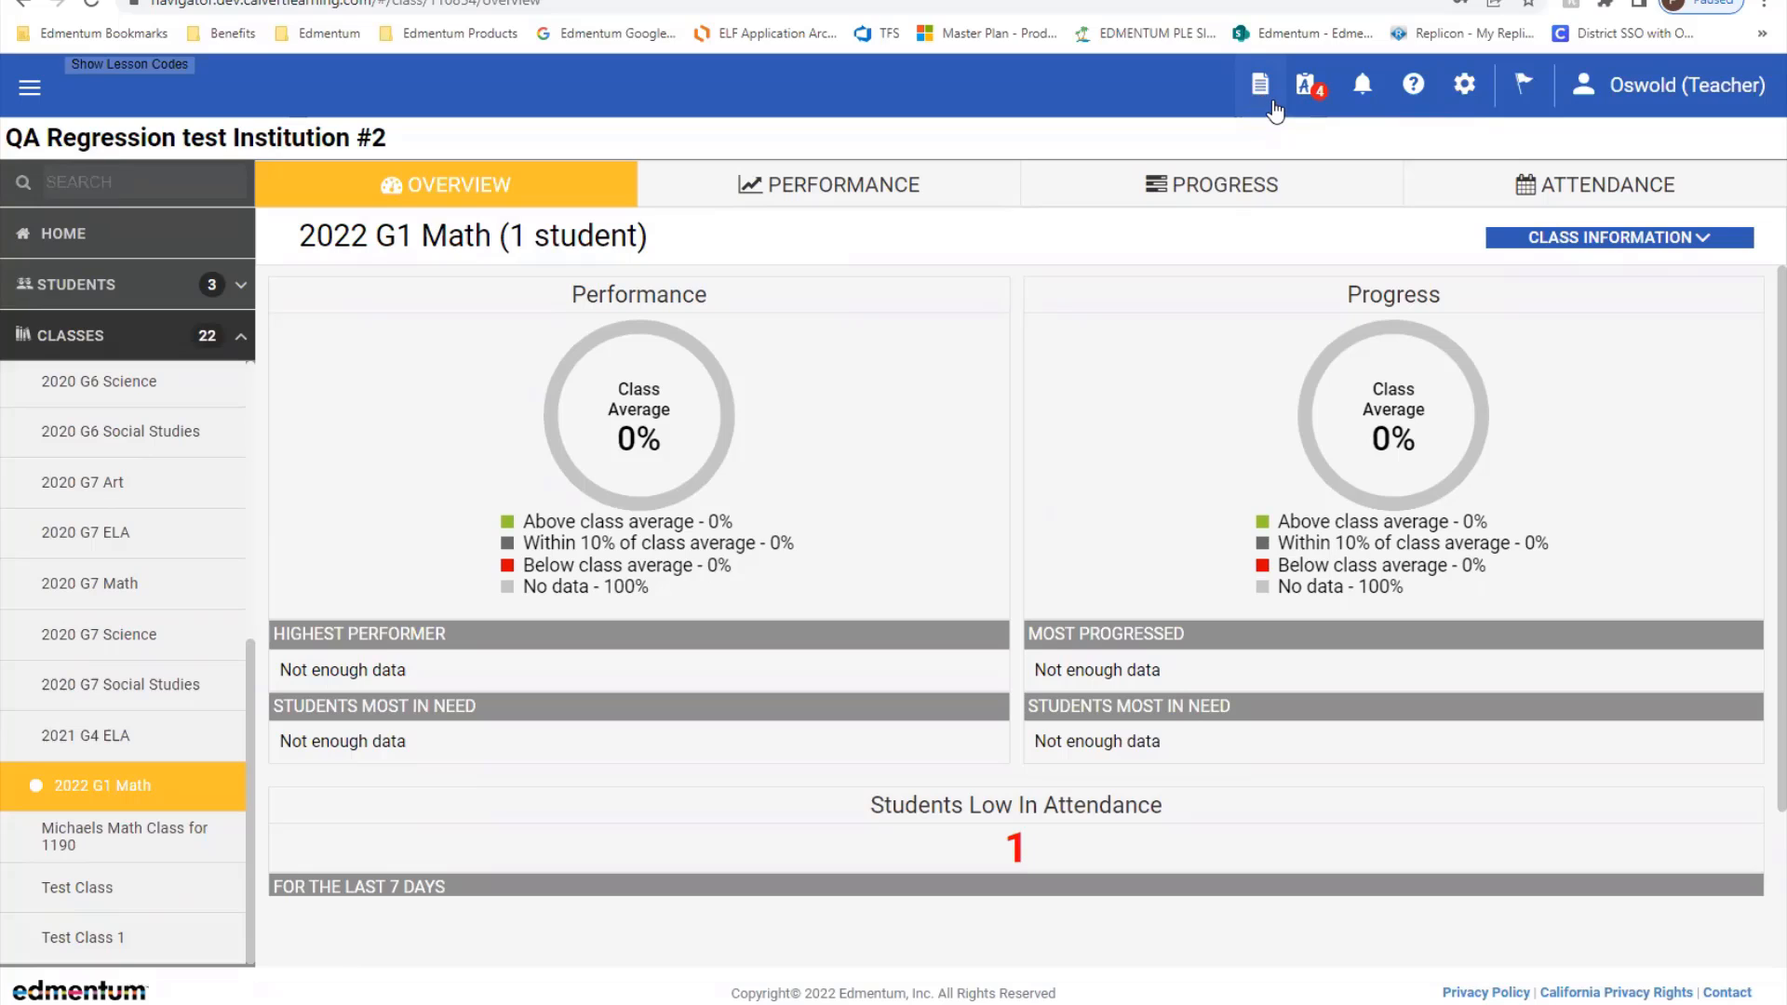
Go to the teacher Reports page.
{"action": "left_click", "coordinate": [1260, 84]}
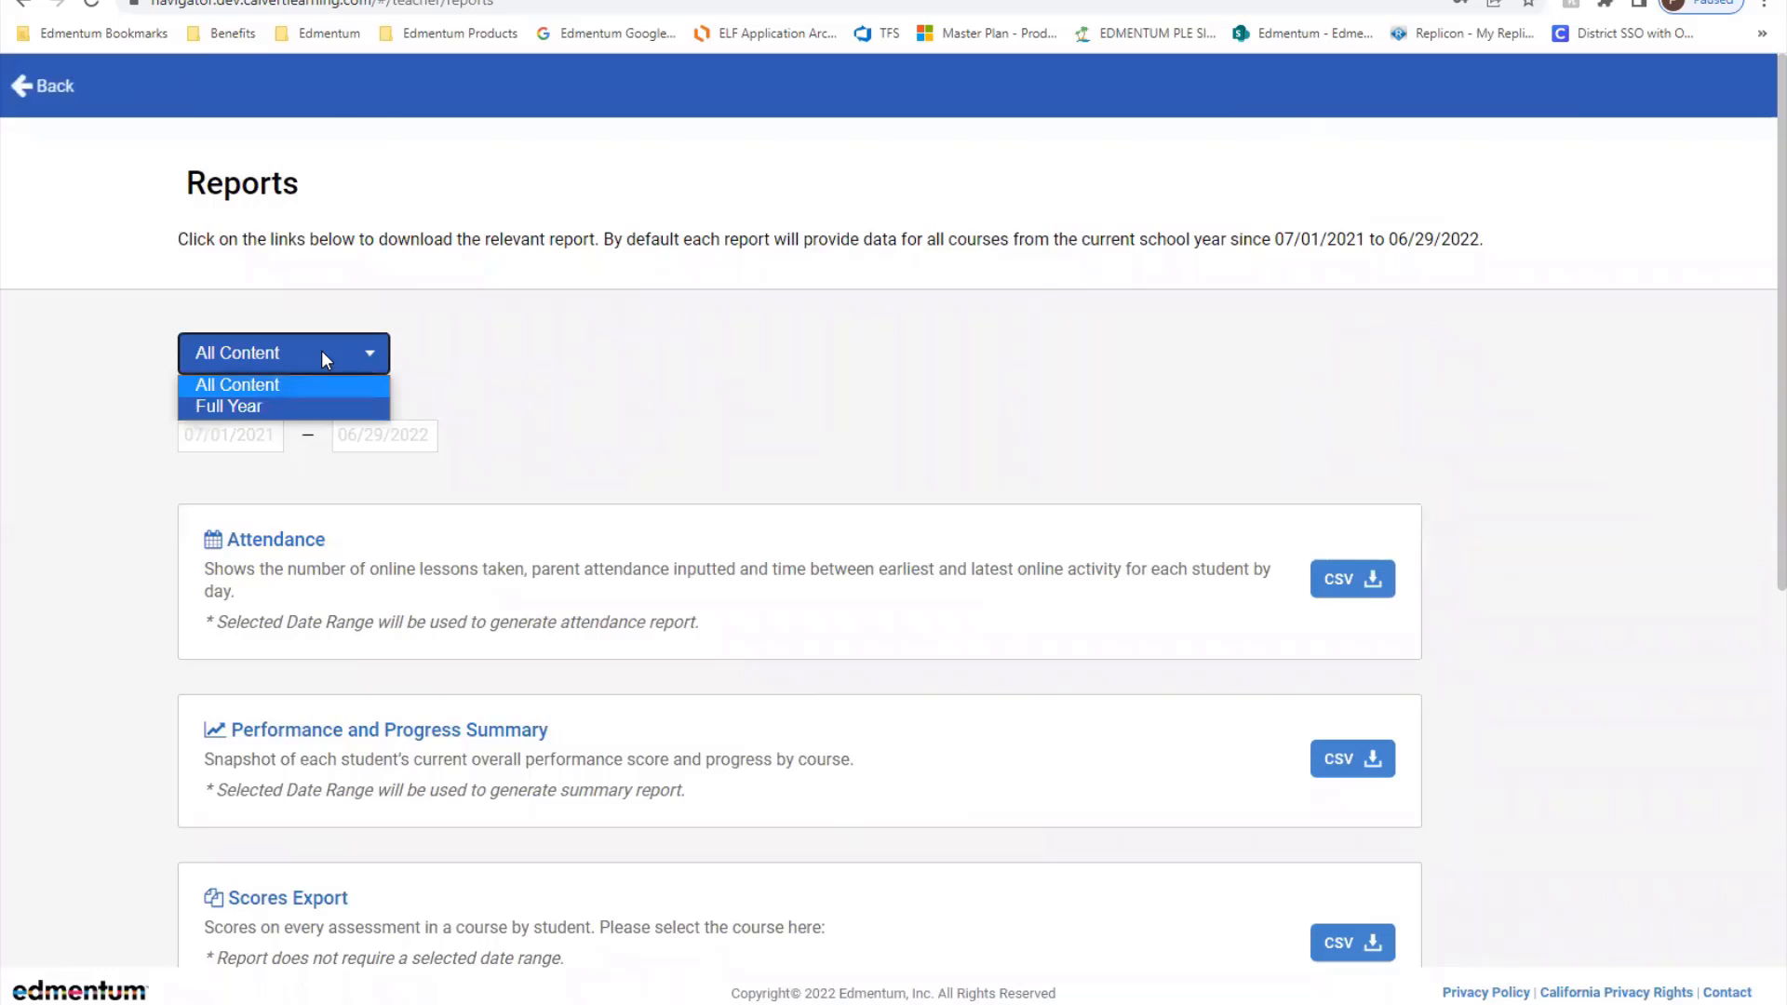
Filter reports to the Full Year grading period and pick a new end date.
{"action": "left_click", "coordinate": [229, 408]}
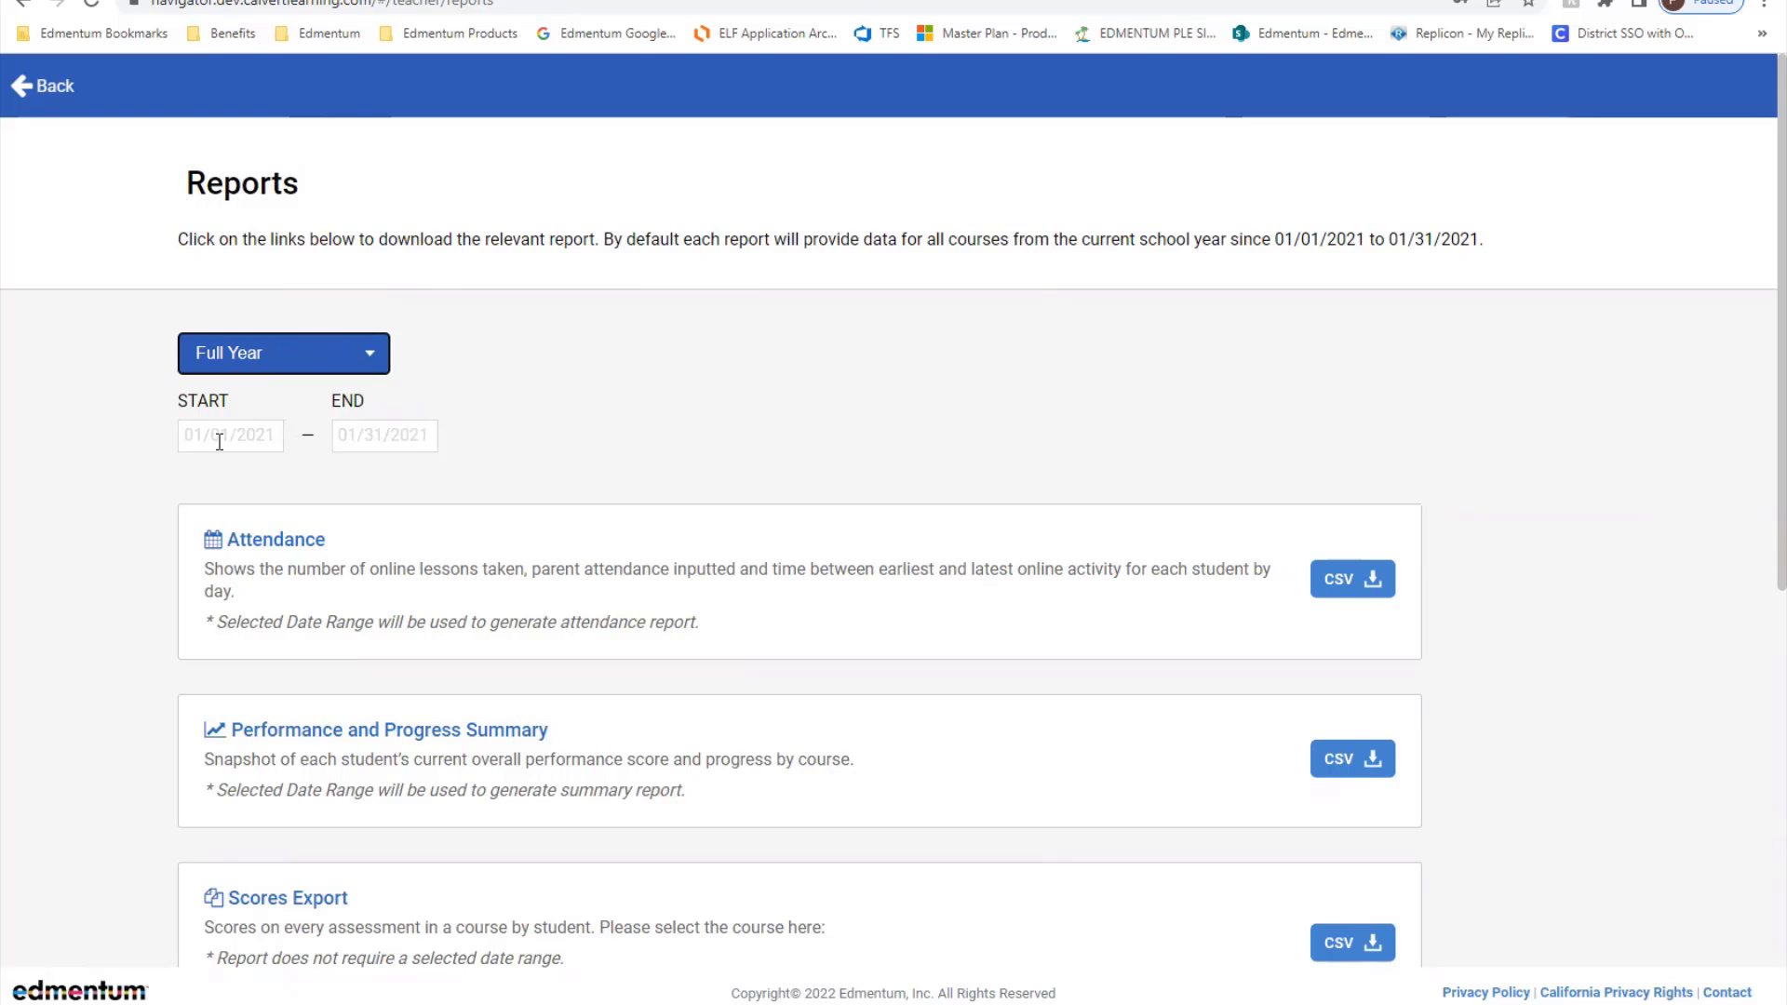
{"action": "mouse_move", "coordinate": [363, 471]}
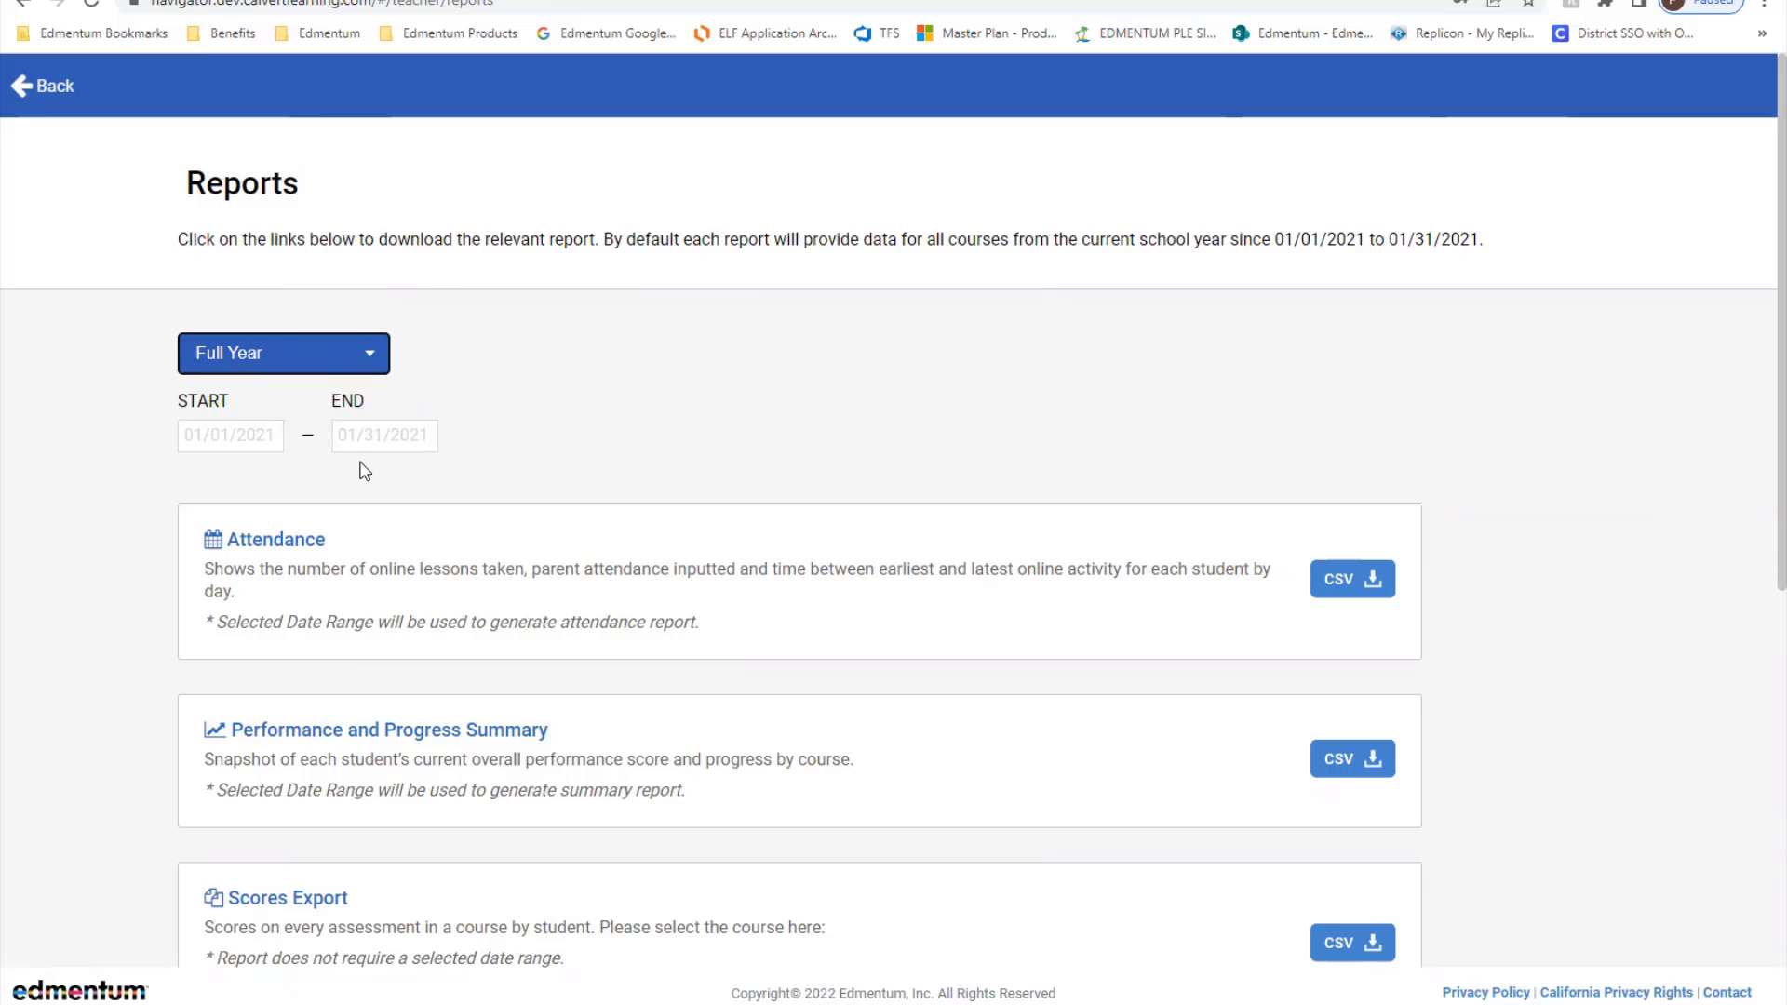
{"action": "left_click", "coordinate": [384, 436]}
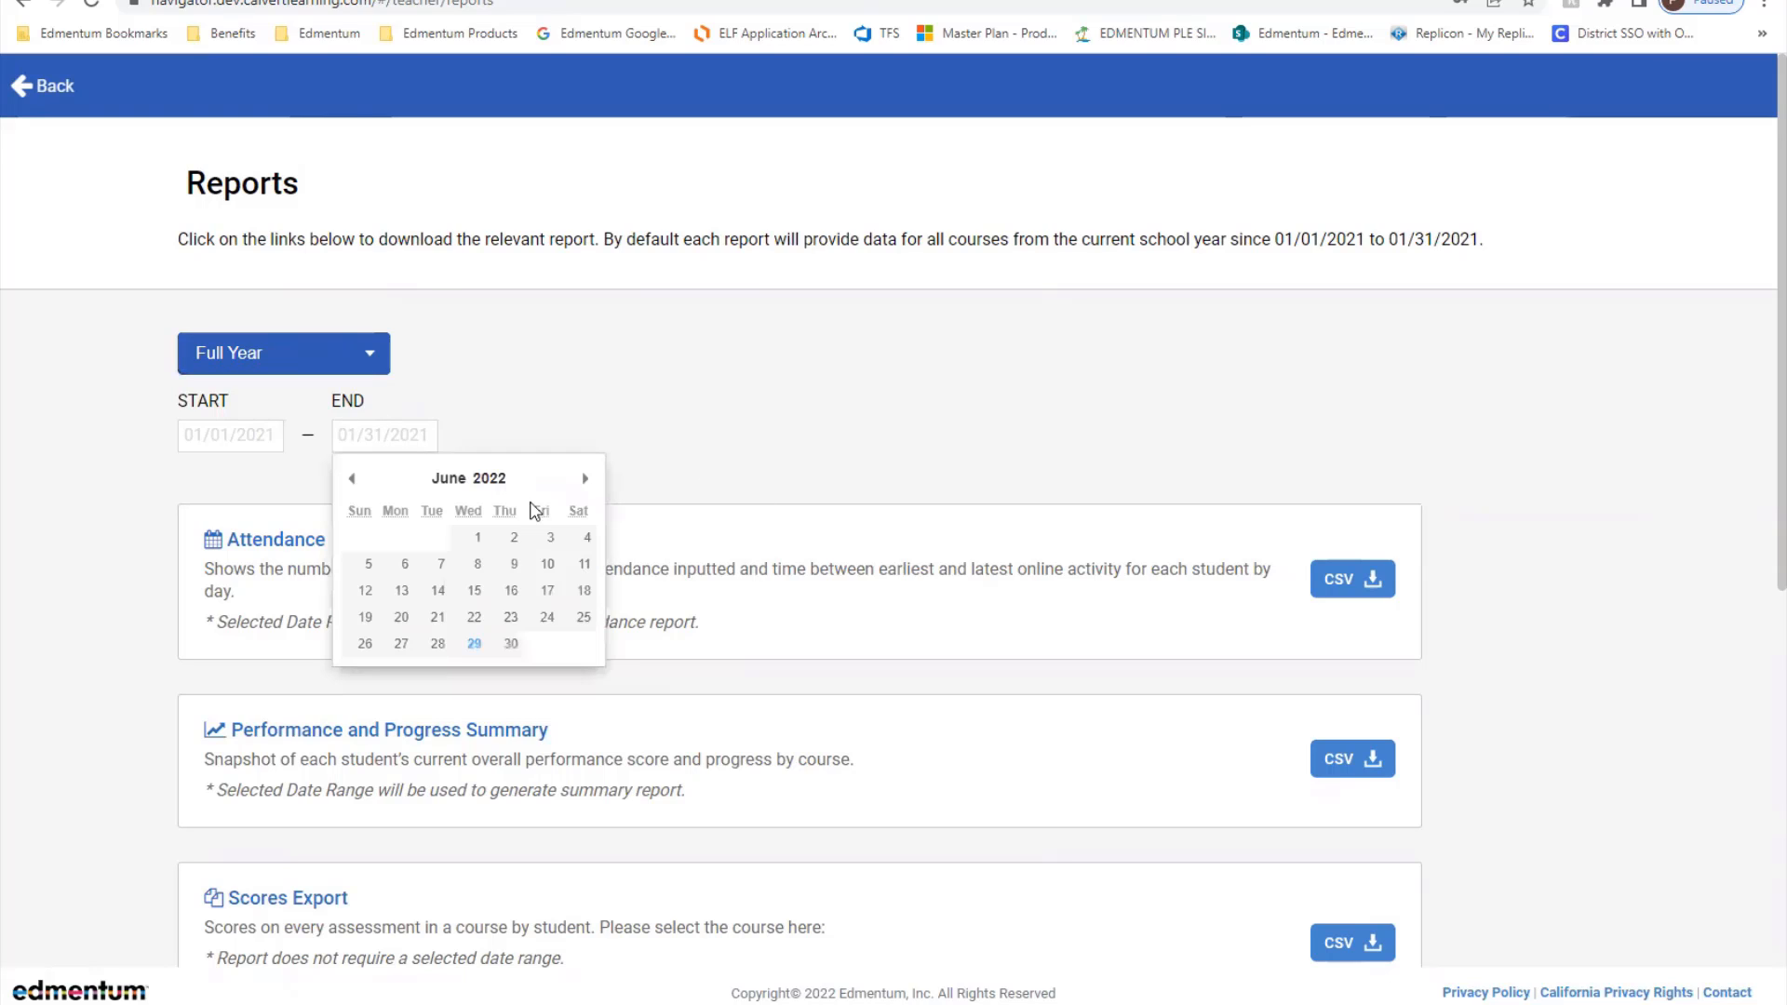
{"action": "mouse_move", "coordinate": [587, 478]}
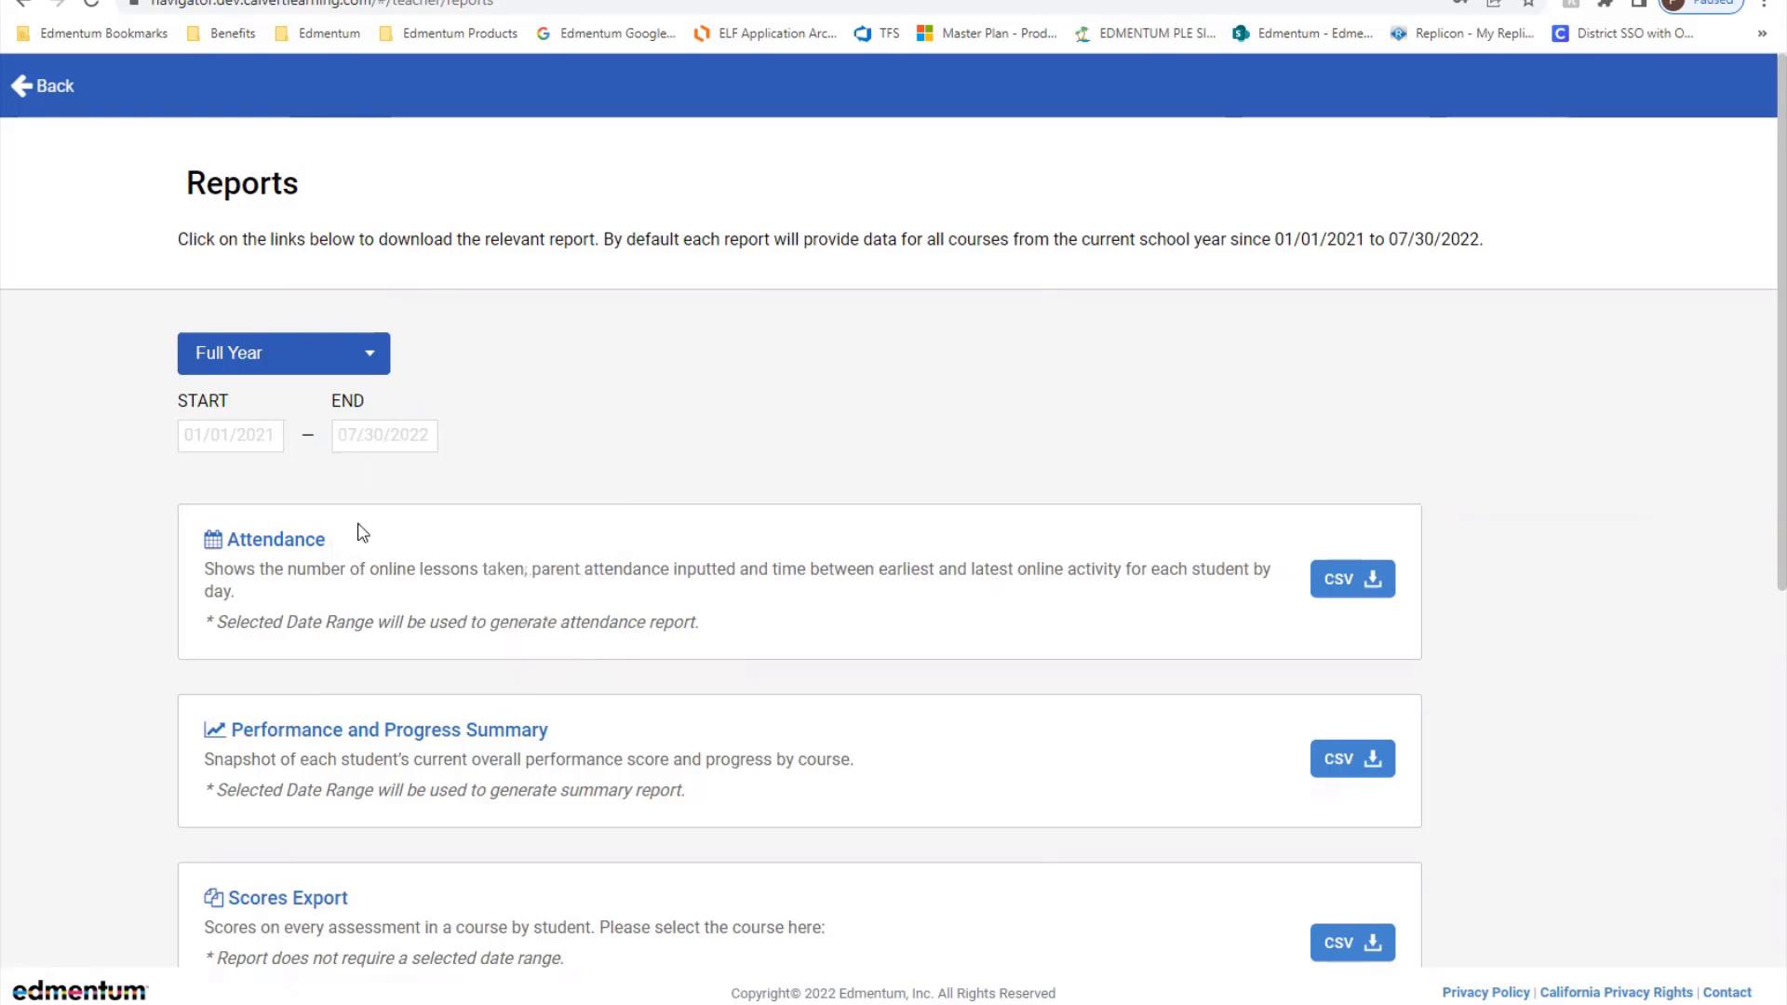
{"action": "scroll", "scroll_direction": "down", "scroll_amount": 3}
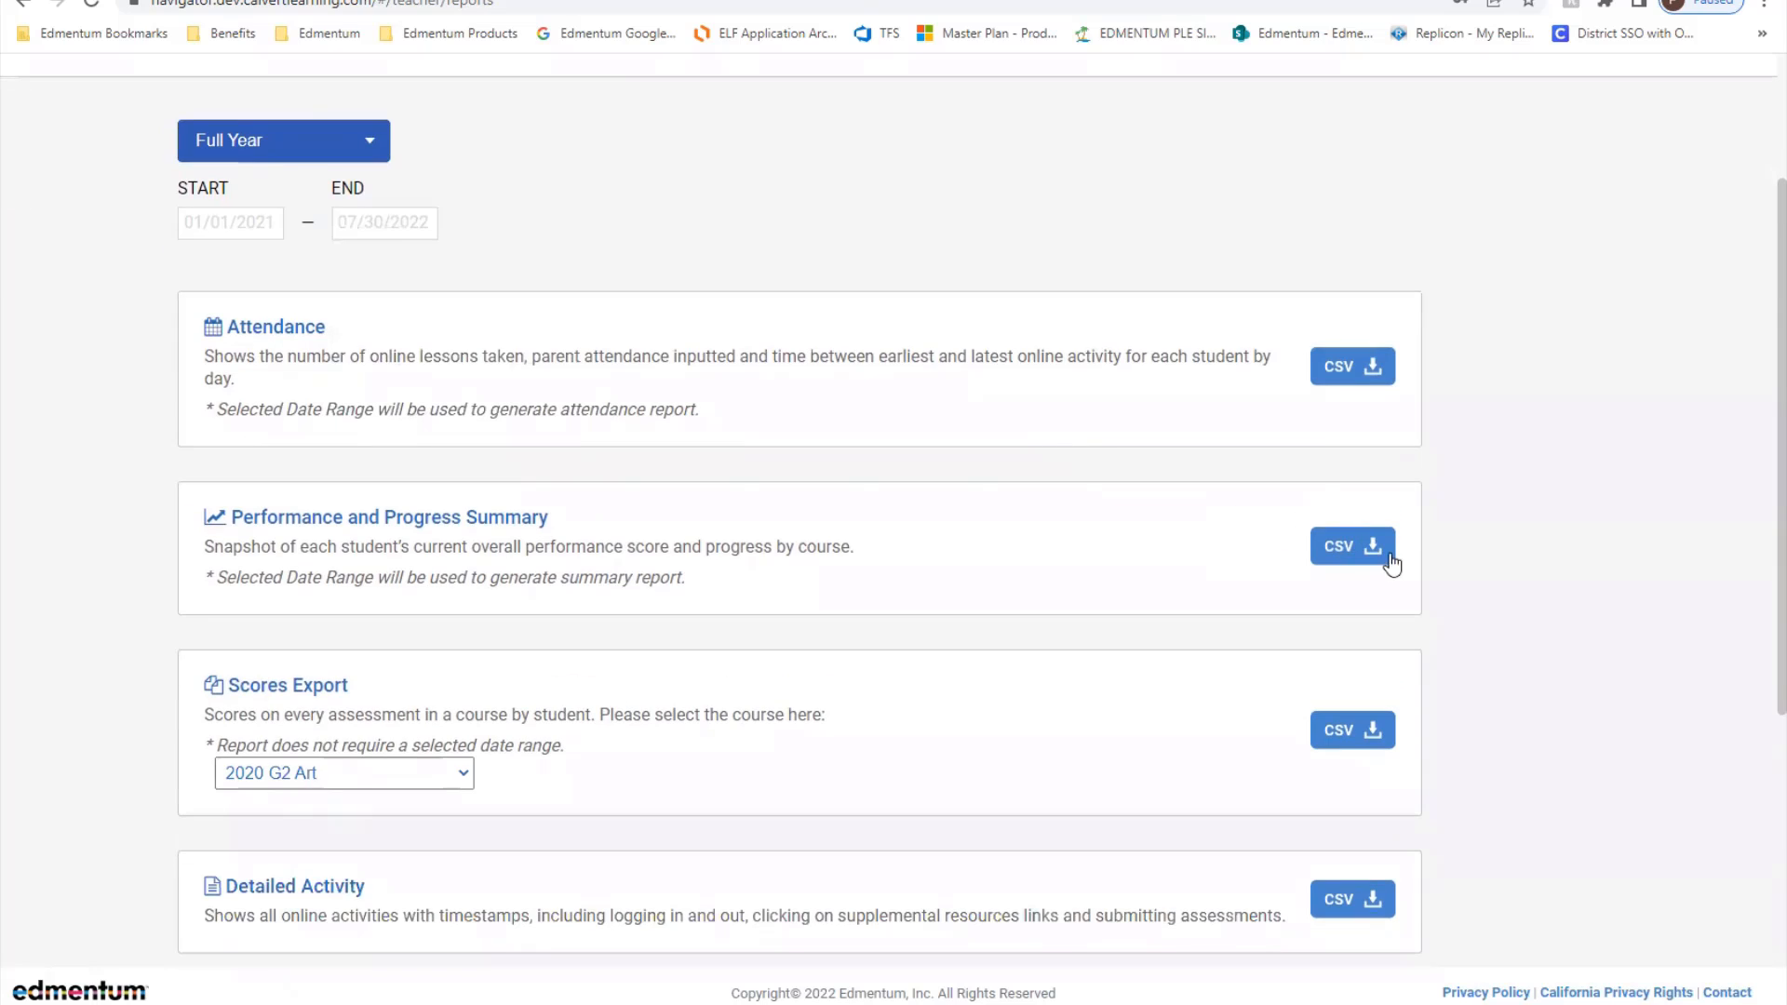
{"action": "scroll", "scroll_direction": "down", "scroll_amount": 3}
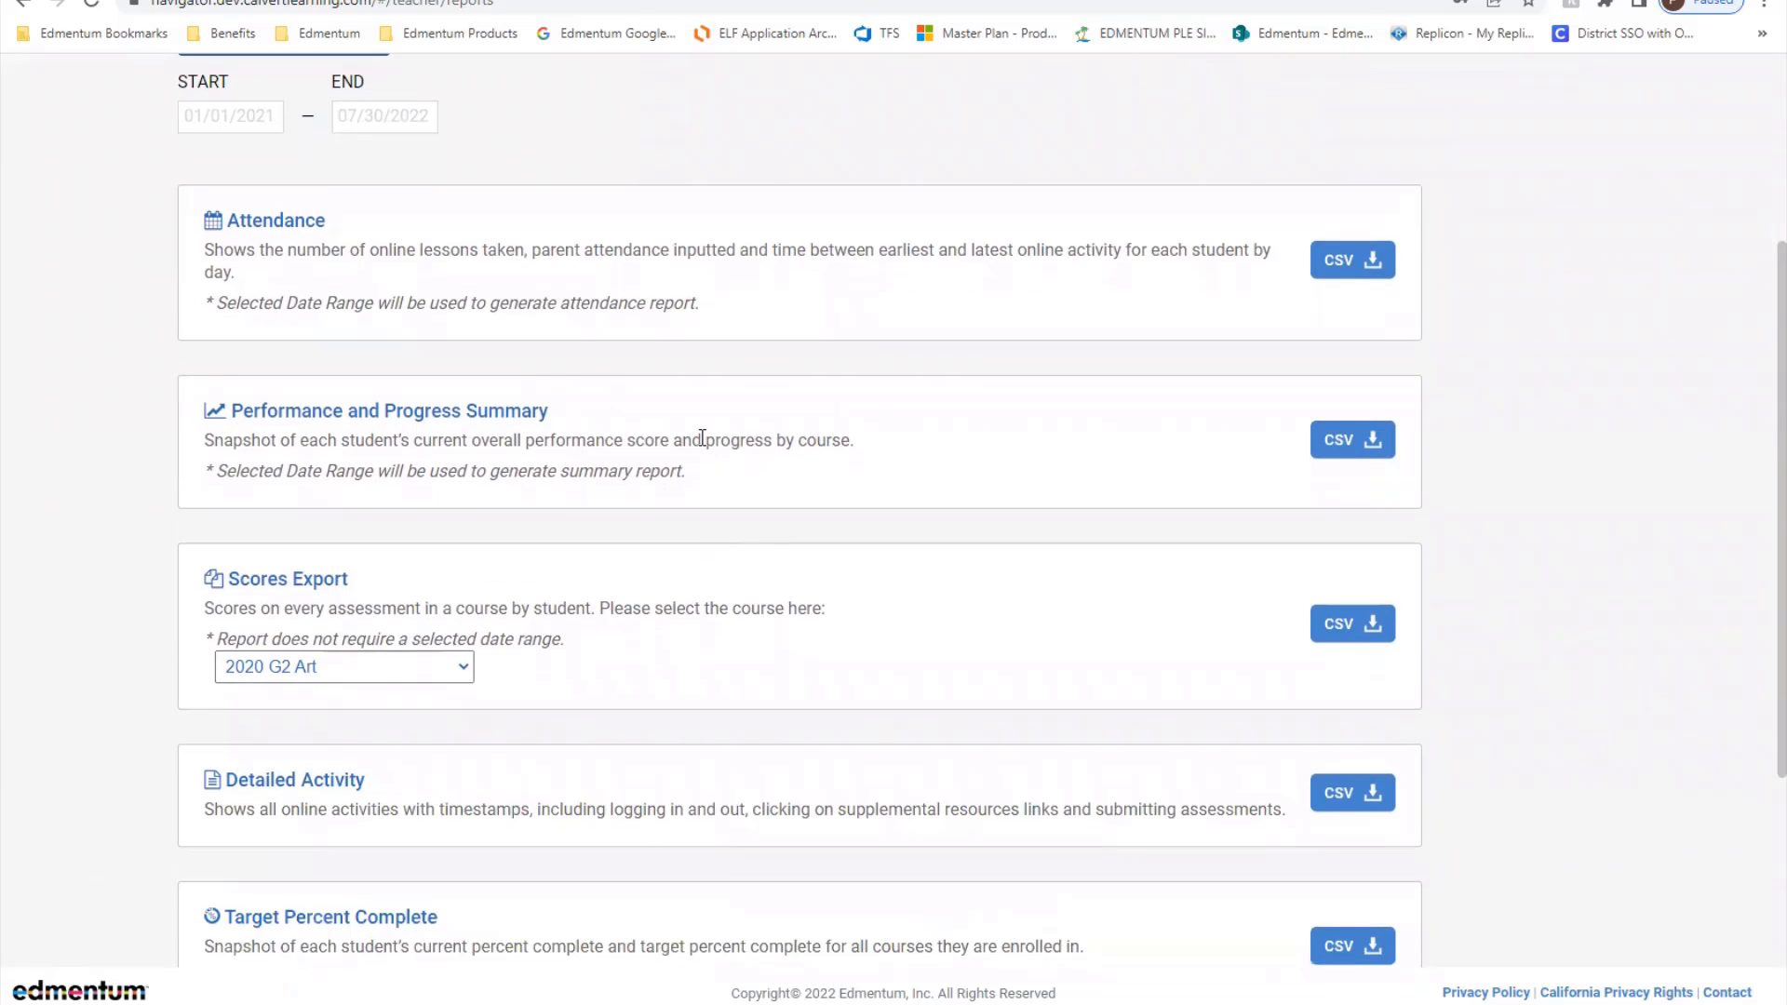
{"action": "scroll", "scroll_direction": "down", "scroll_amount": 3}
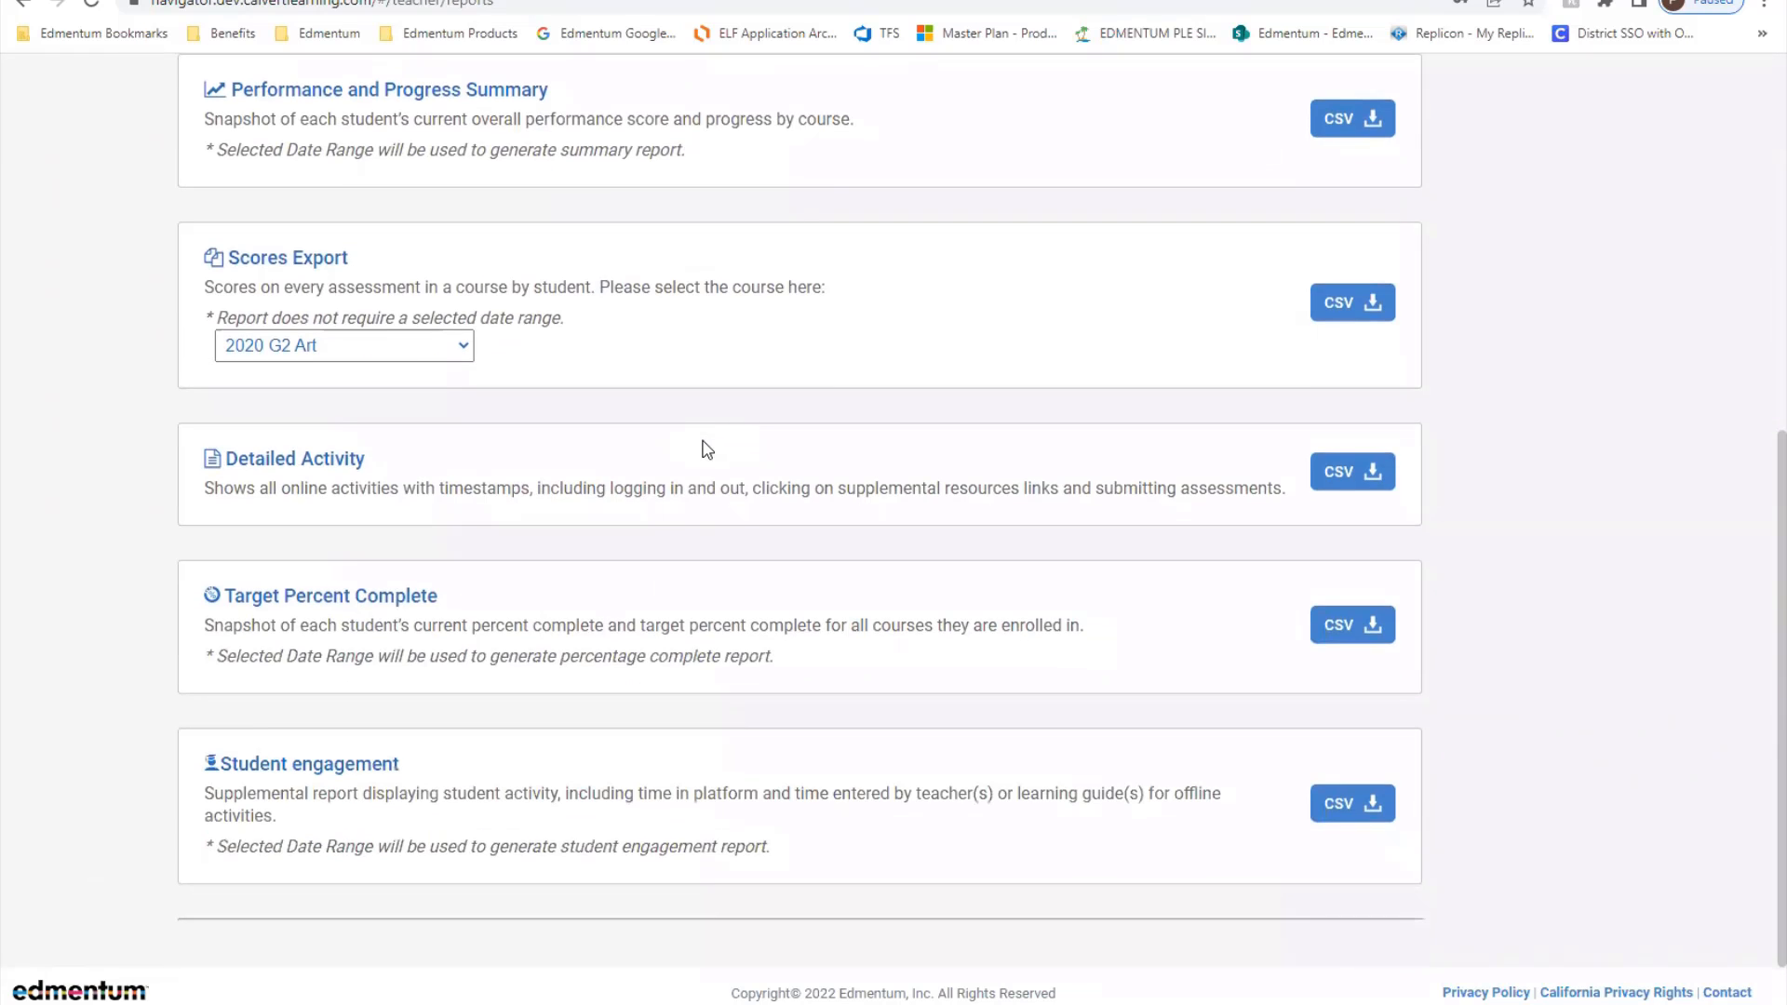
{"action": "scroll", "scroll_direction": "up", "scroll_amount": 3}
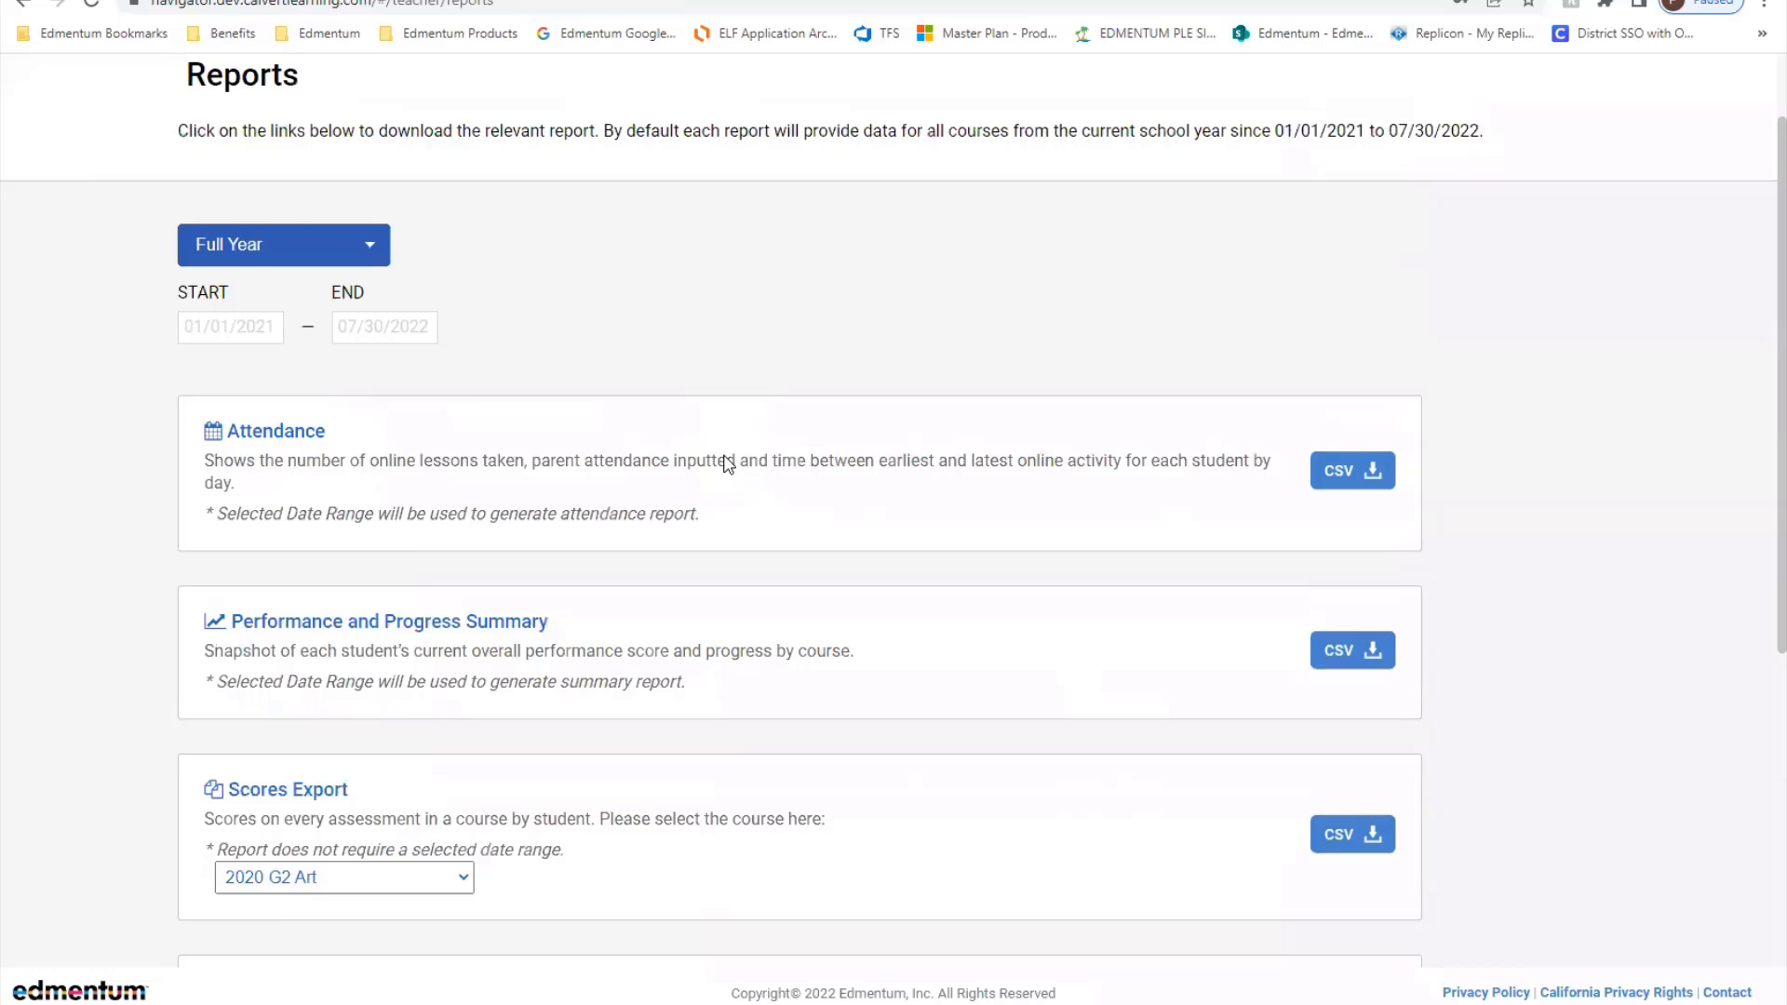
{"action": "mouse_move", "coordinate": [296, 264]}
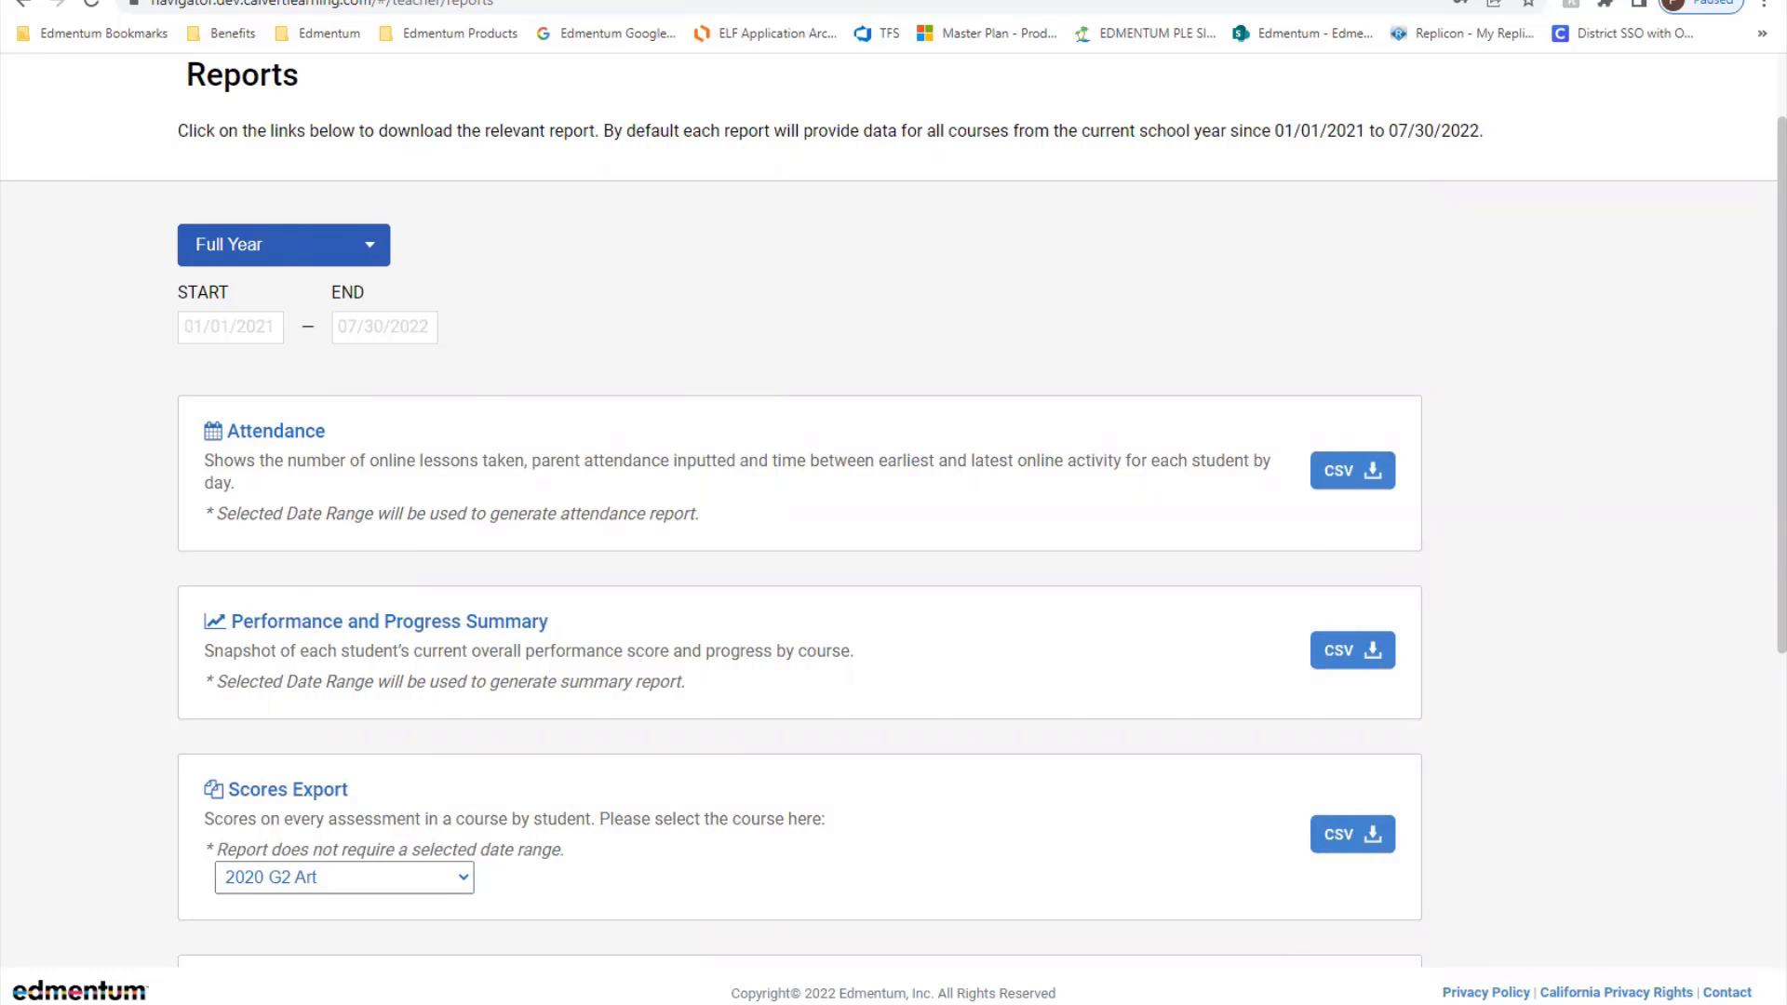
Choose Second Quarter (10/06/2022 to 02/16/2023) as the report grading period.
{"action": "left_click", "coordinate": [283, 243]}
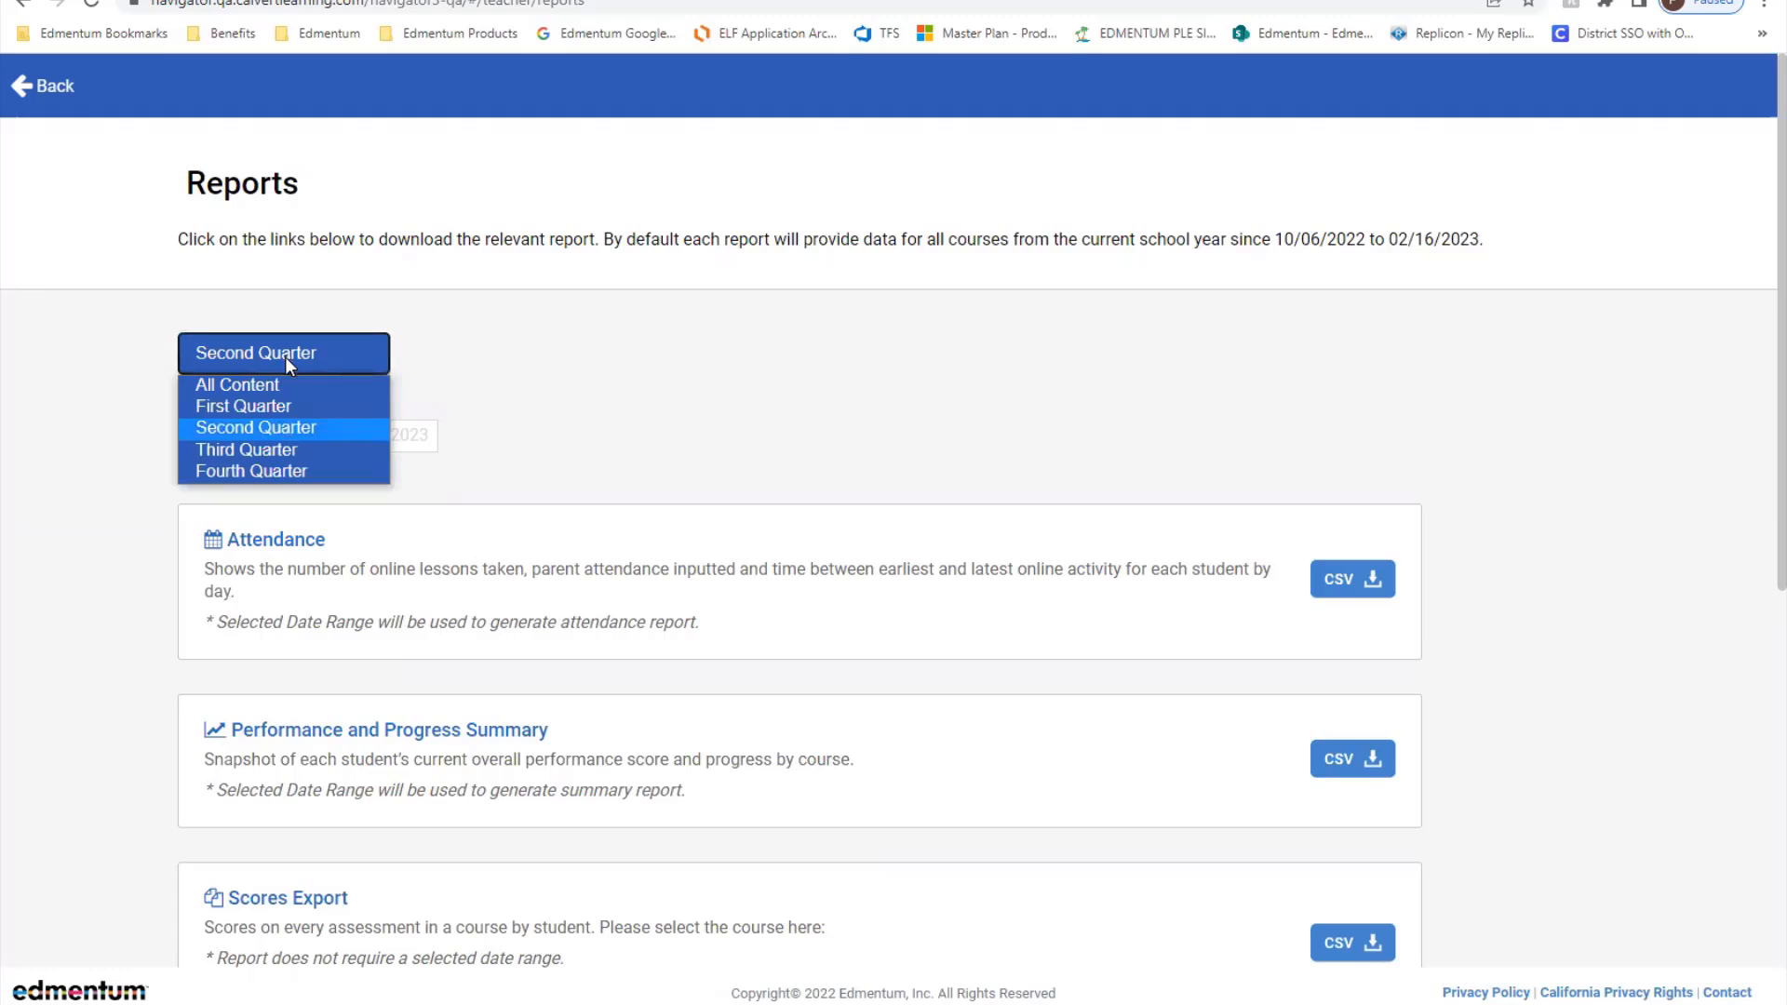
{"action": "mouse_move", "coordinate": [243, 405]}
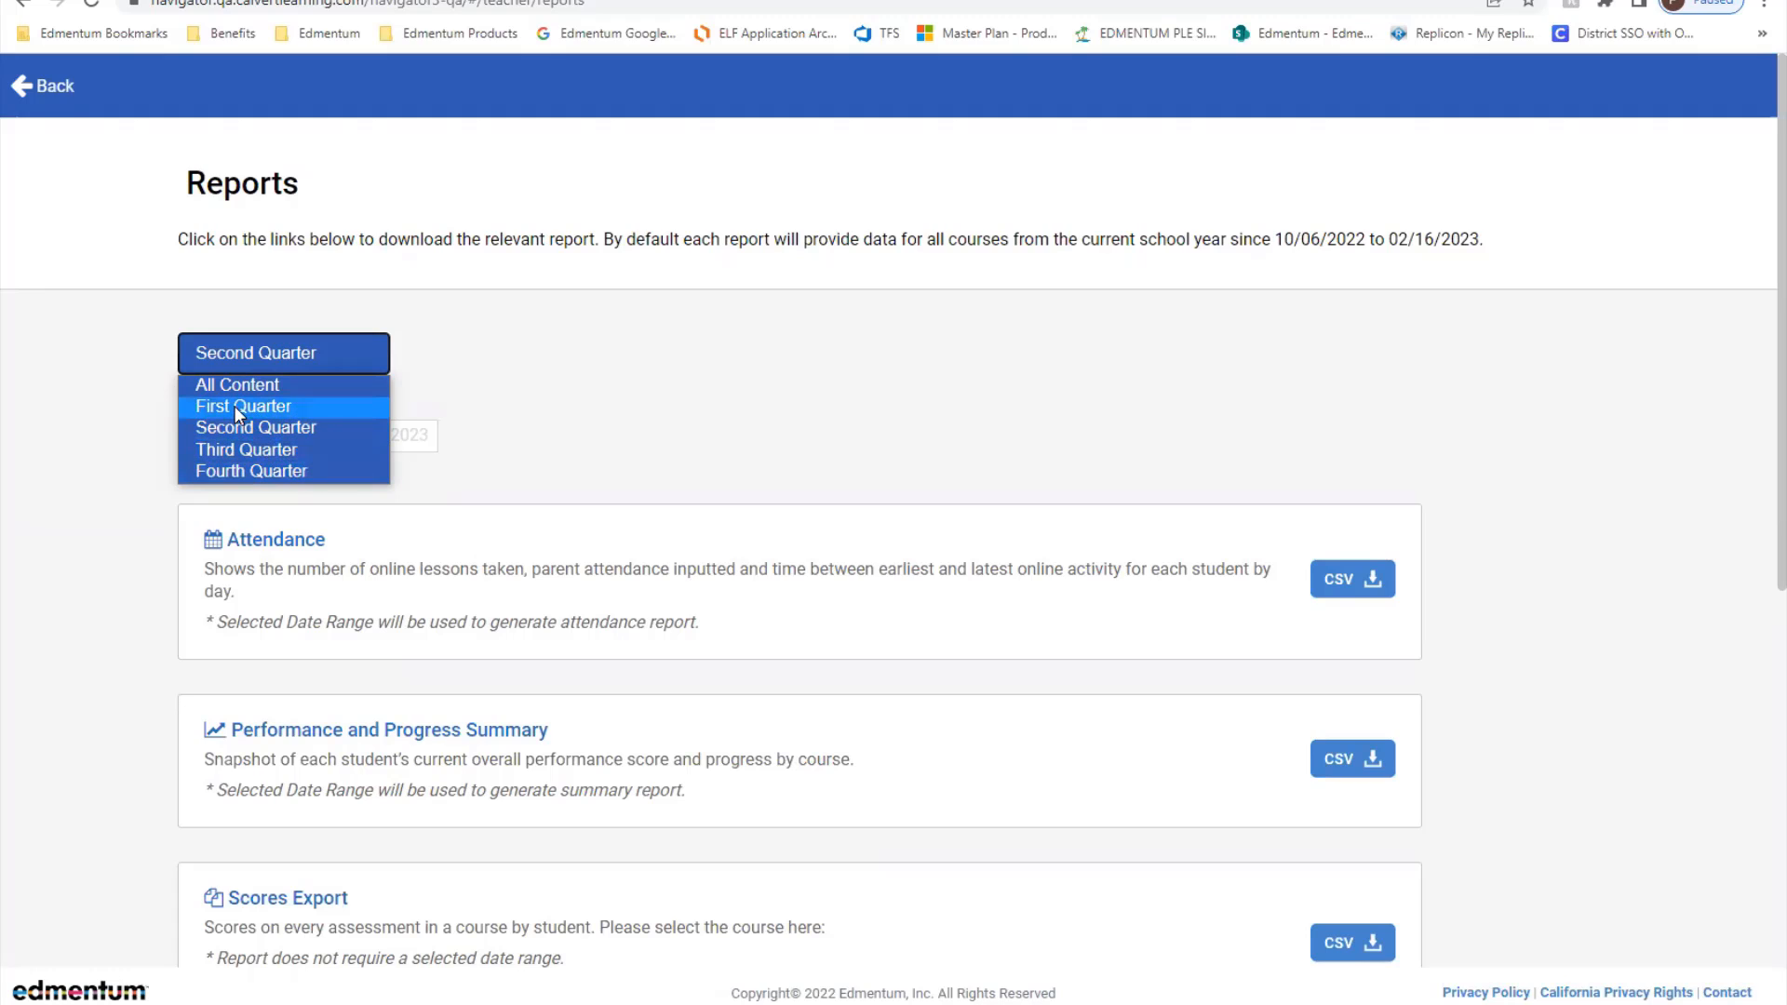
{"action": "mouse_move", "coordinate": [255, 443]}
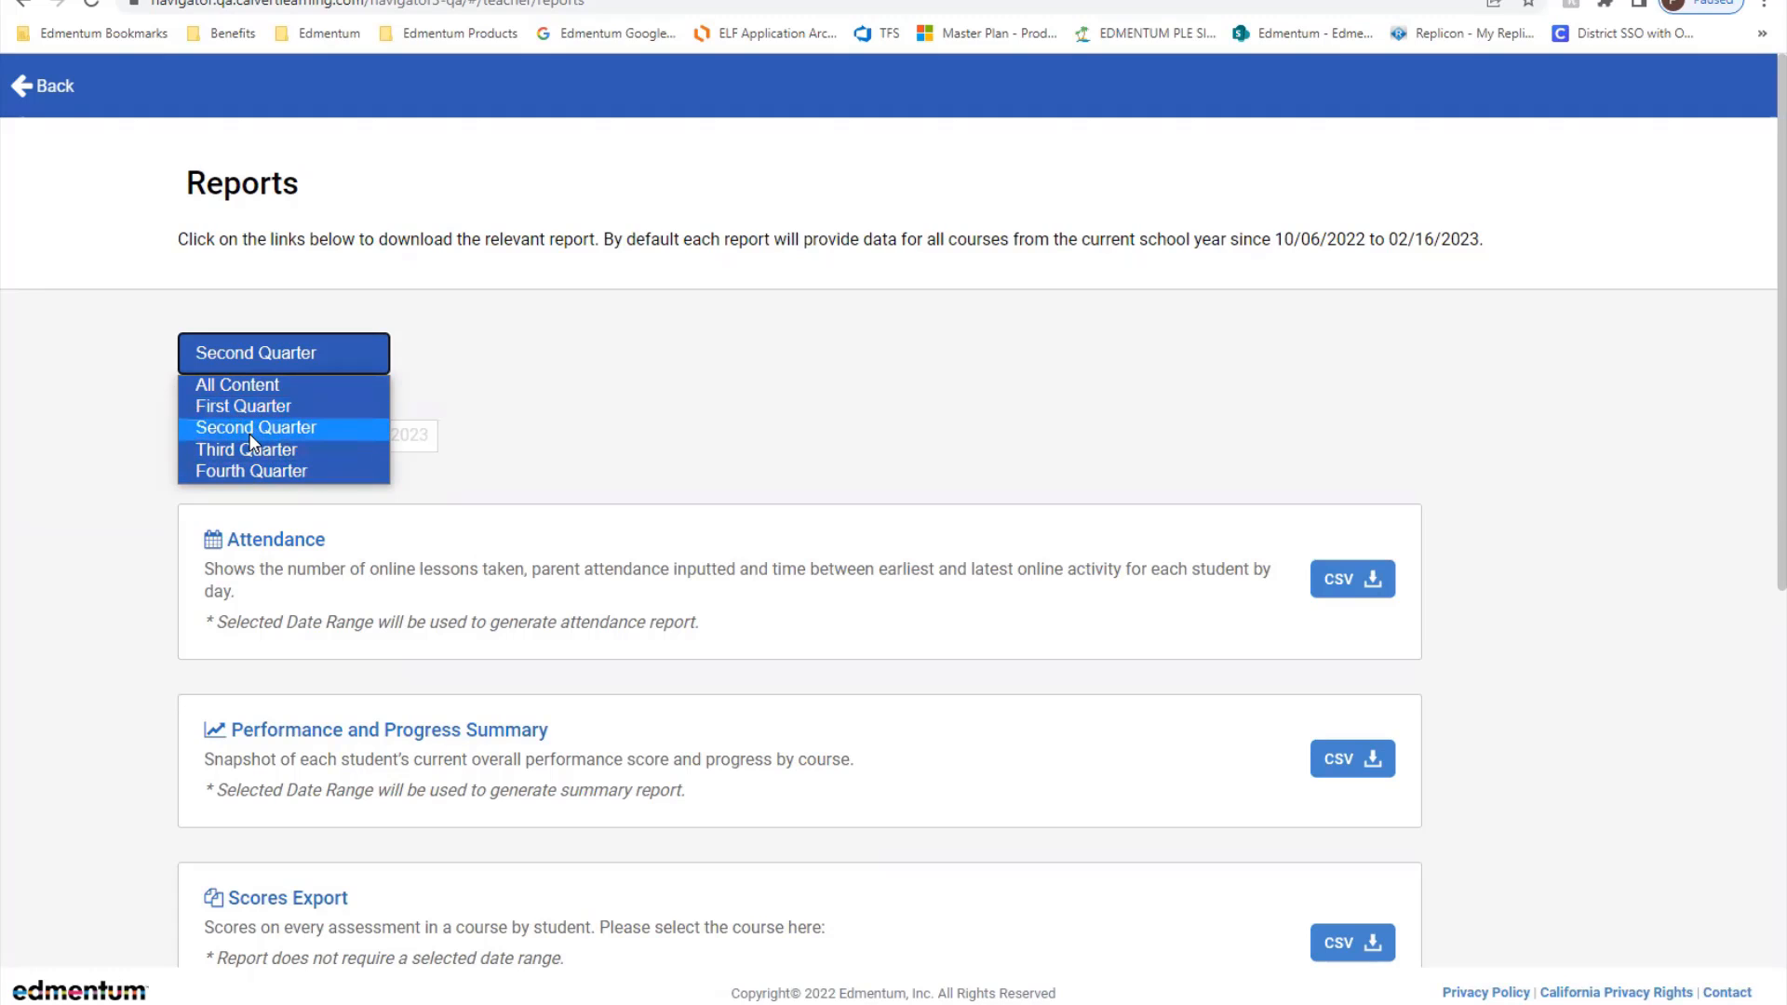
{"action": "mouse_move", "coordinate": [245, 449]}
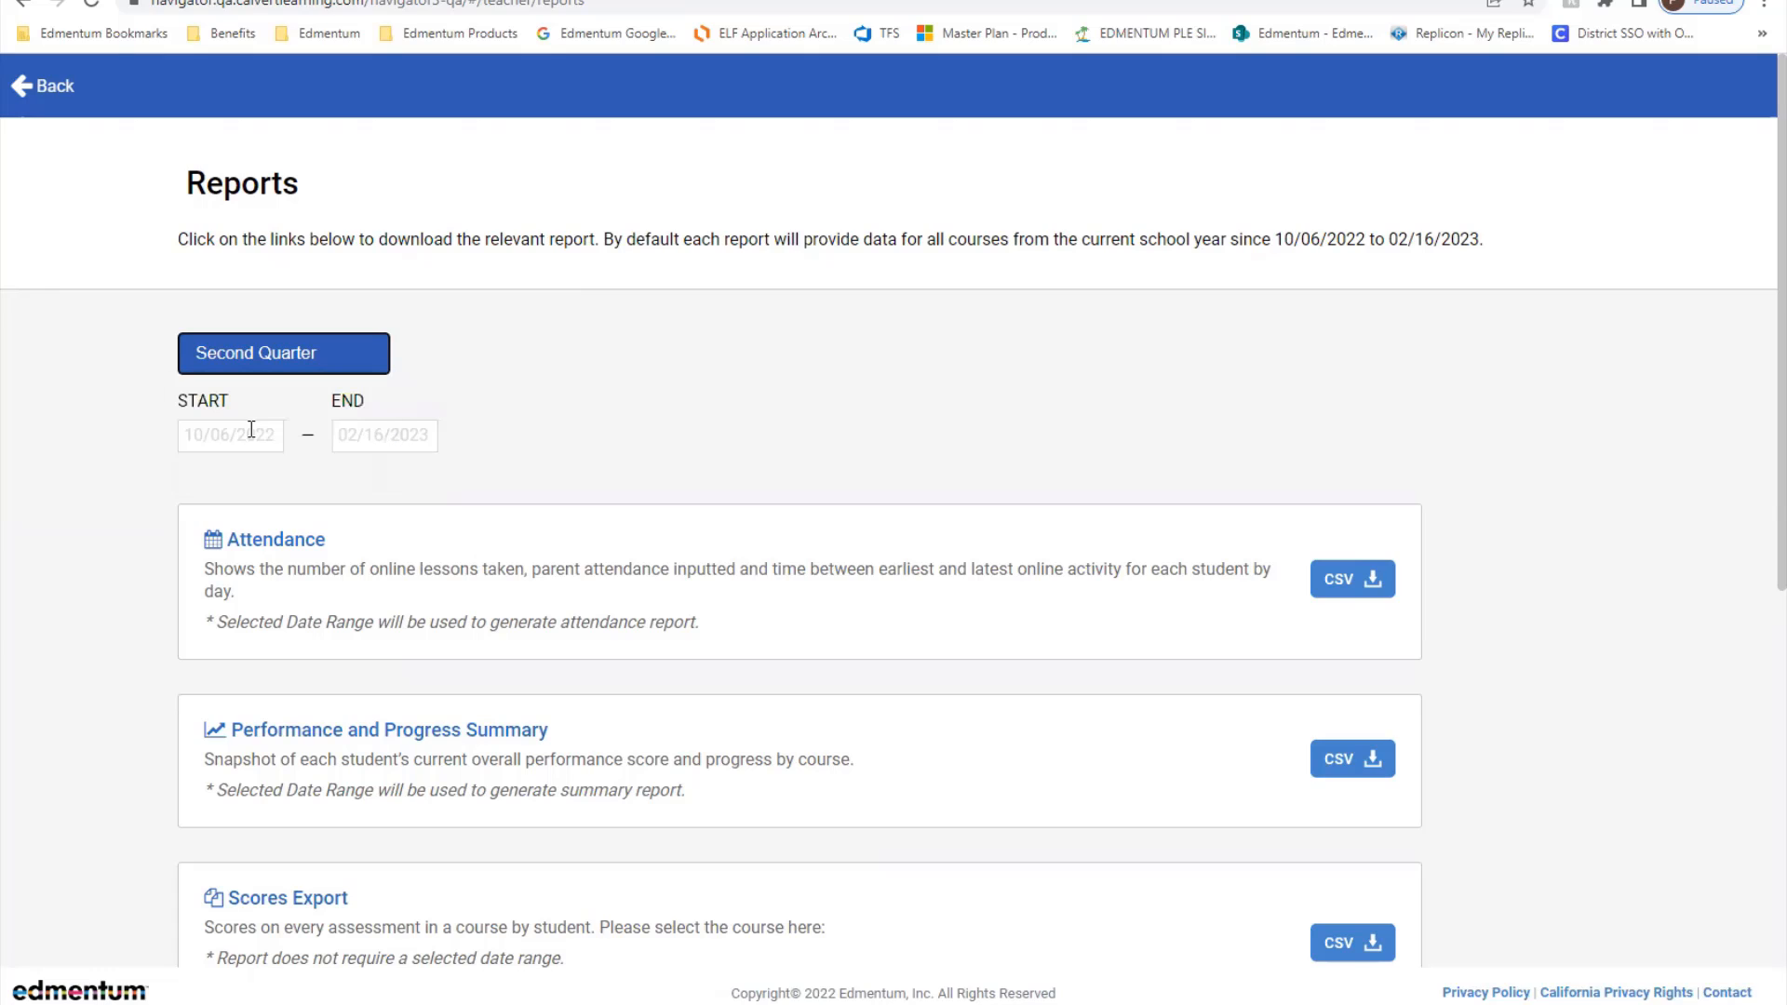
{"action": "mouse_move", "coordinate": [423, 360]}
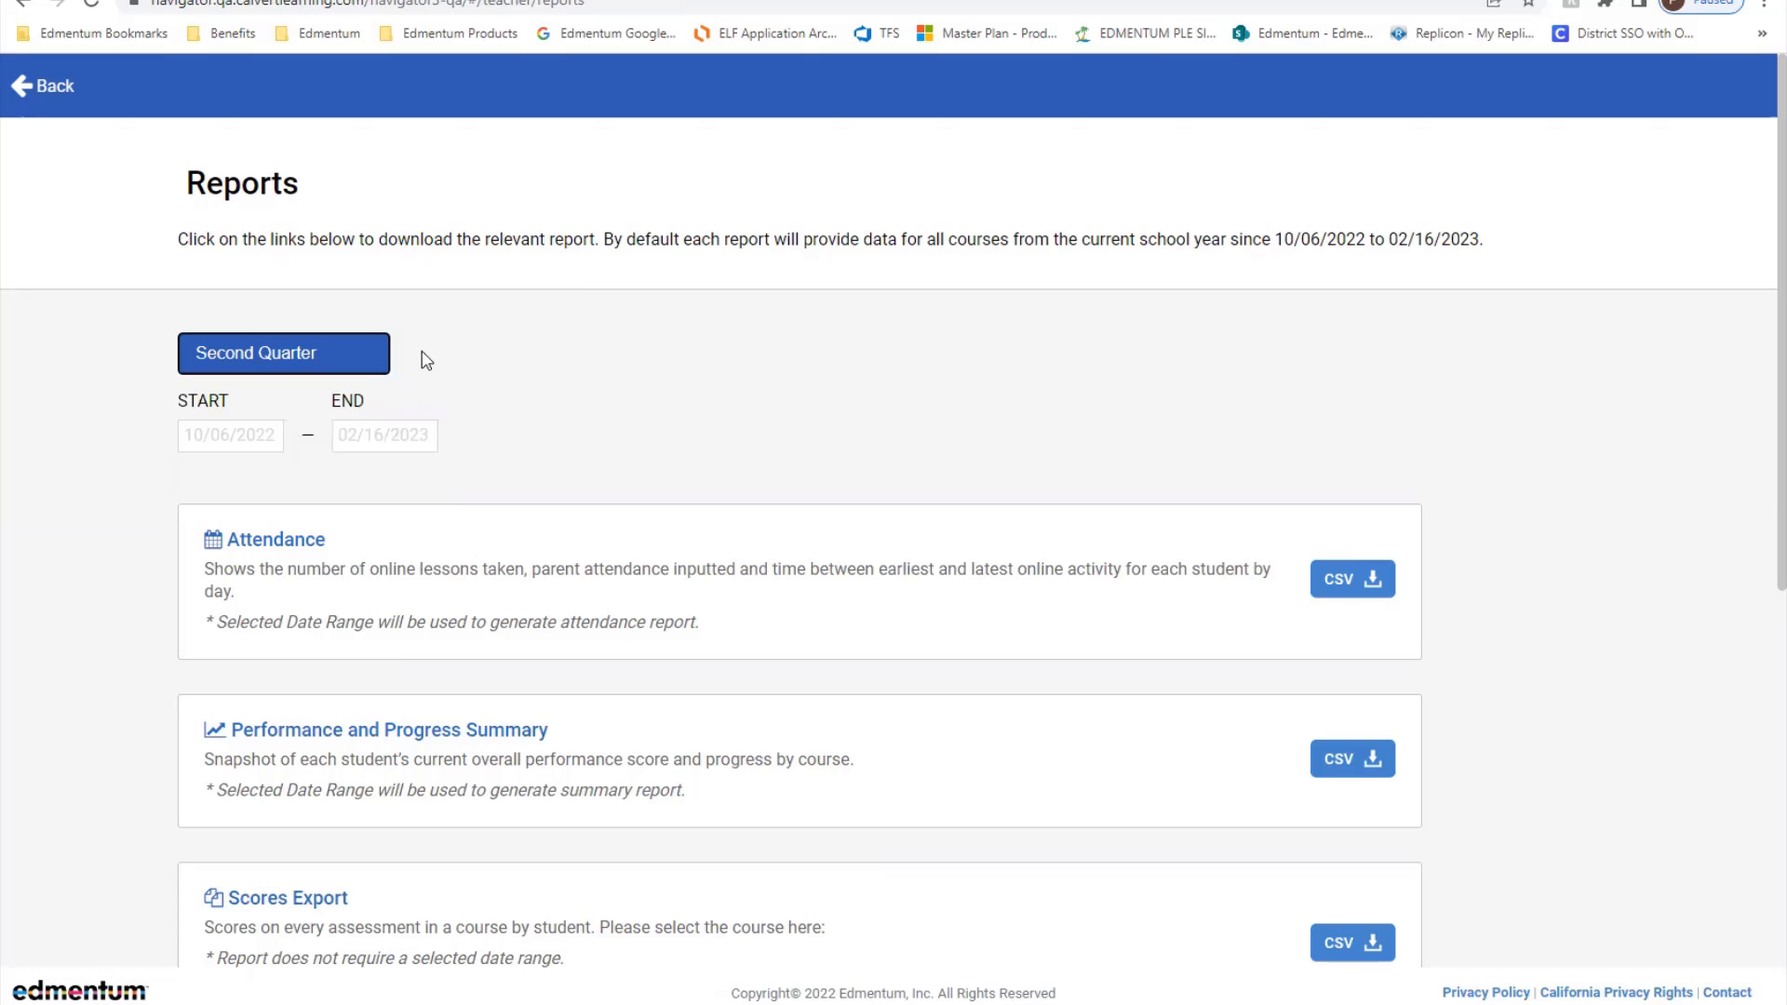
{"action": "mouse_move", "coordinate": [258, 471]}
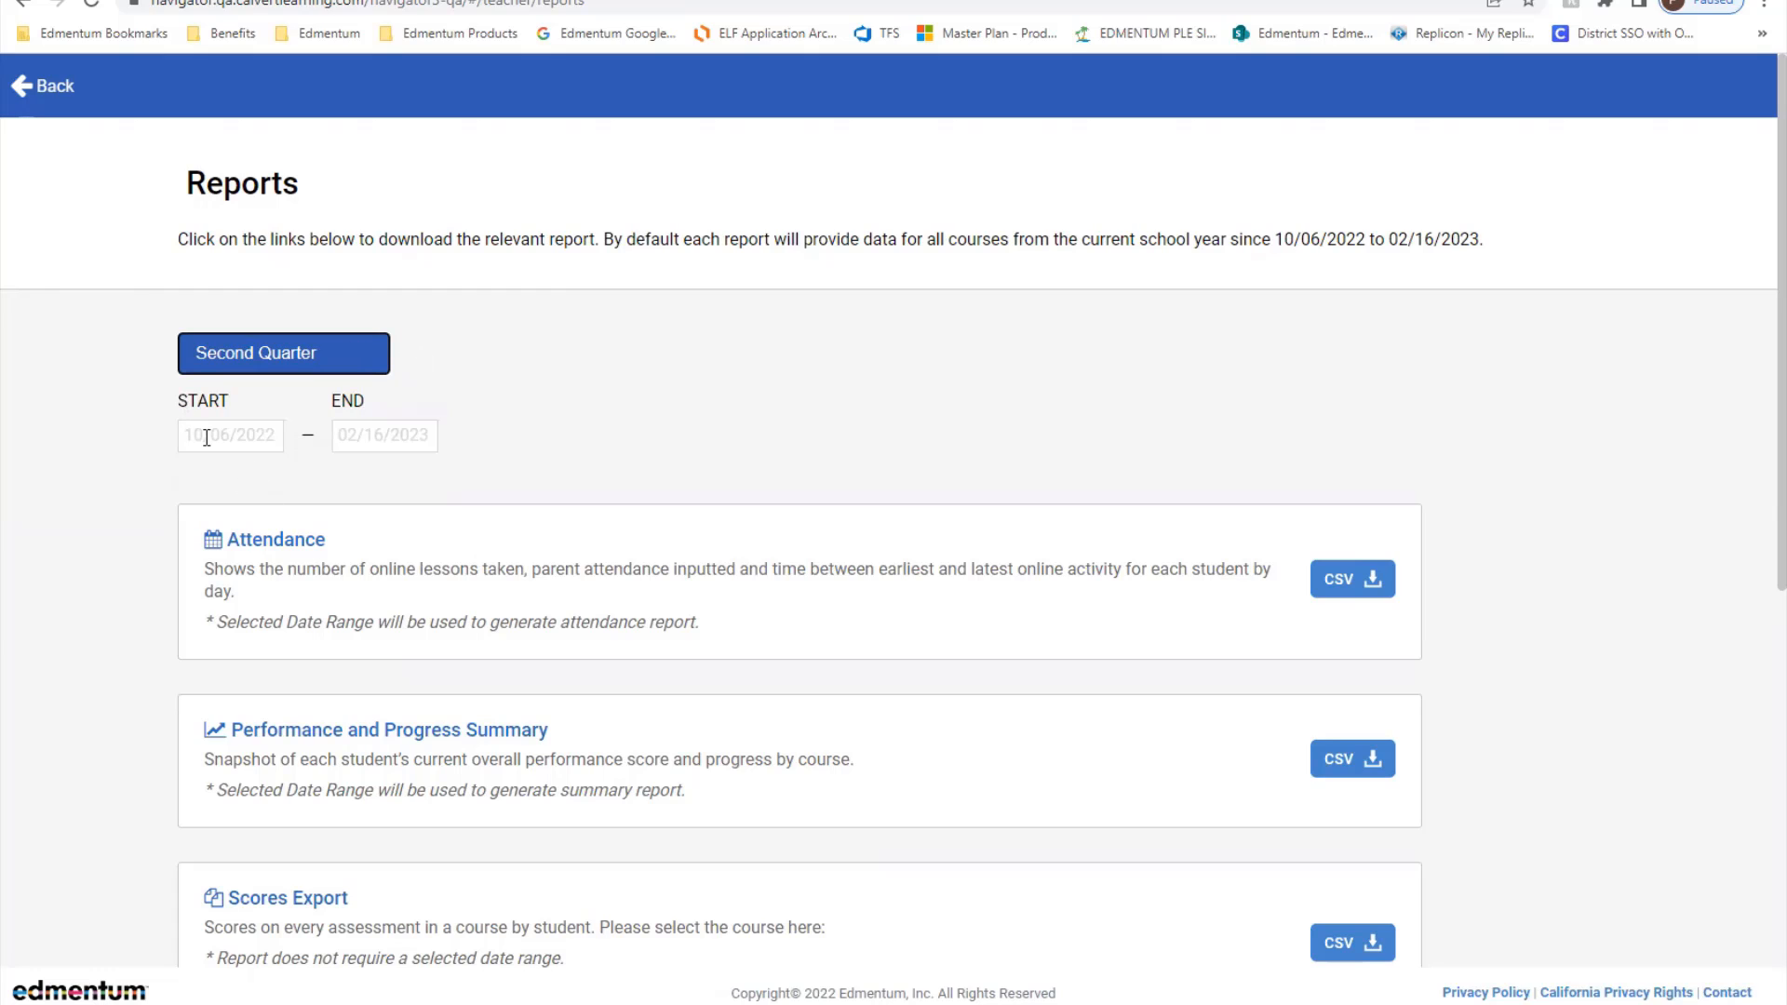
{"action": "mouse_move", "coordinate": [384, 454]}
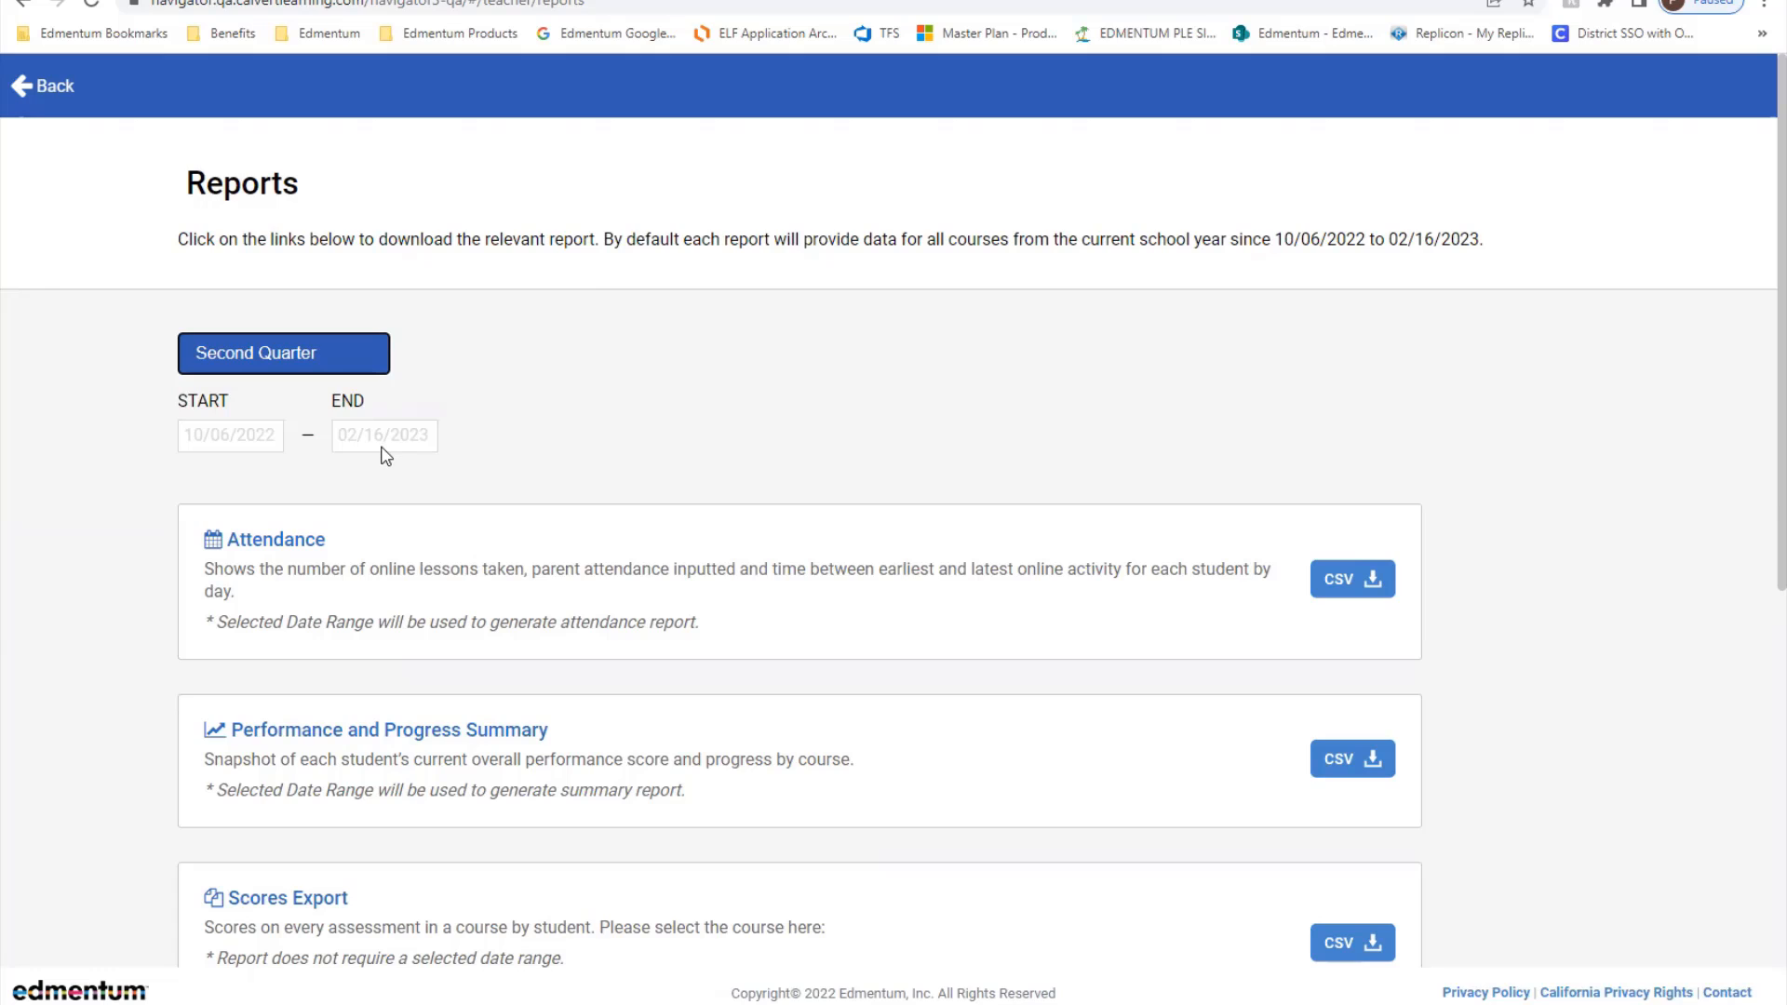
{"action": "mouse_move", "coordinate": [392, 589]}
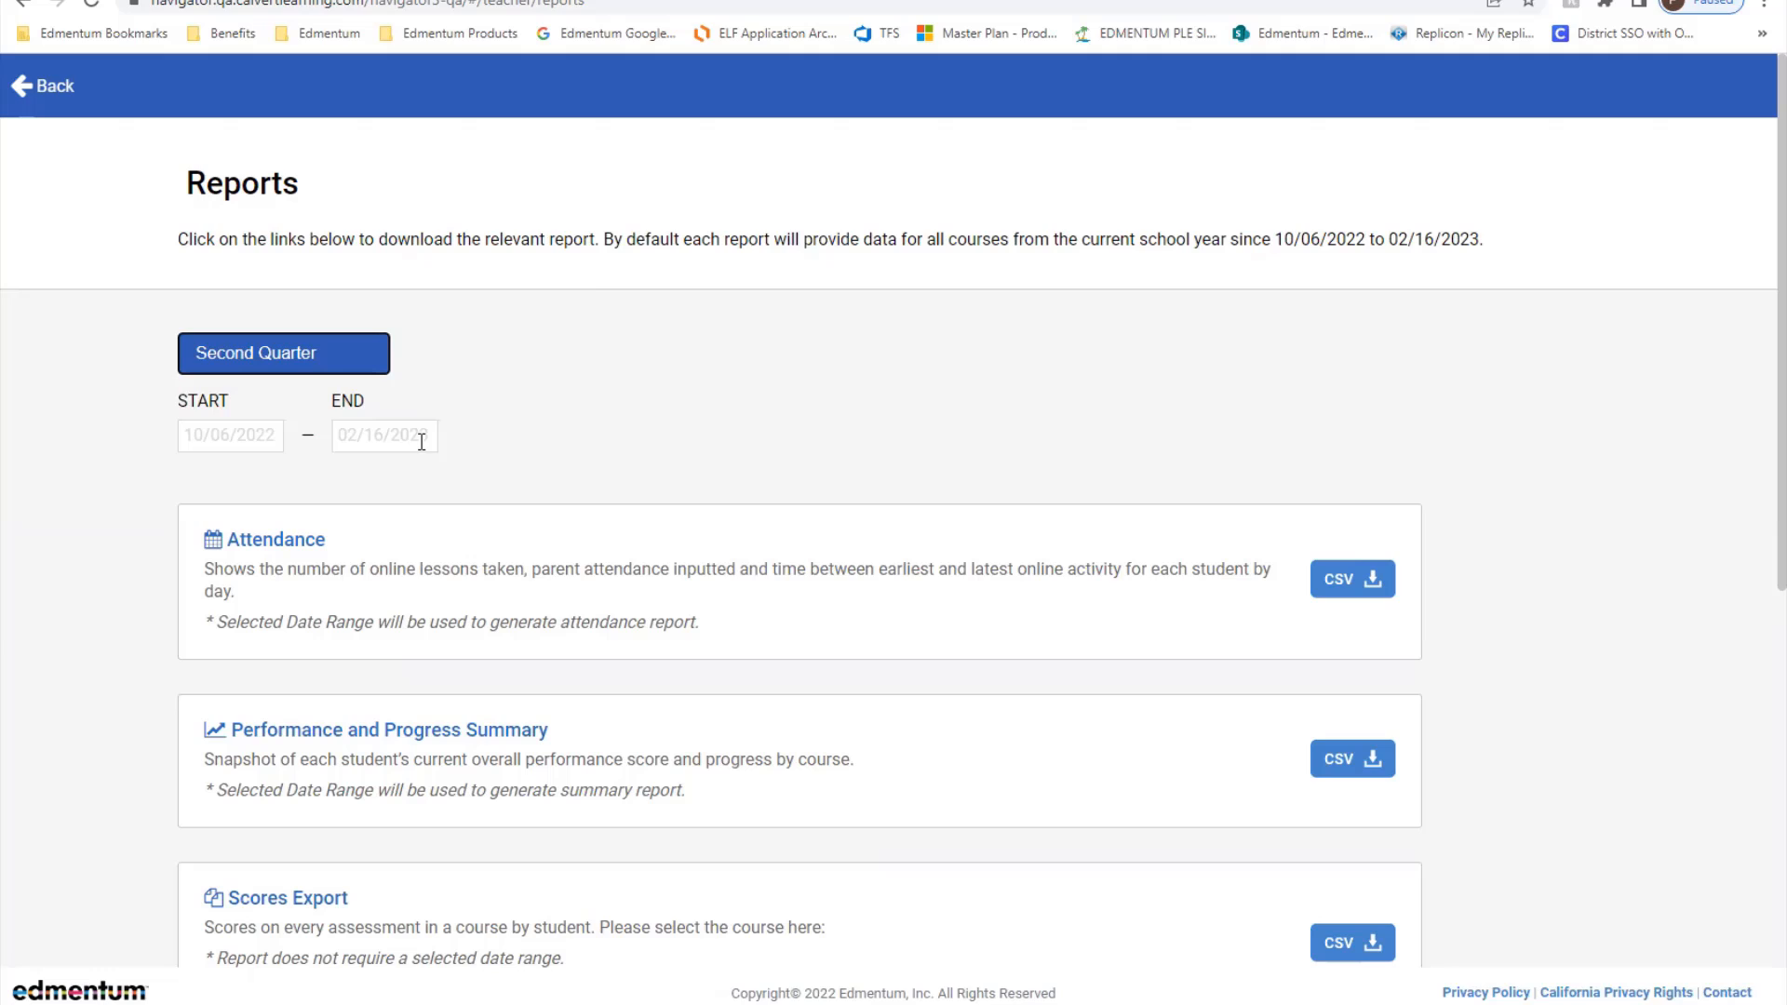
{"action": "mouse_move", "coordinate": [164, 616]}
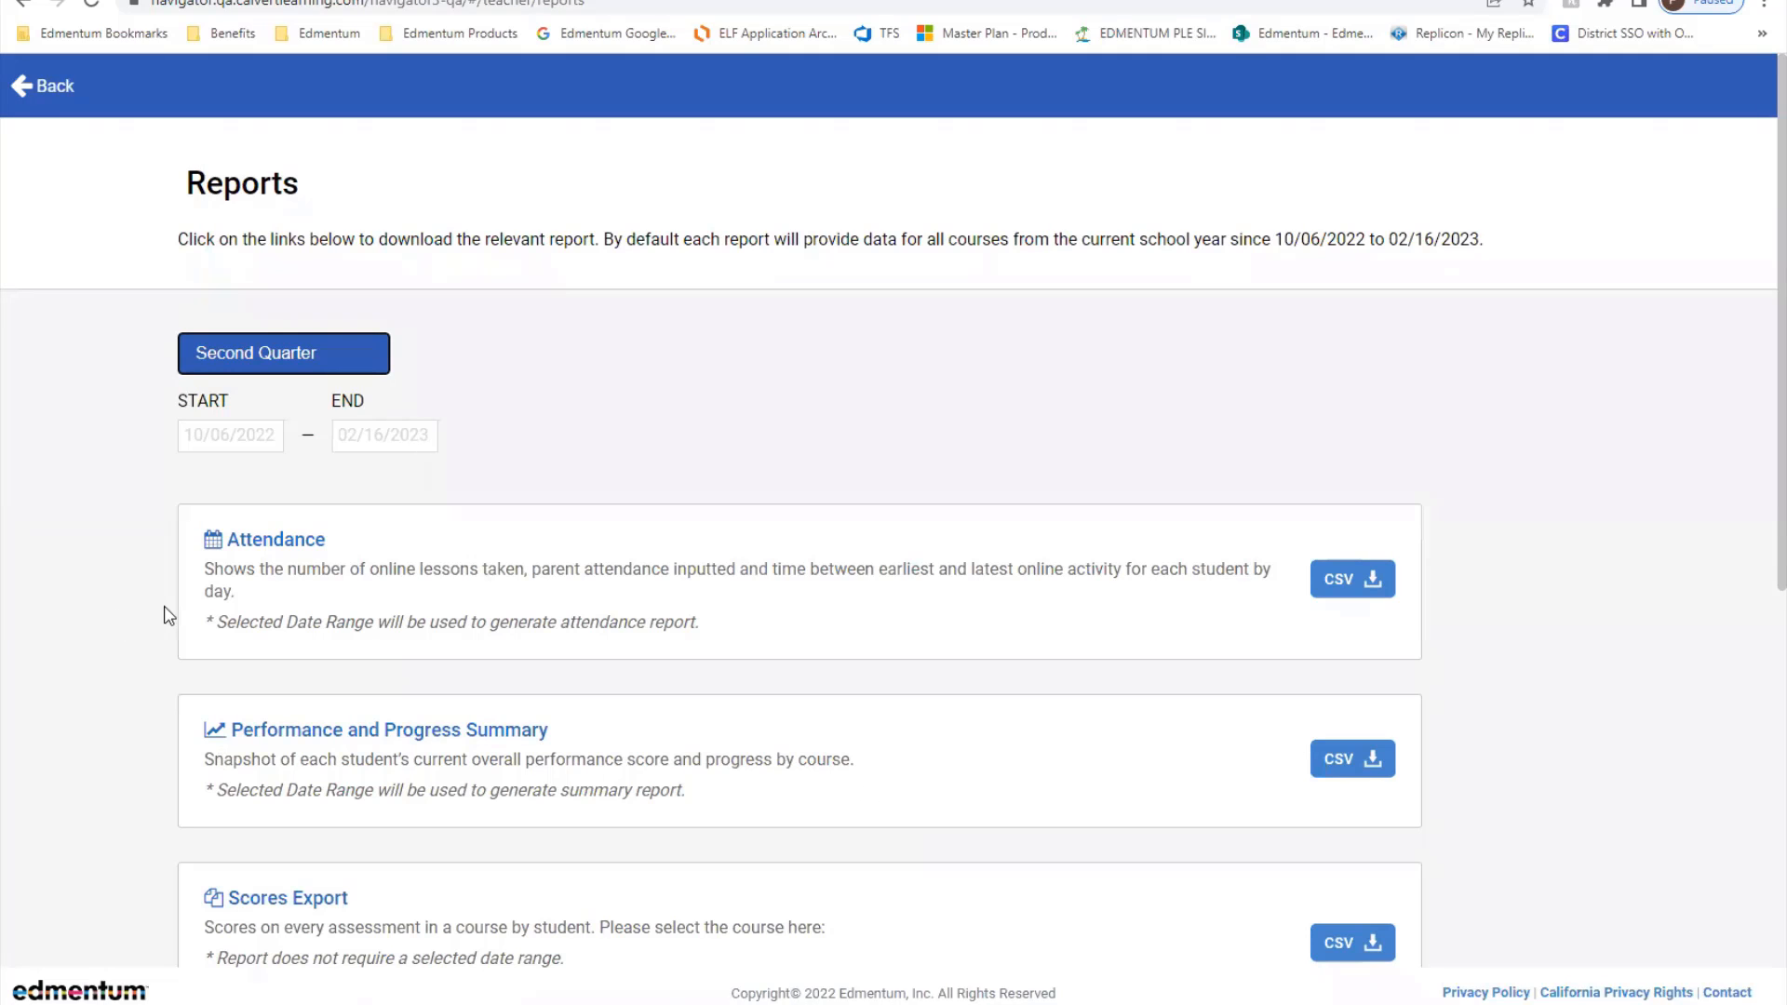
{"action": "mouse_move", "coordinate": [291, 435]}
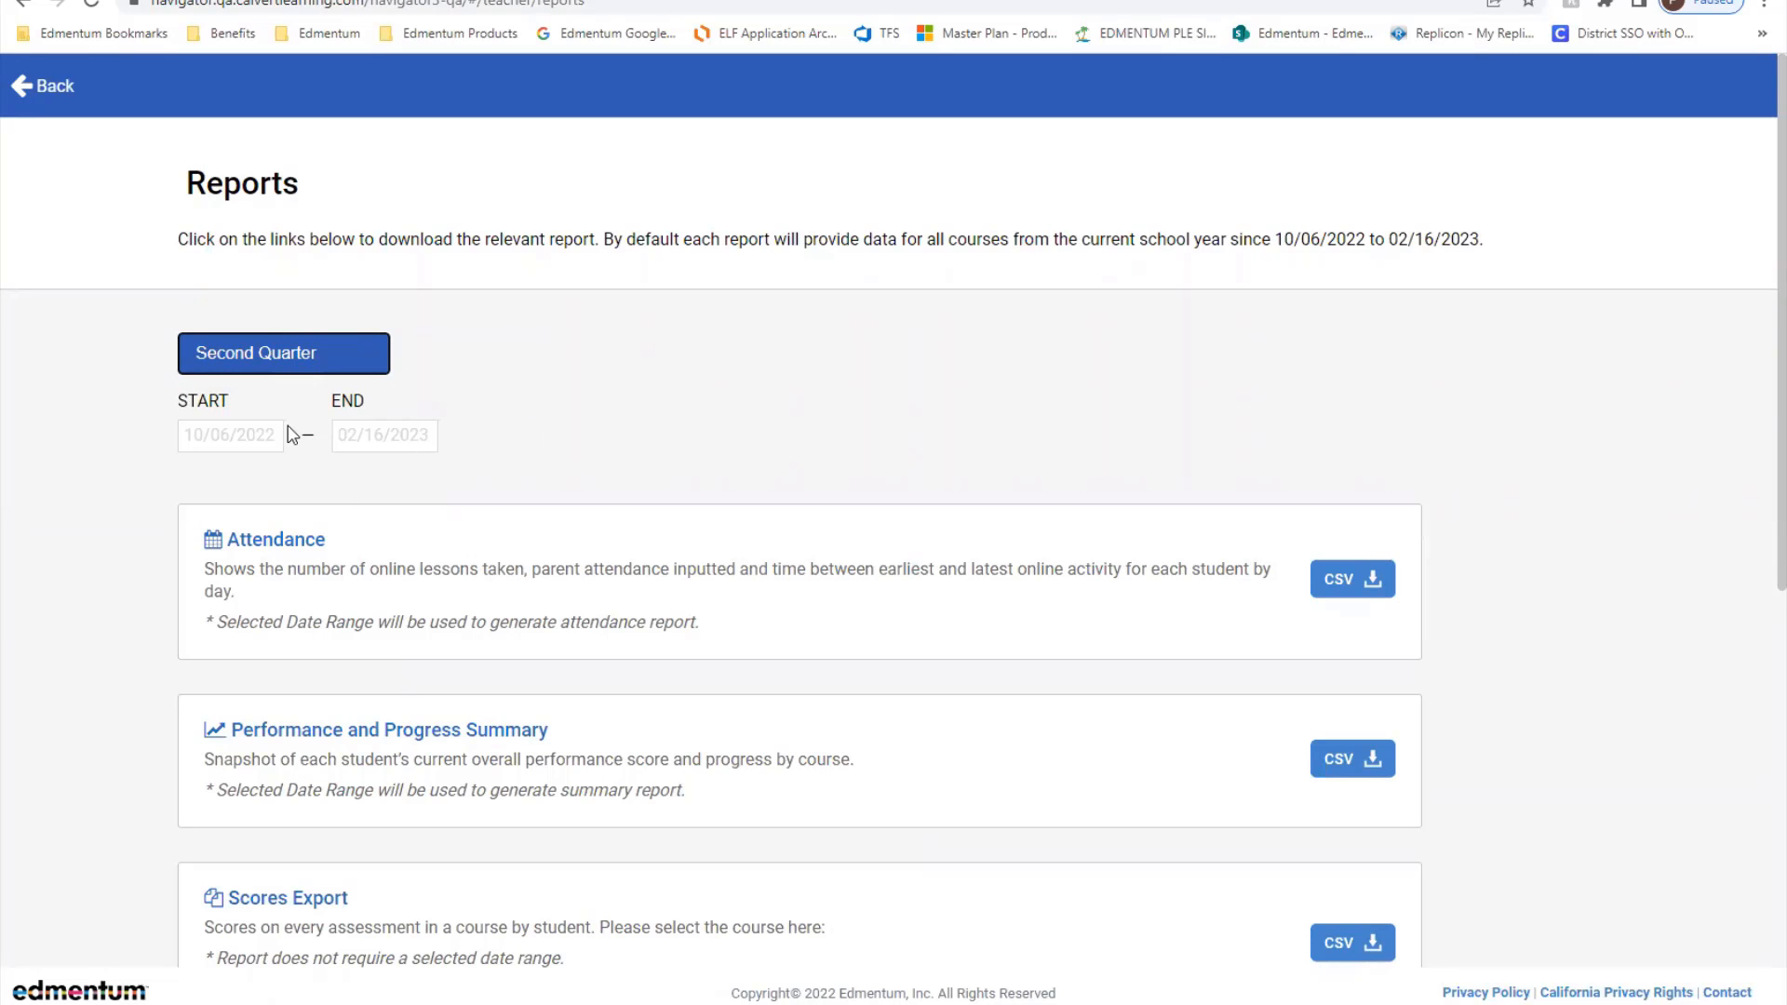
{"action": "mouse_move", "coordinate": [433, 575]}
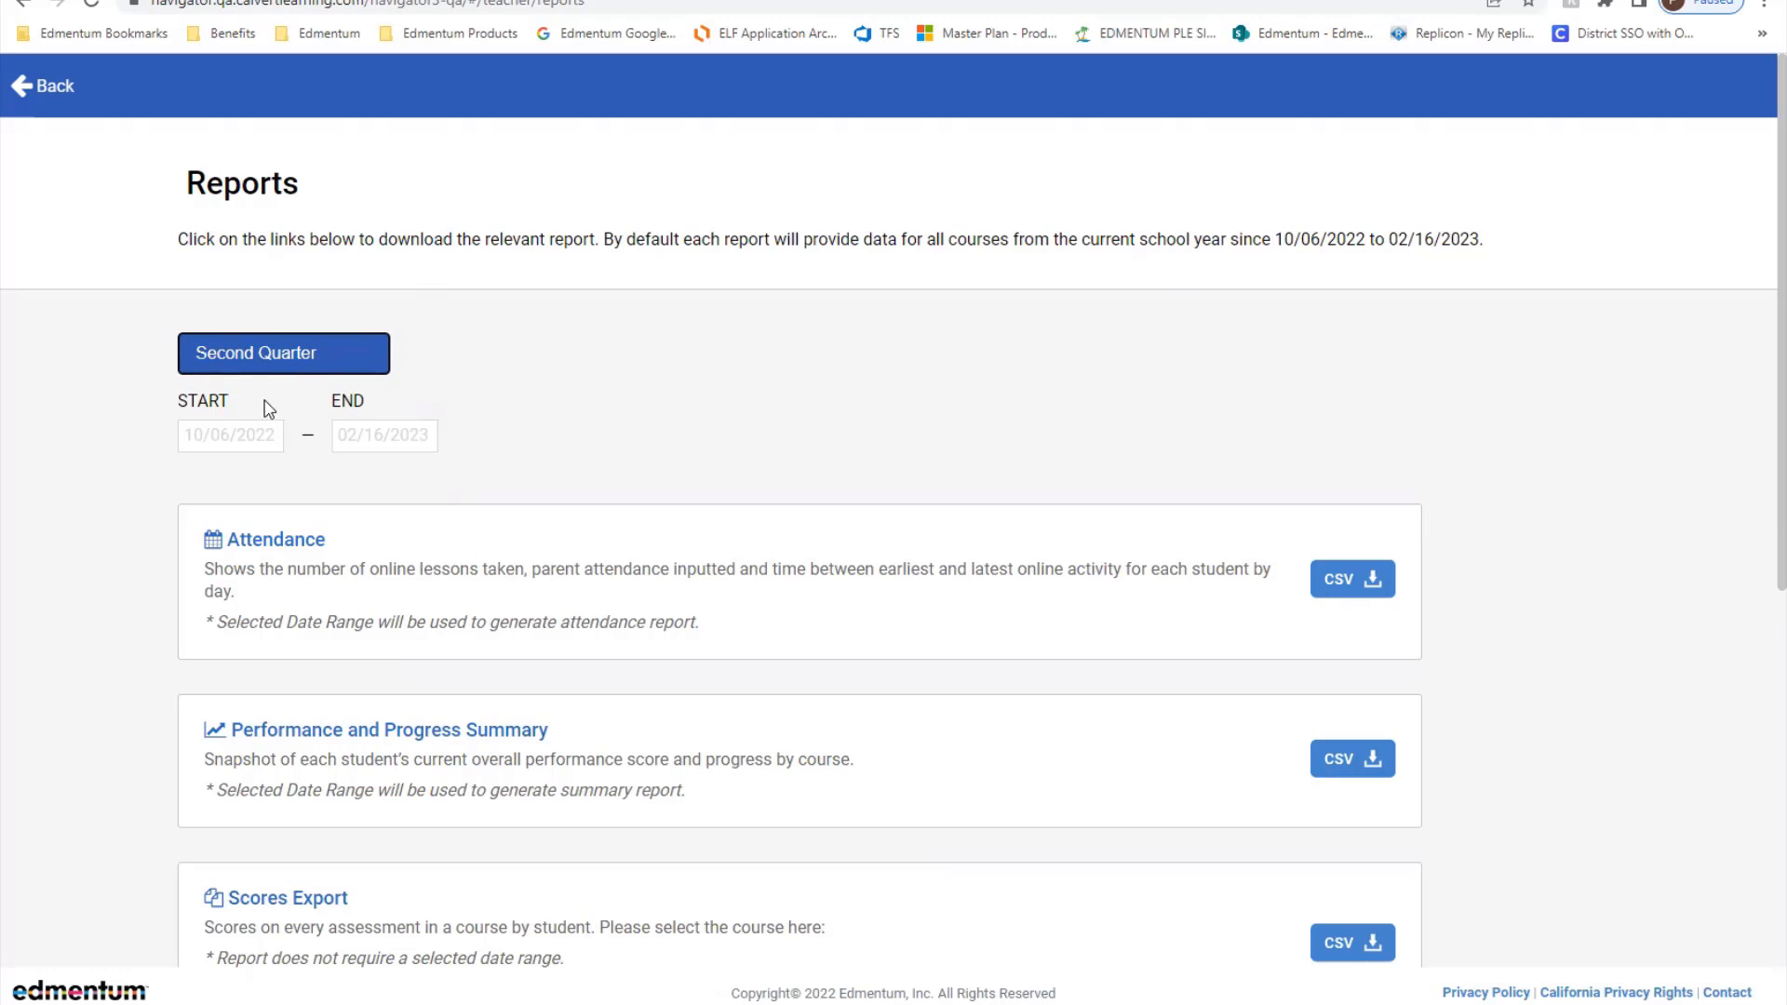
{"action": "mouse_move", "coordinate": [350, 397]}
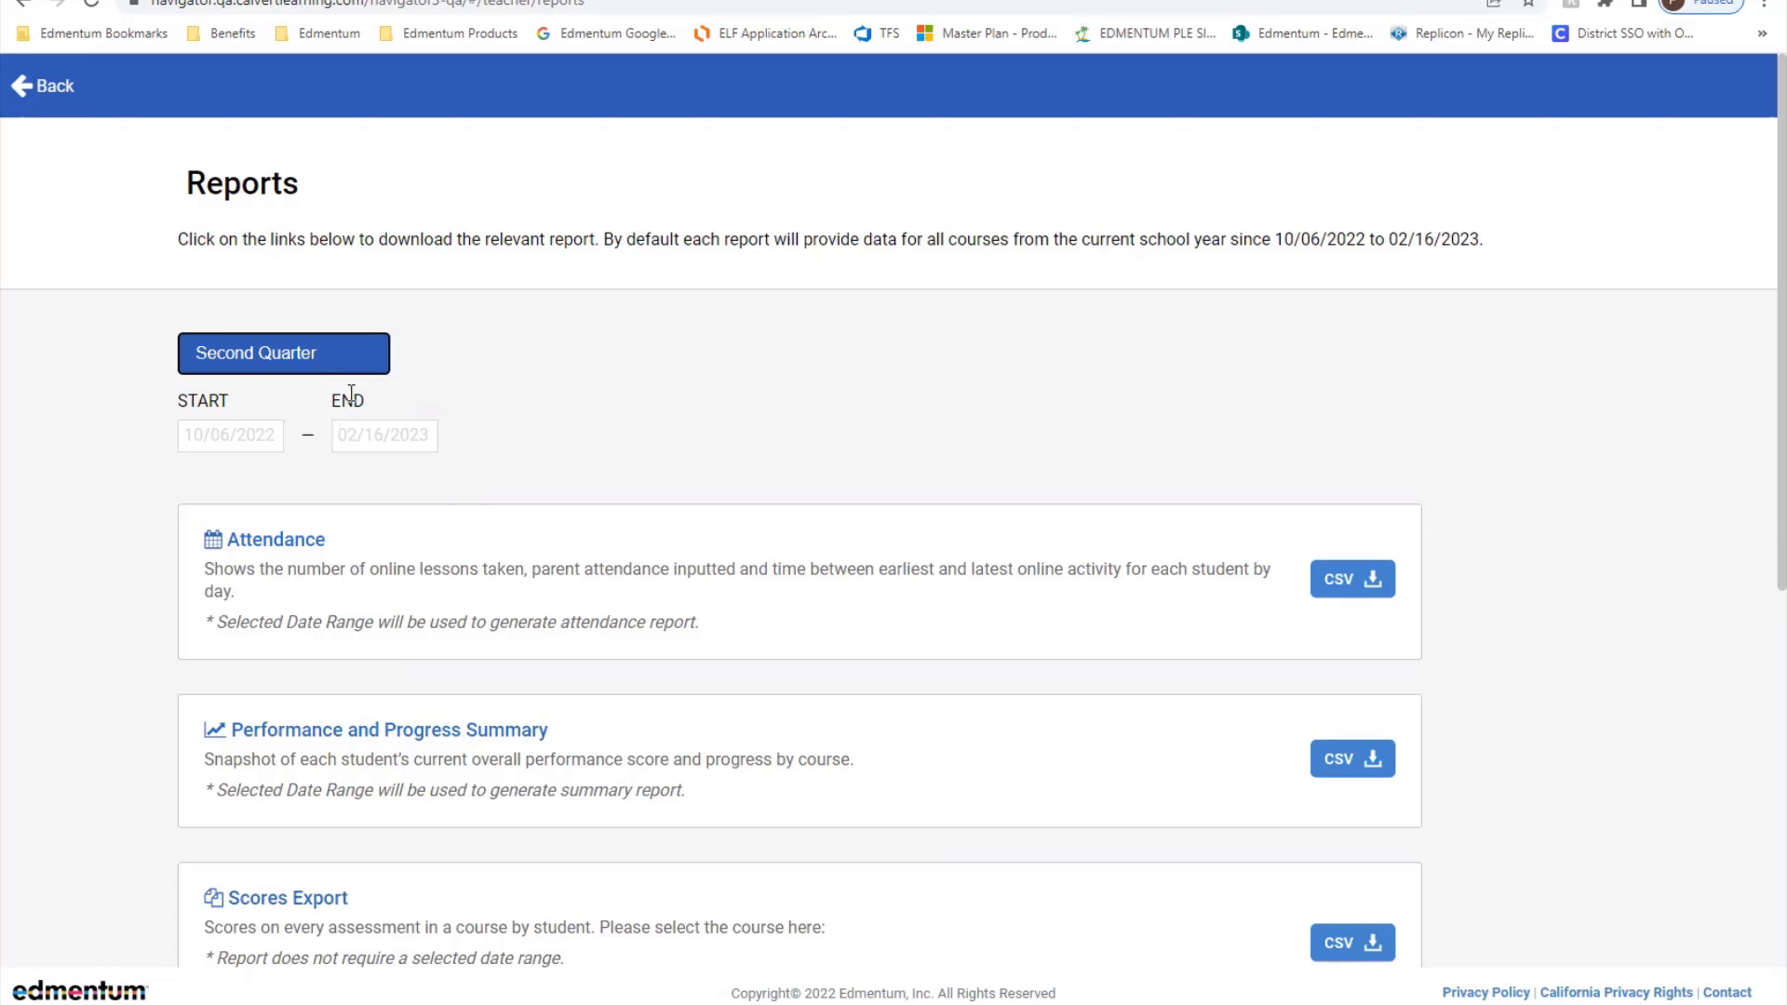
{"action": "mouse_move", "coordinate": [384, 445]}
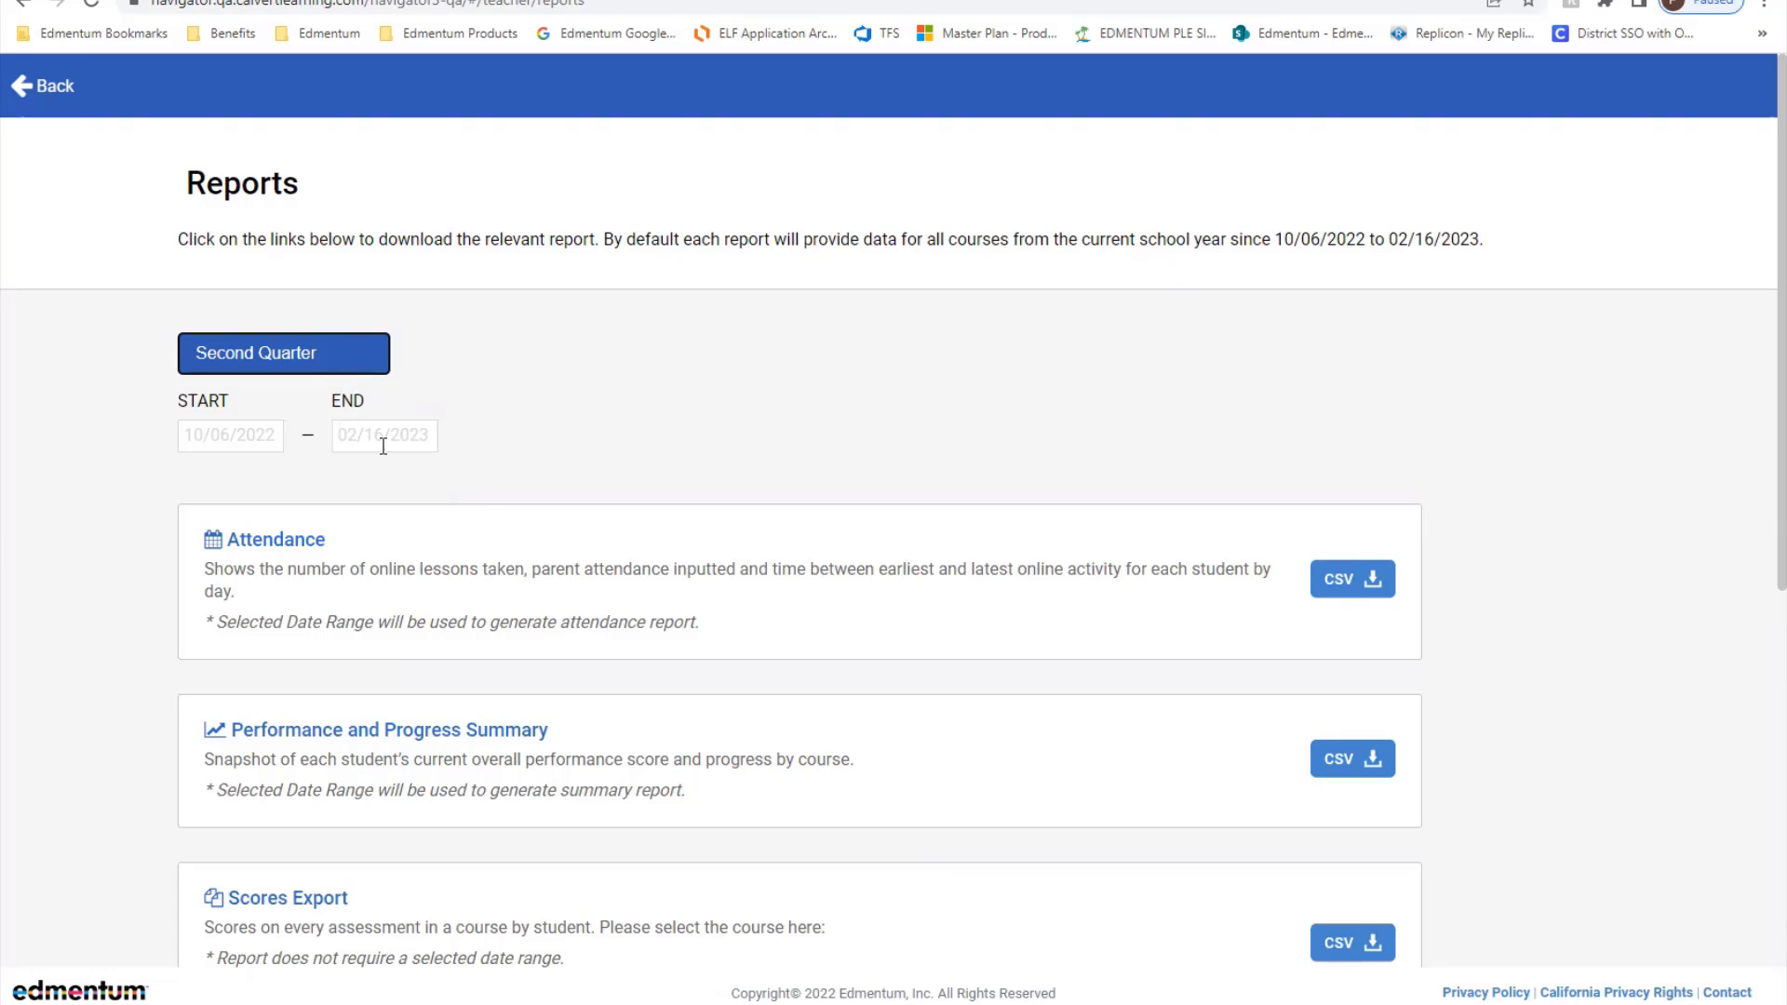
{"action": "mouse_move", "coordinate": [348, 472]}
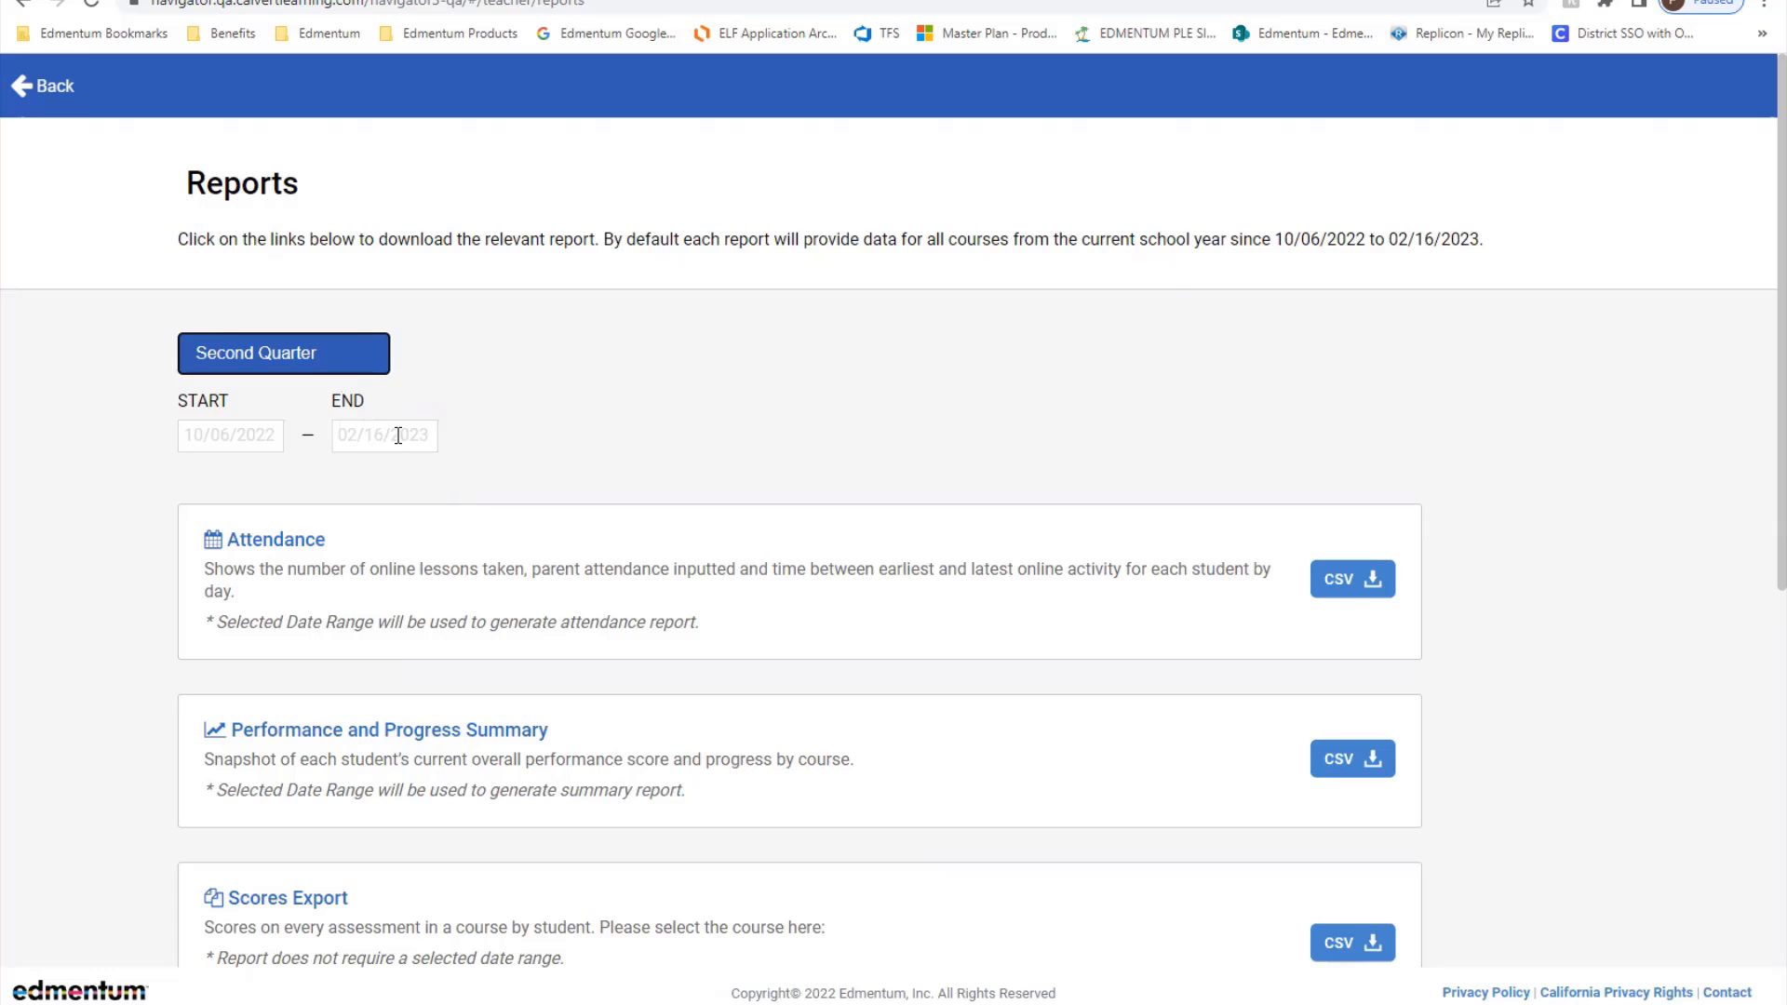
{"action": "mouse_move", "coordinate": [382, 450]}
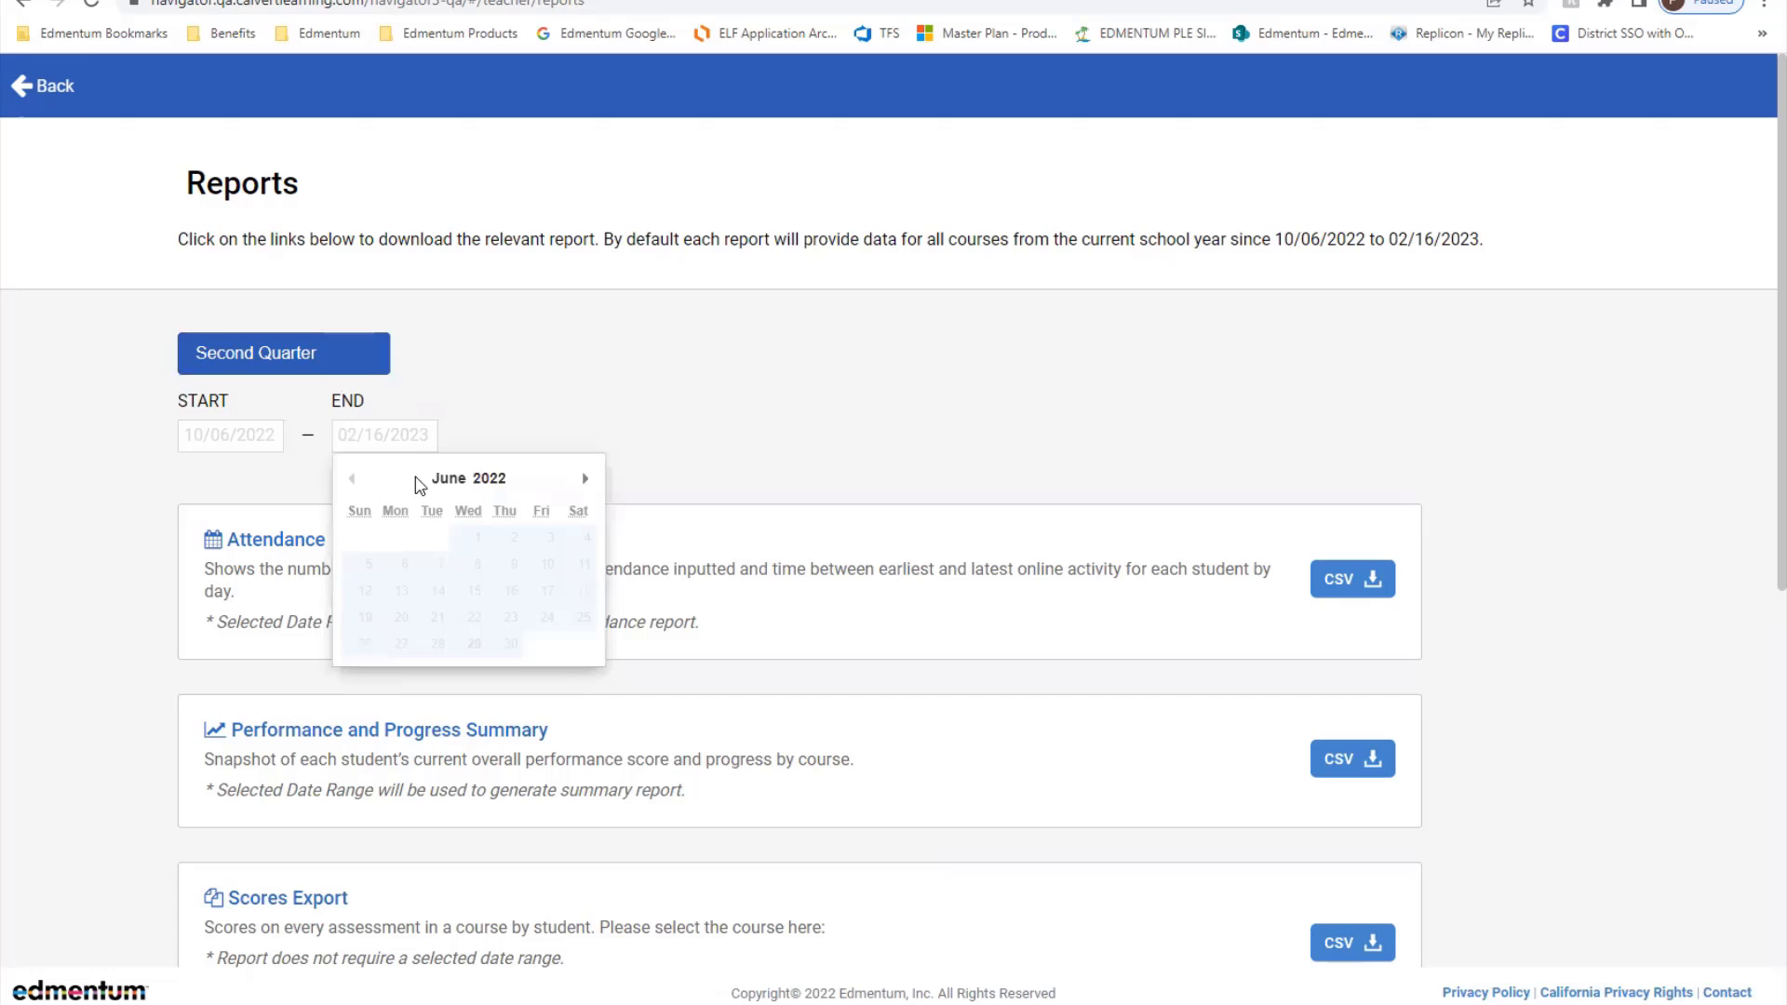
{"action": "mouse_move", "coordinate": [583, 484]}
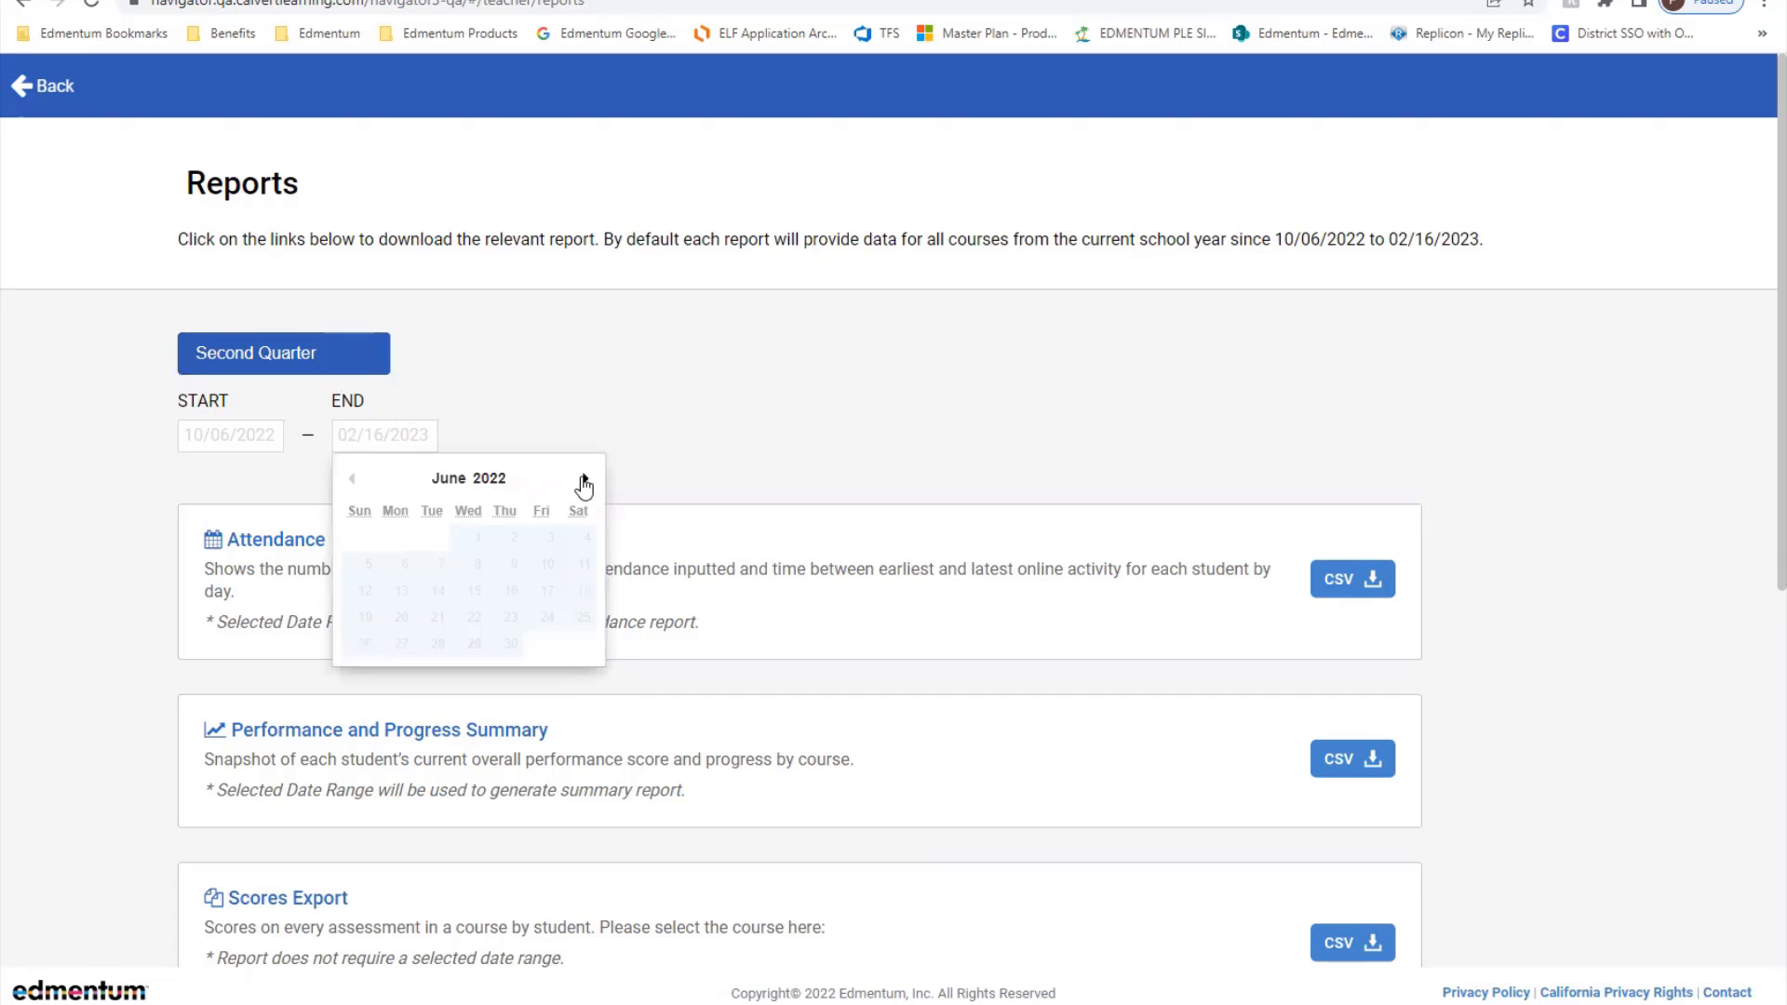
Extend the Second Quarter report end date to 02/22/2023.
{"action": "left_click", "coordinate": [583, 479]}
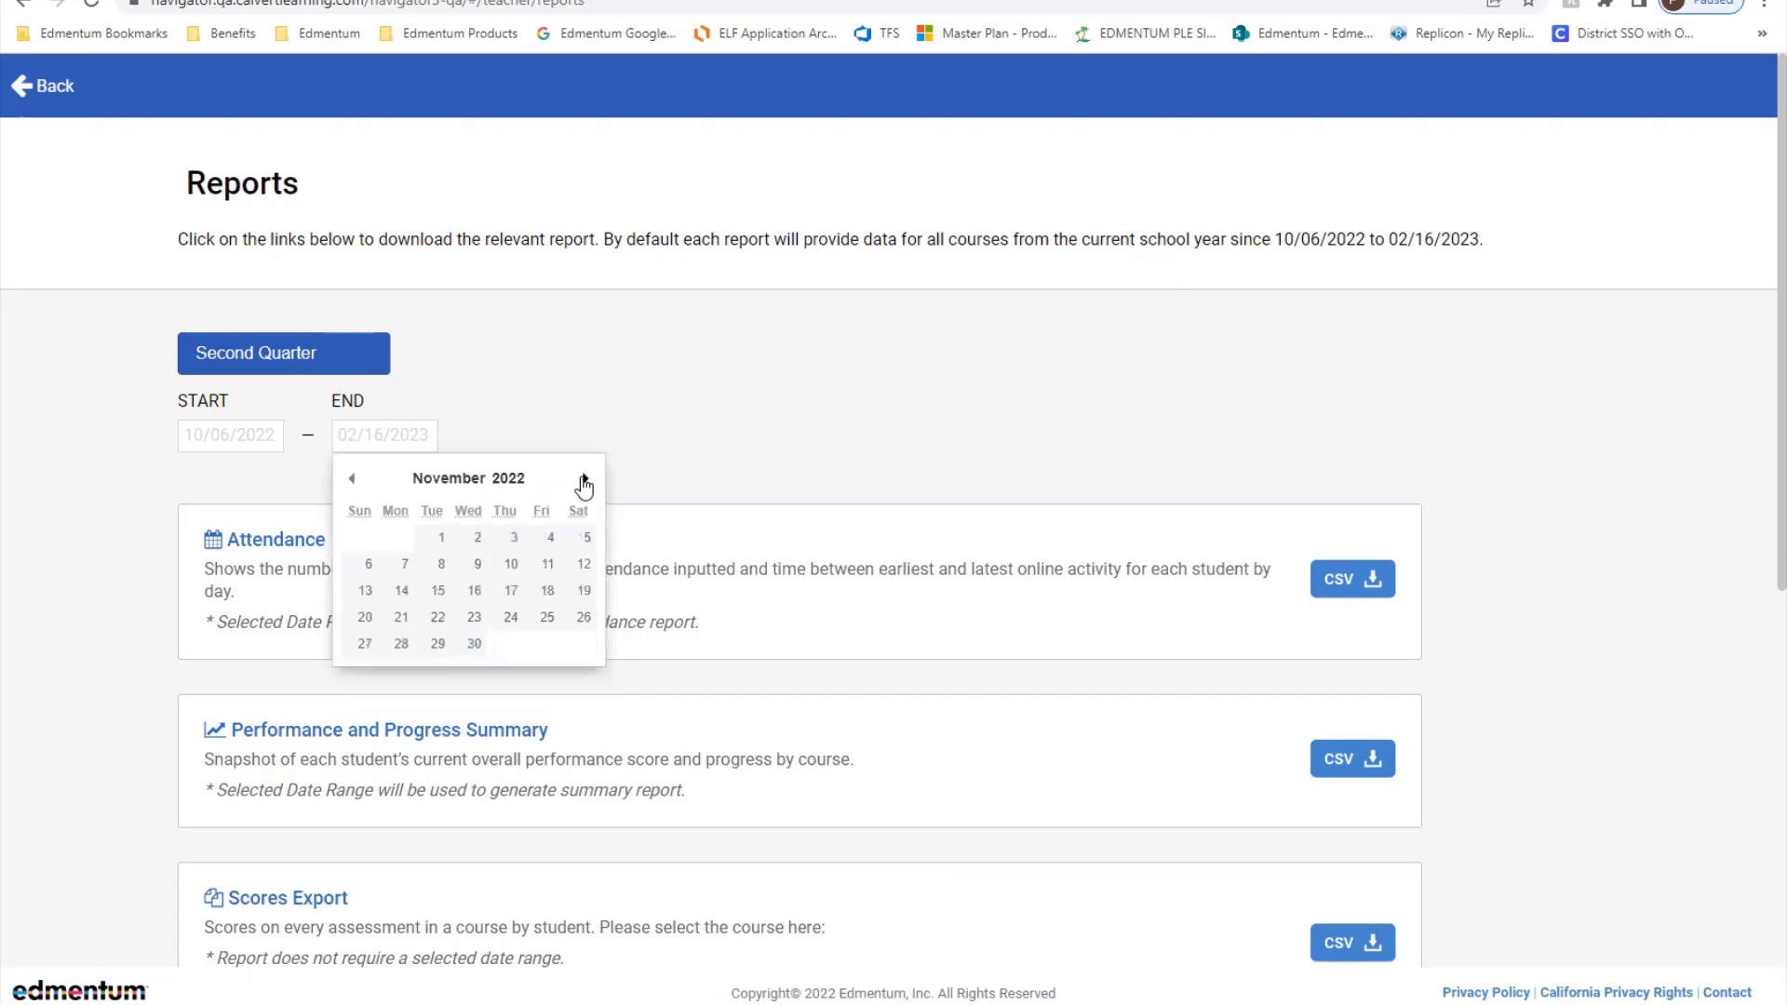
{"action": "left_click", "coordinate": [584, 478]}
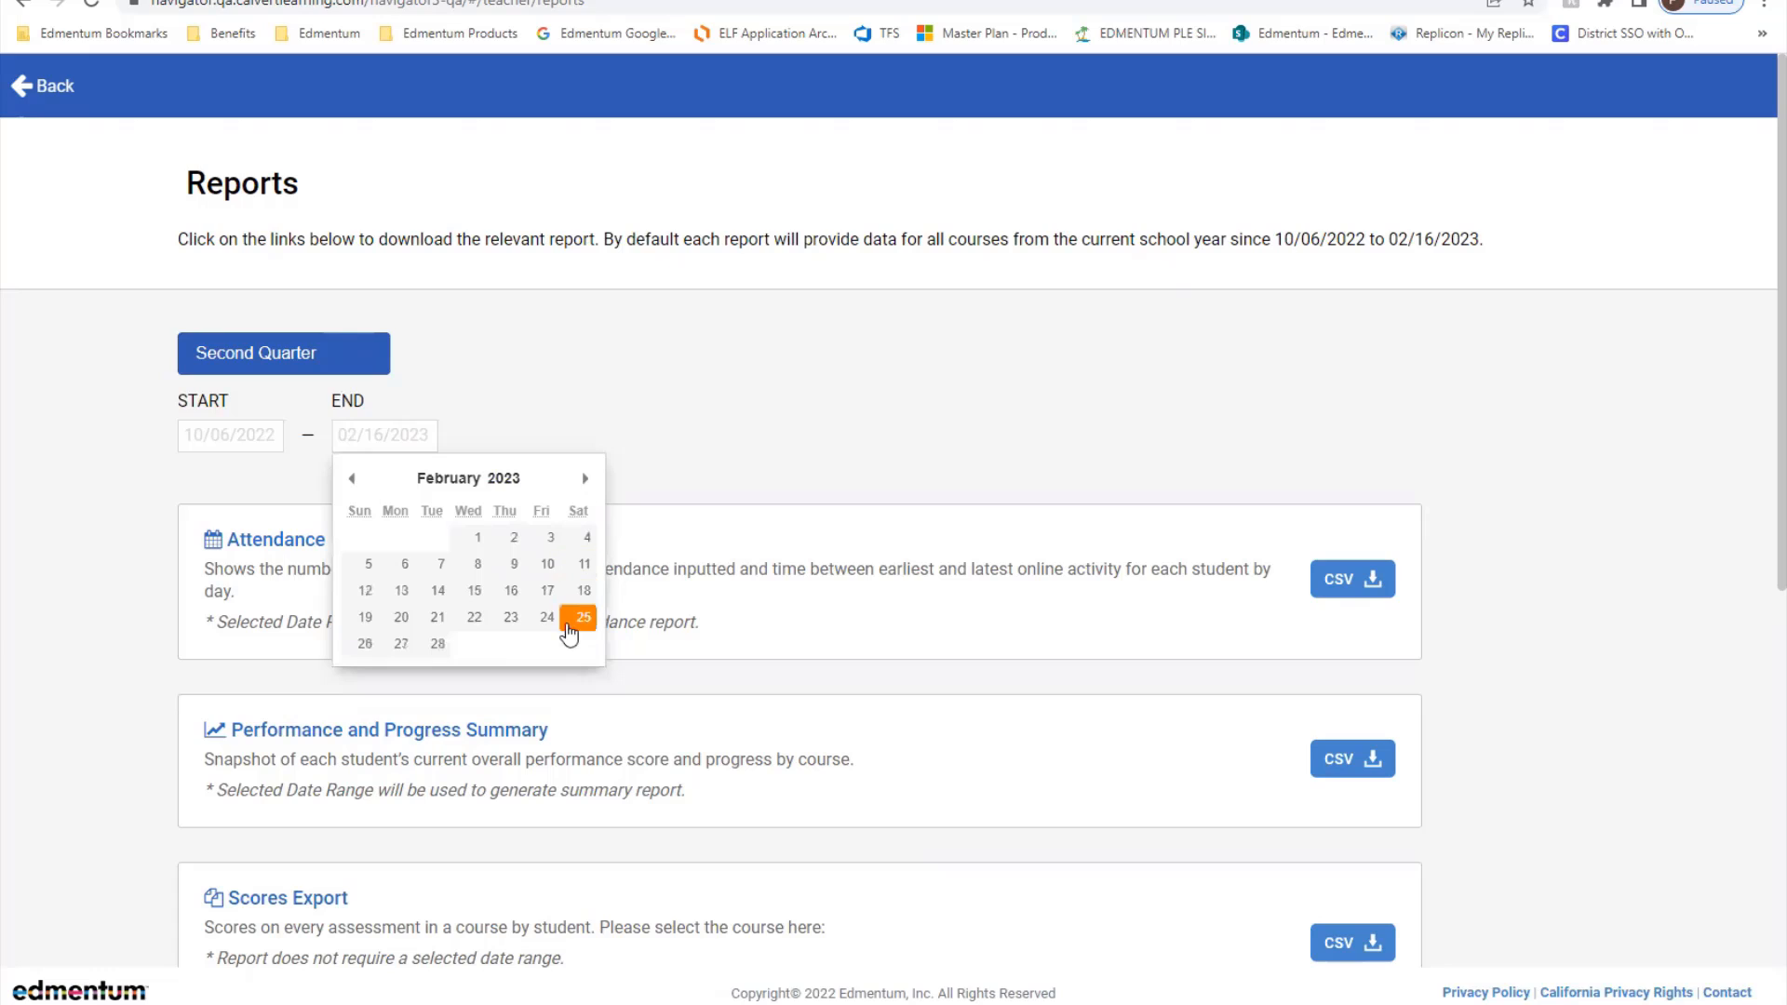
{"action": "left_click", "coordinate": [473, 616]}
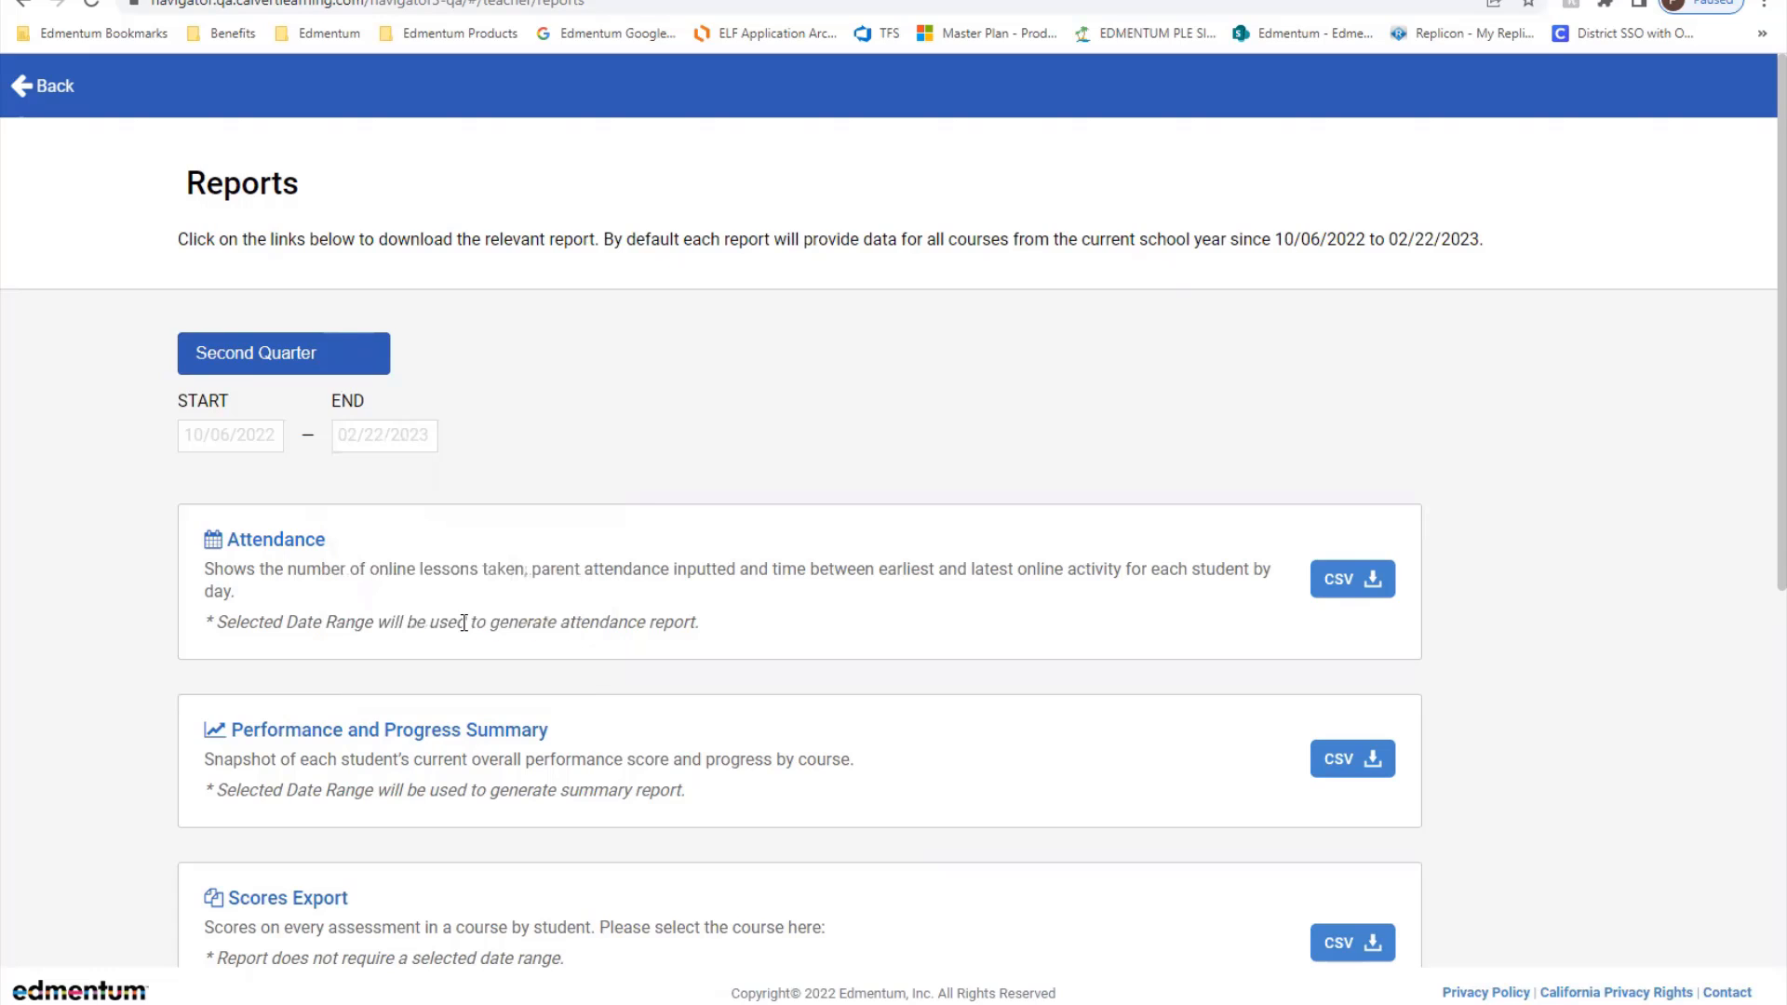
{"action": "mouse_move", "coordinate": [1098, 824]}
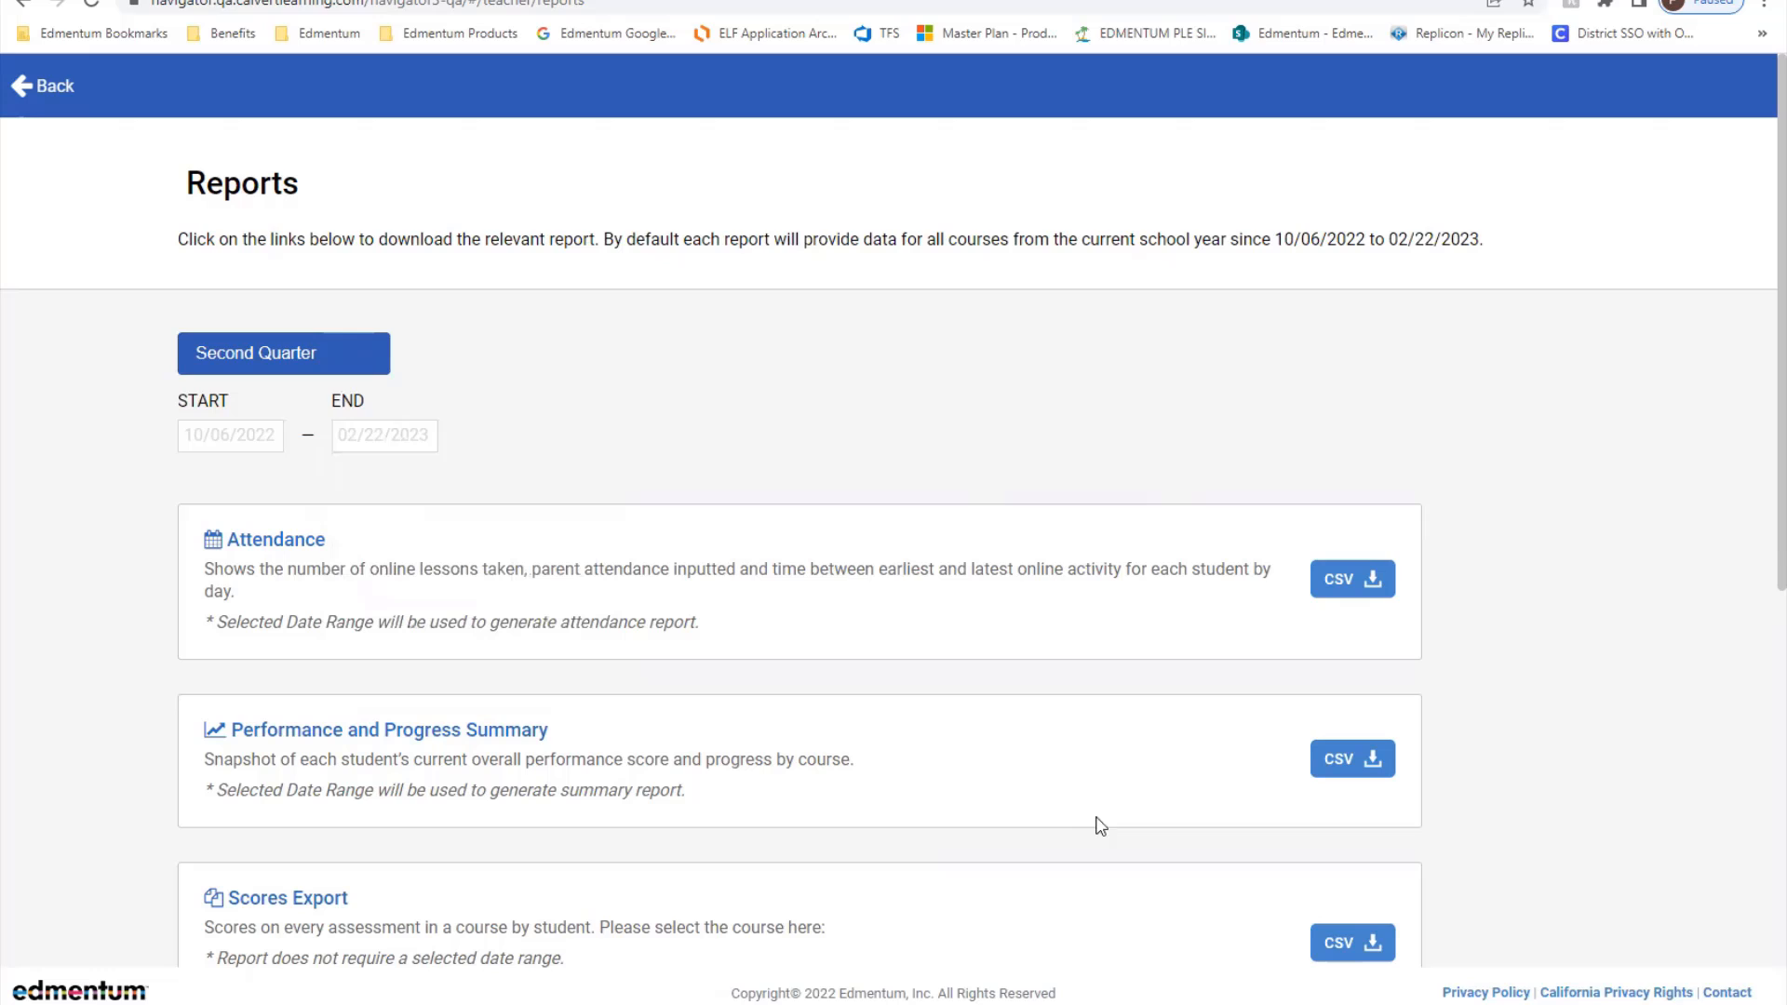